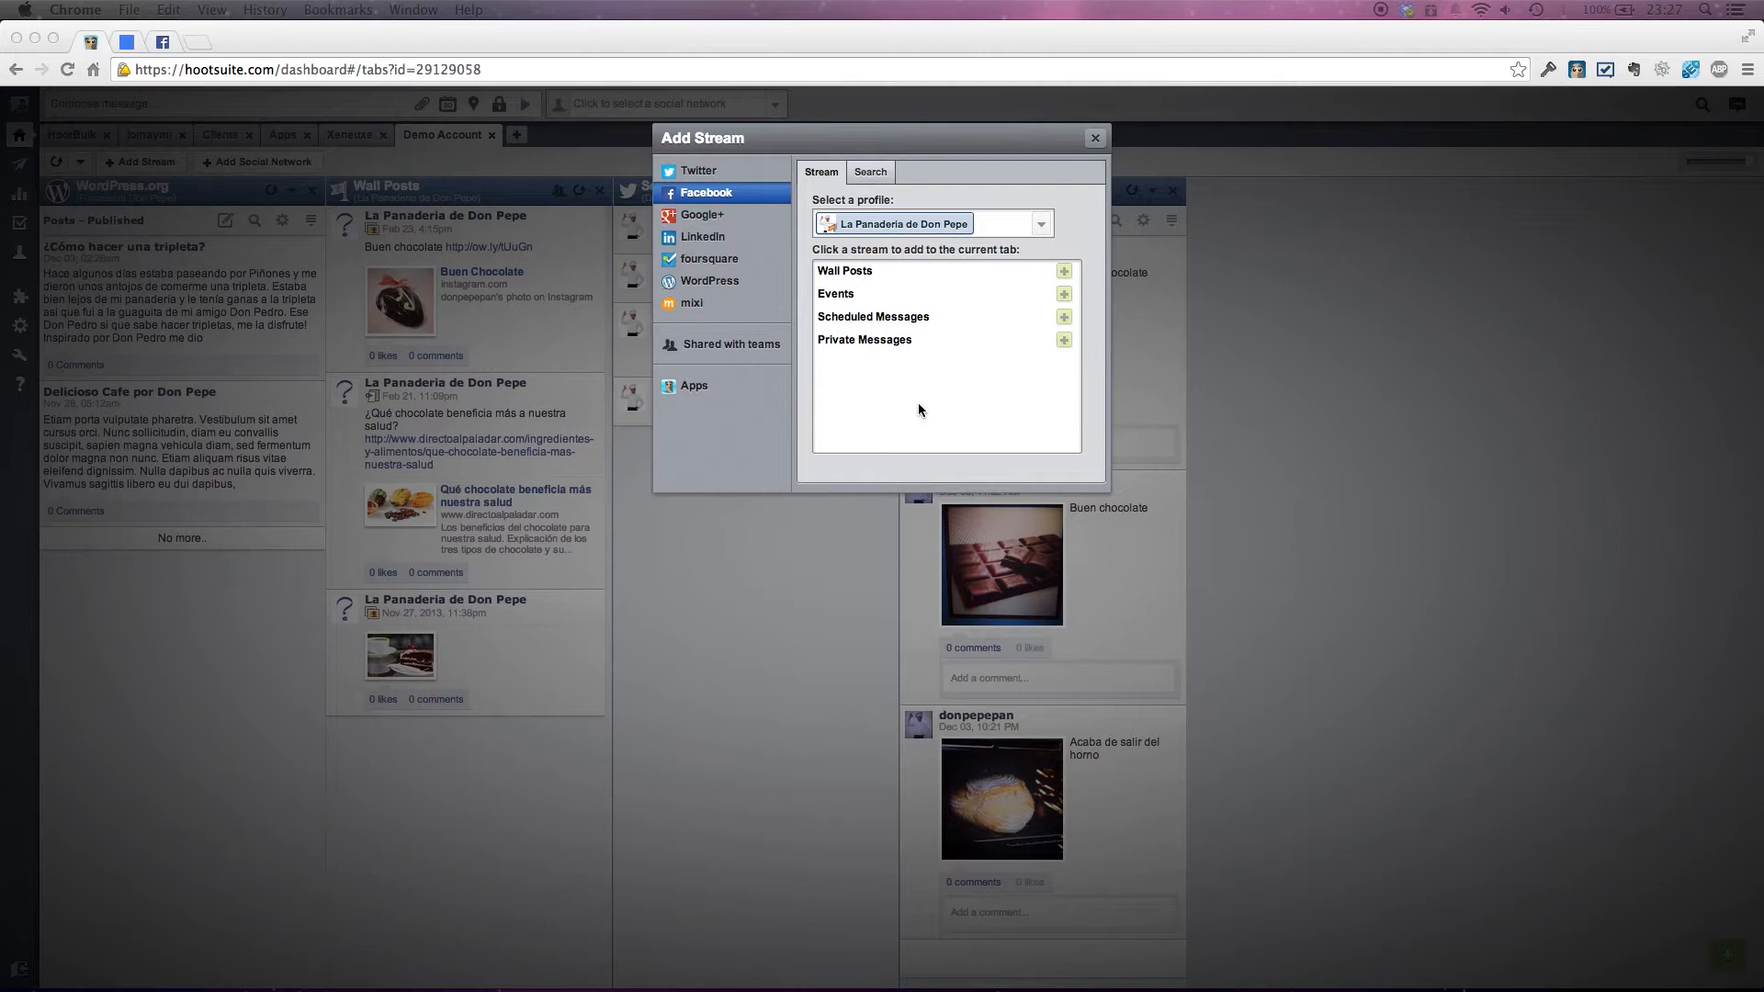
pyautogui.moveTo(914, 435)
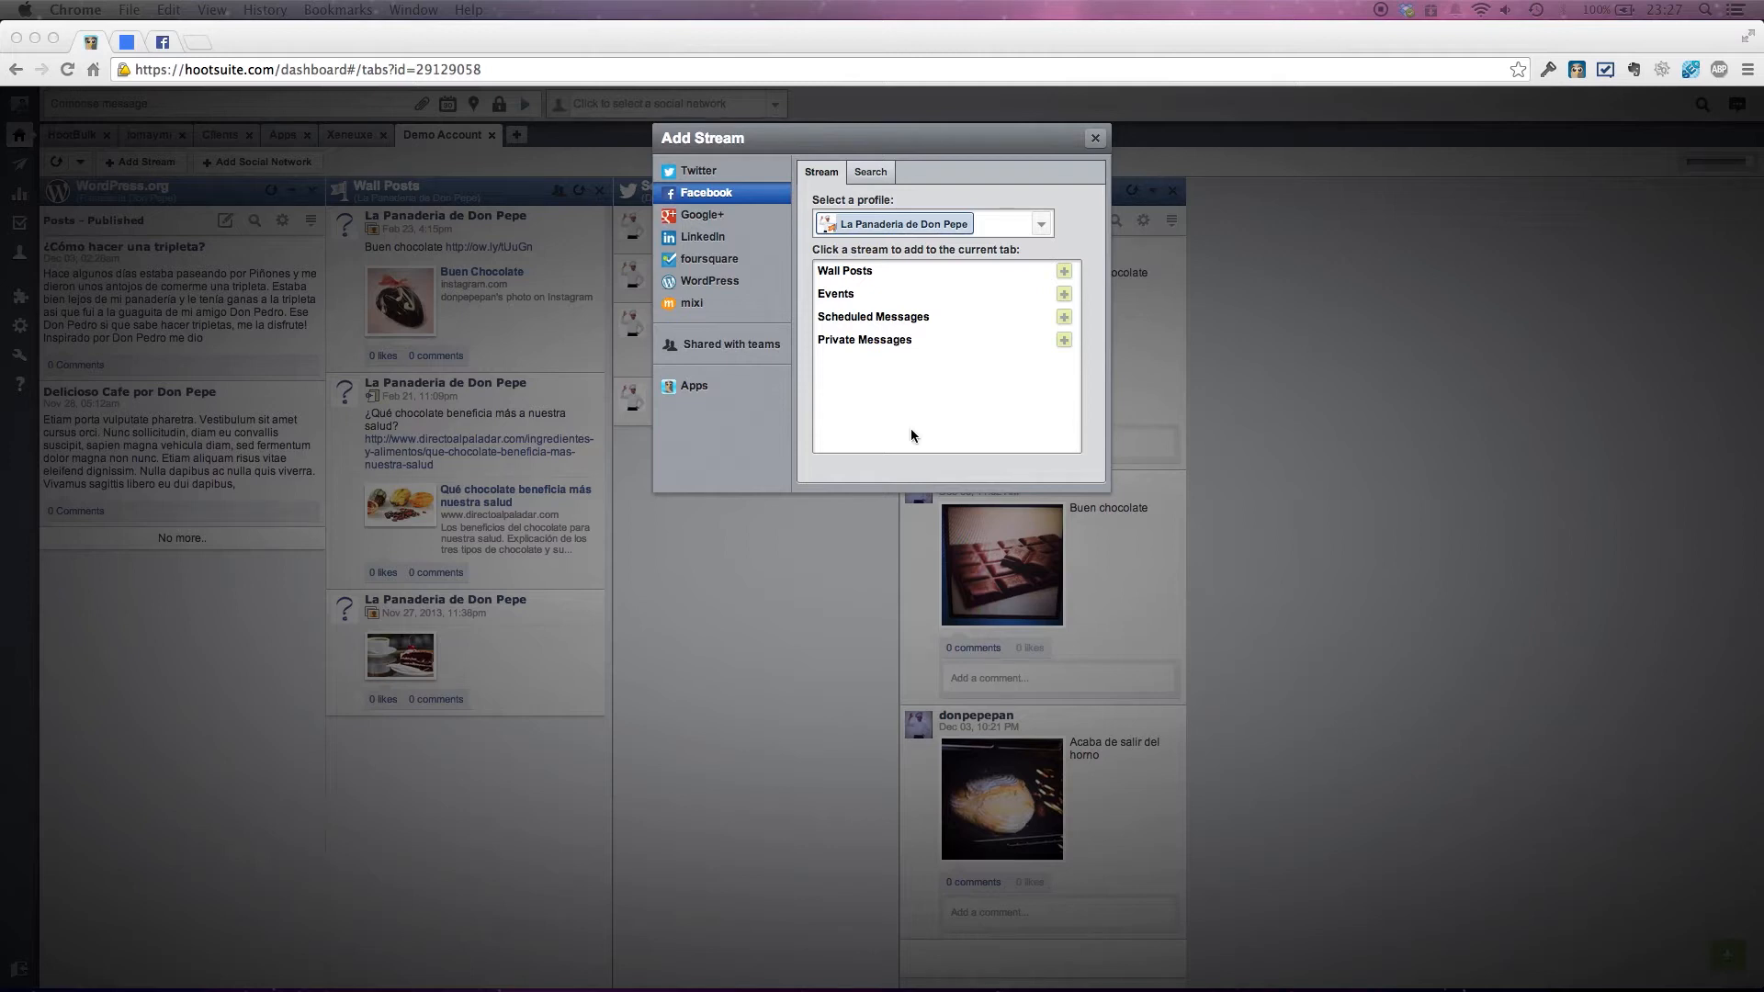
pyautogui.moveTo(860, 323)
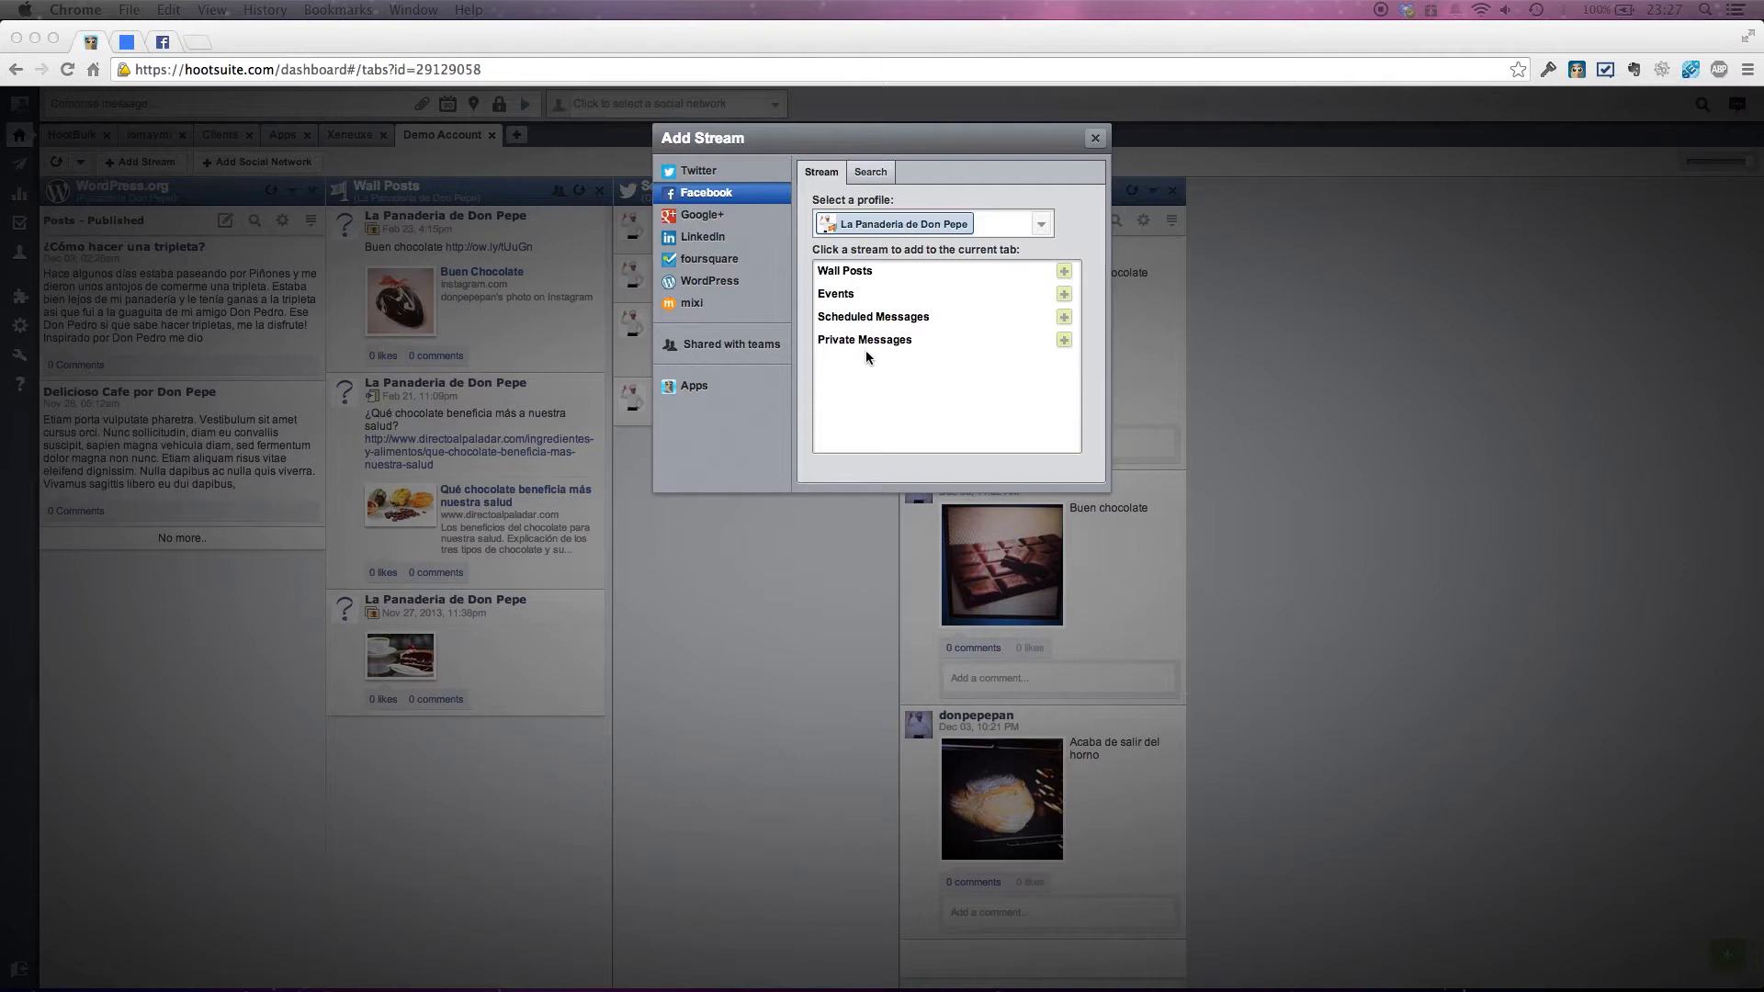
pyautogui.moveTo(856, 386)
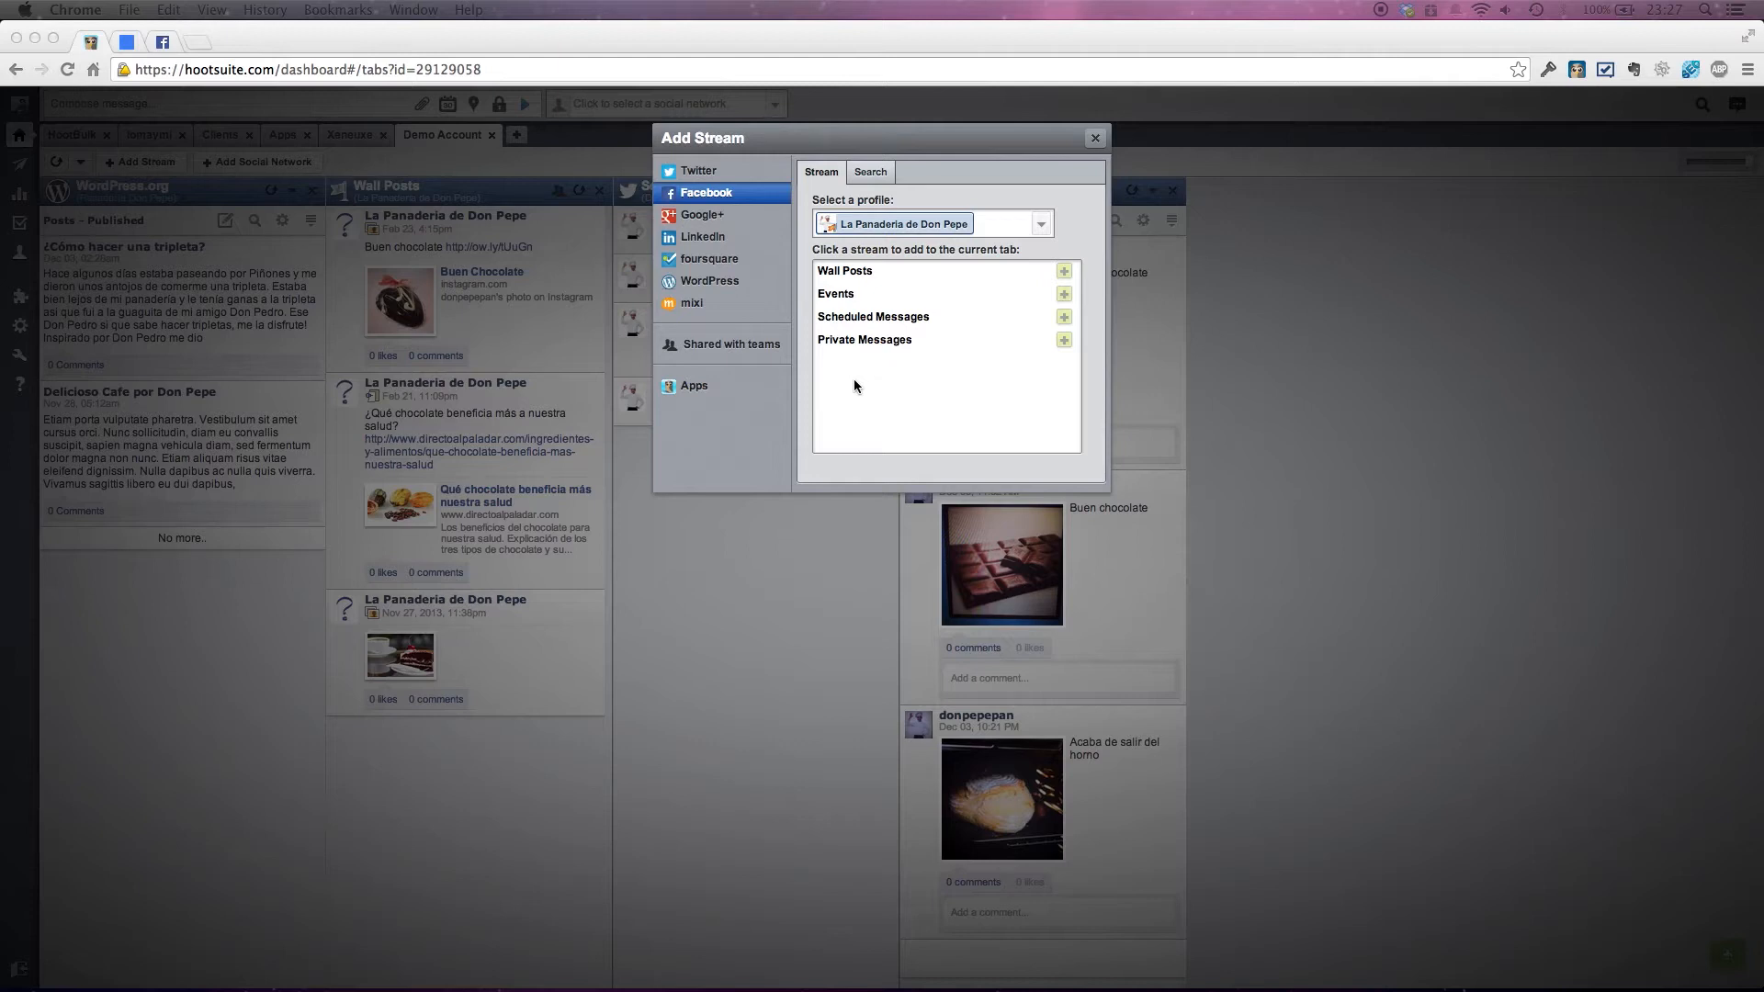
pyautogui.moveTo(904, 404)
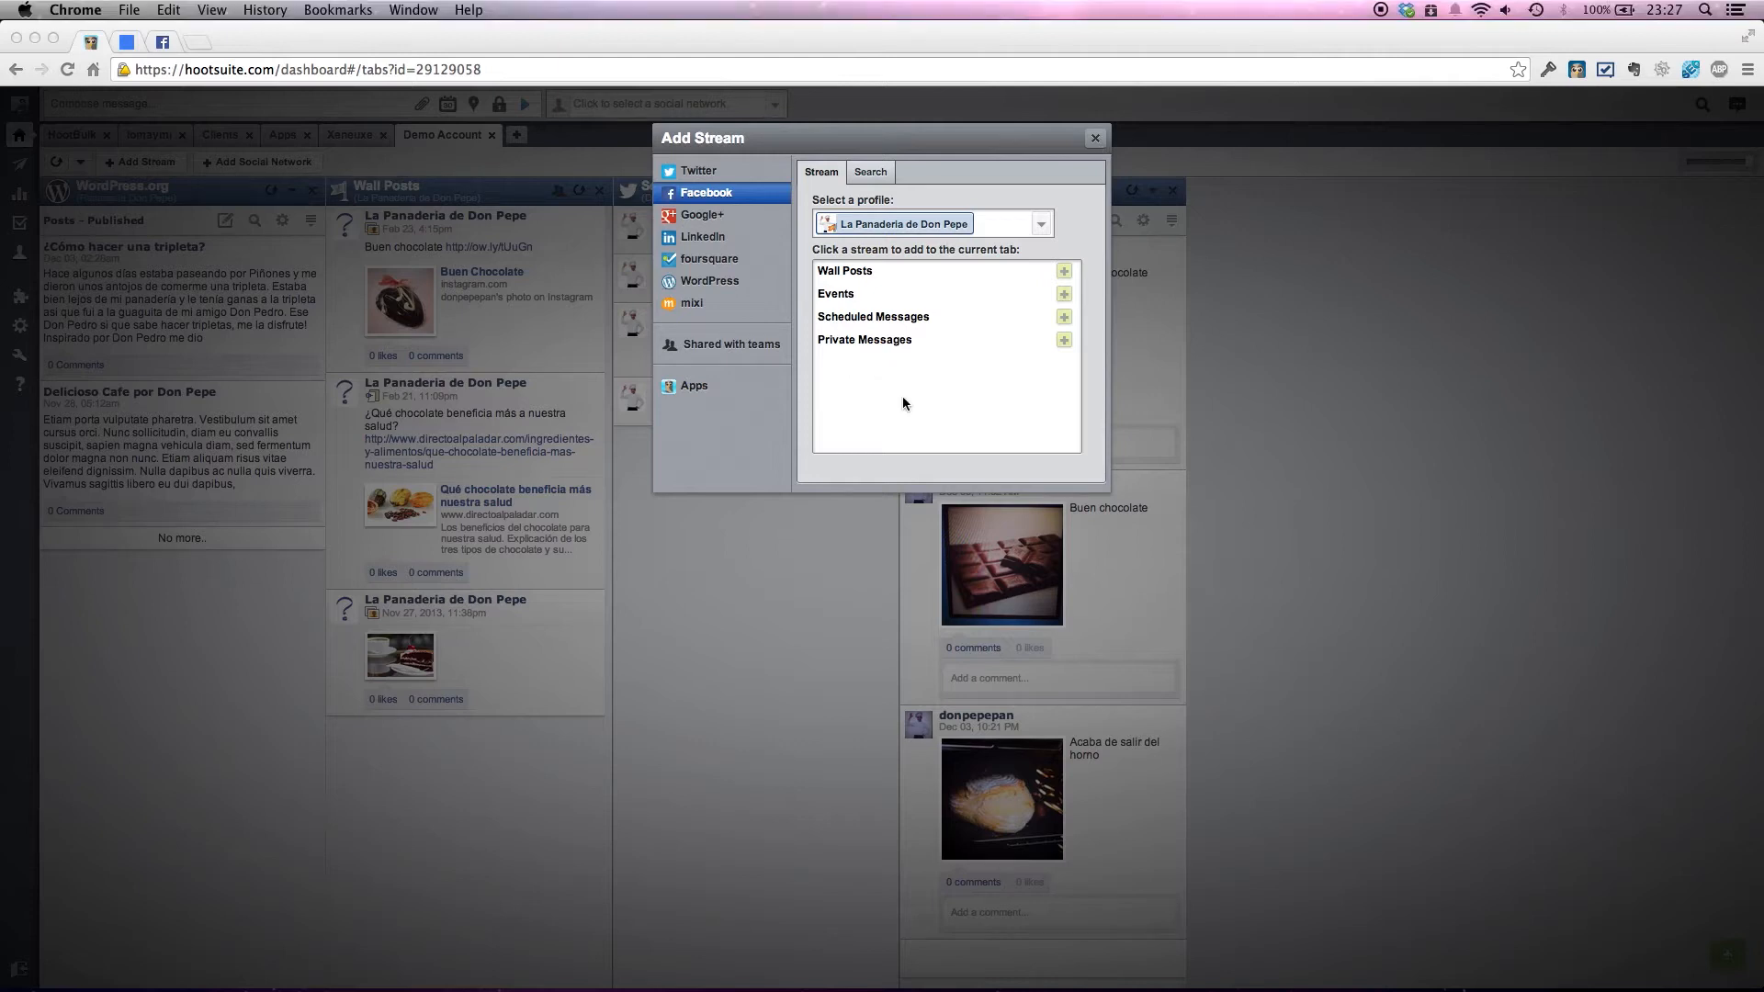
# Switch the Add Stream dialog from Facebook stream types to the Apps category.
pyautogui.click(694, 385)
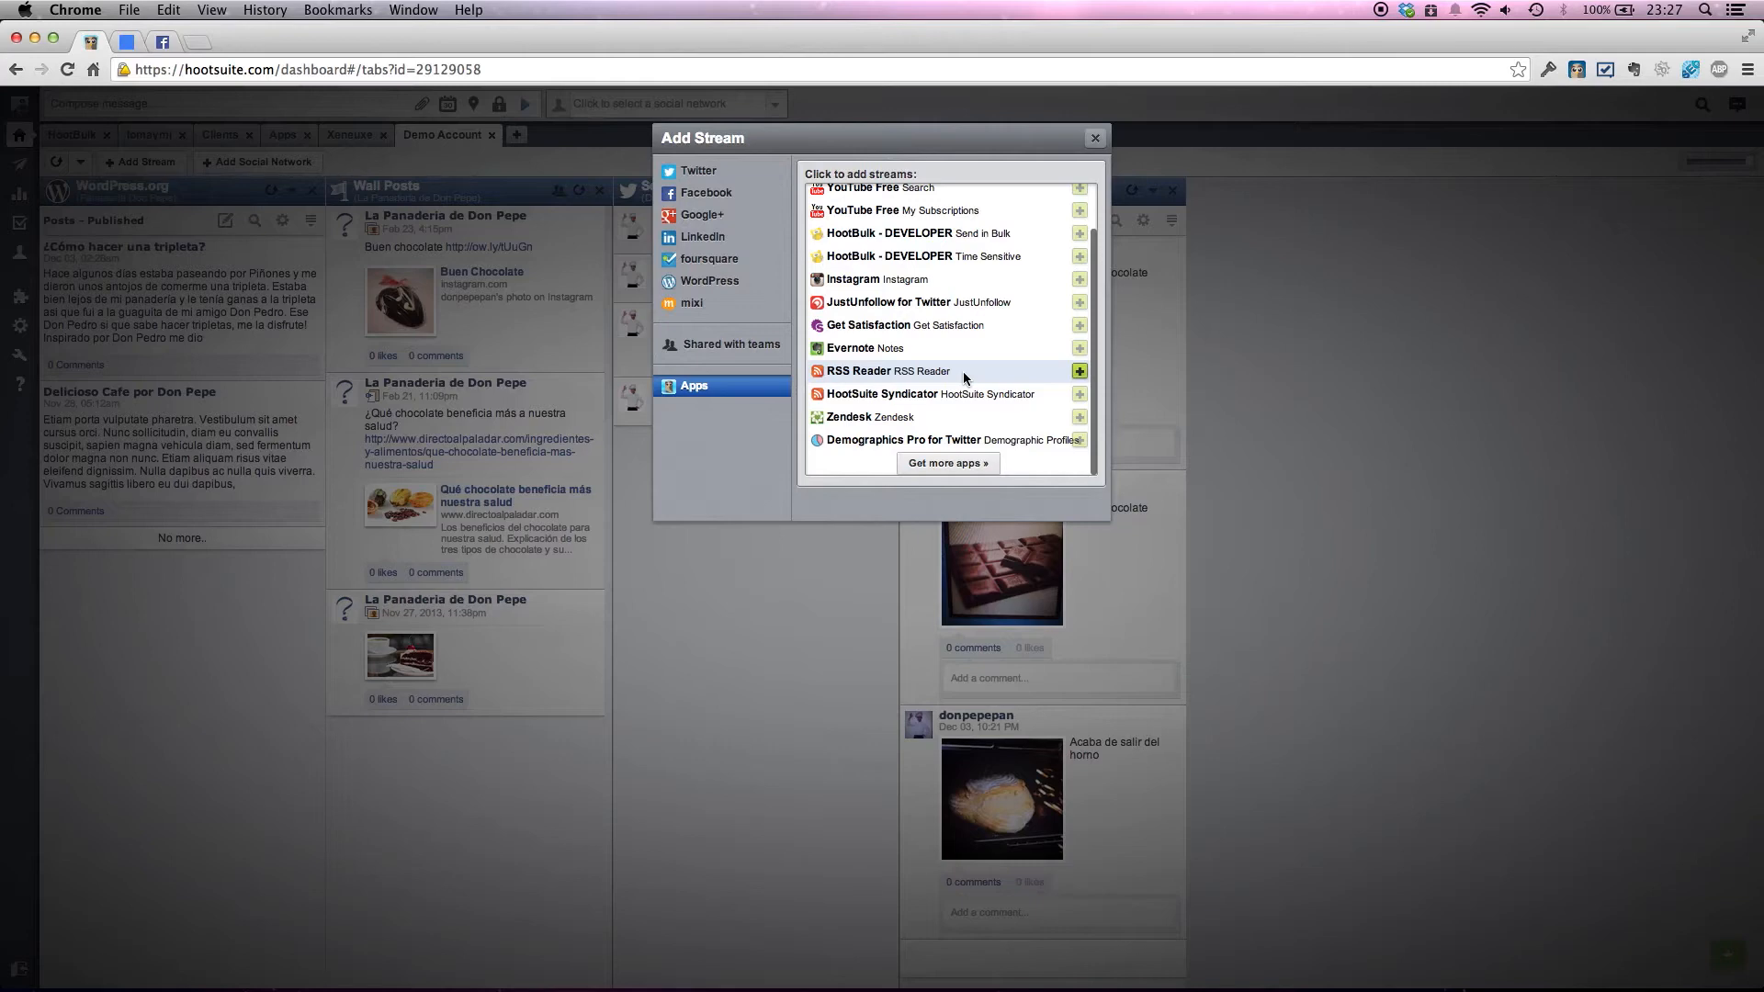
pyautogui.moveTo(895, 389)
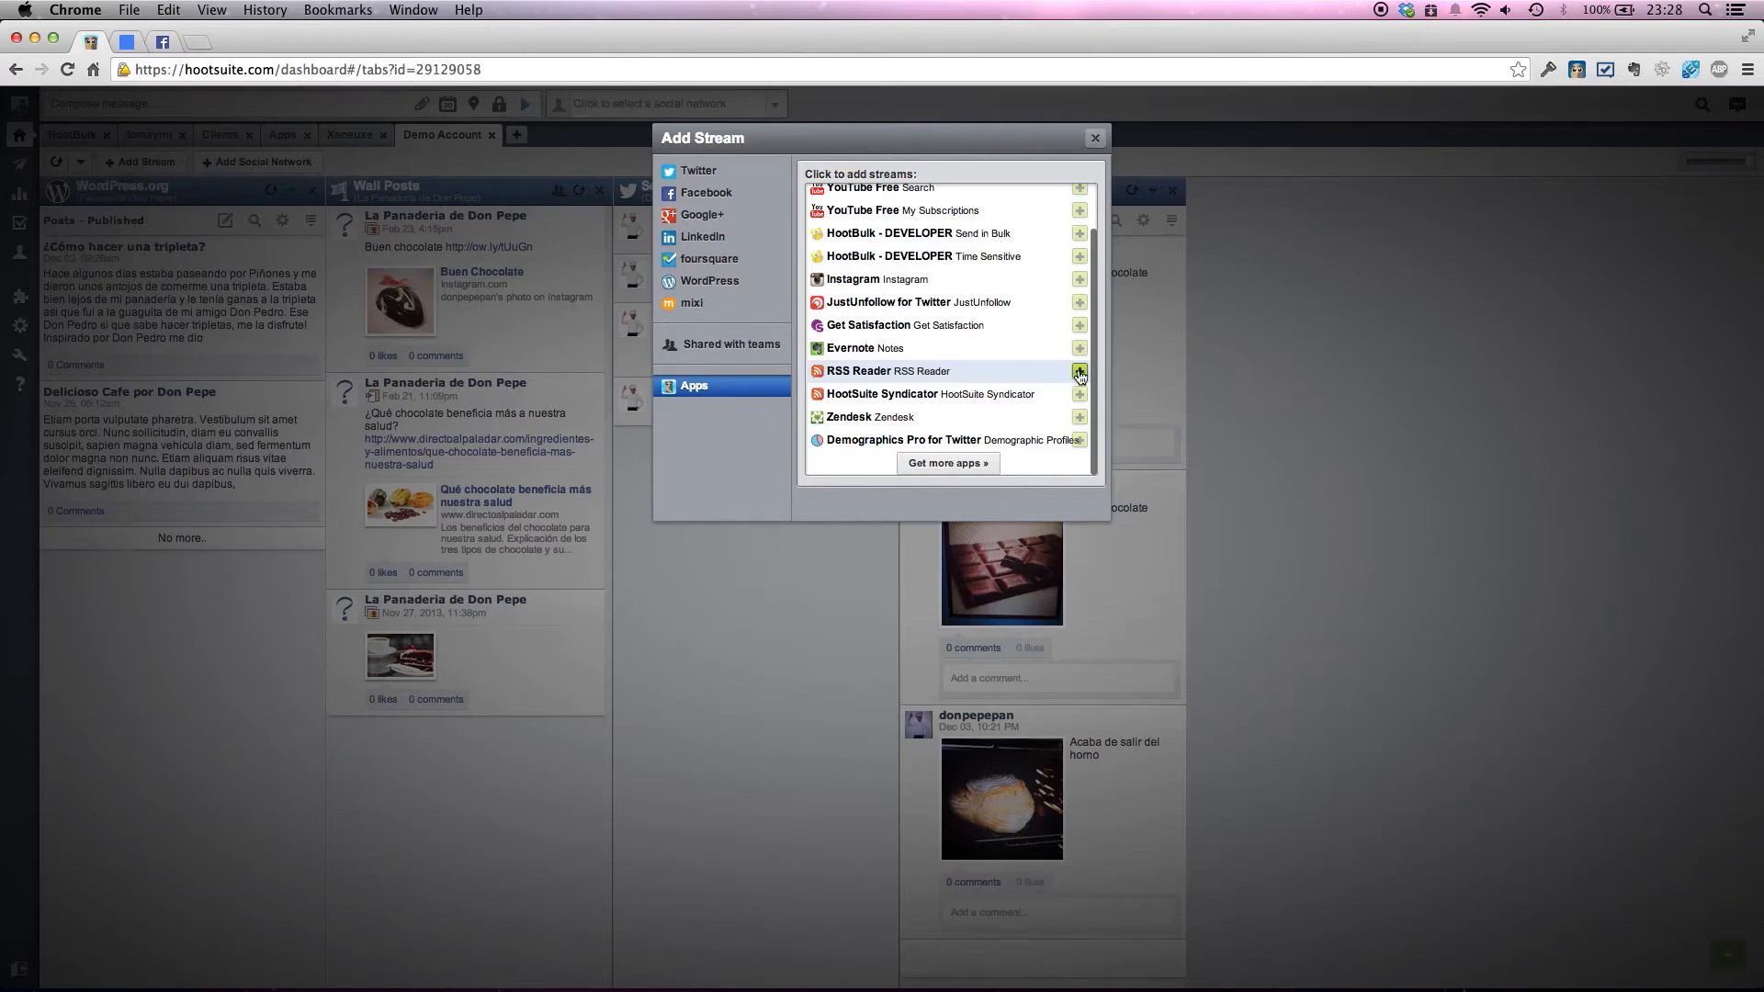
# Add the RSS Reader app as a stream on the Demo Account tab.
pyautogui.click(1079, 371)
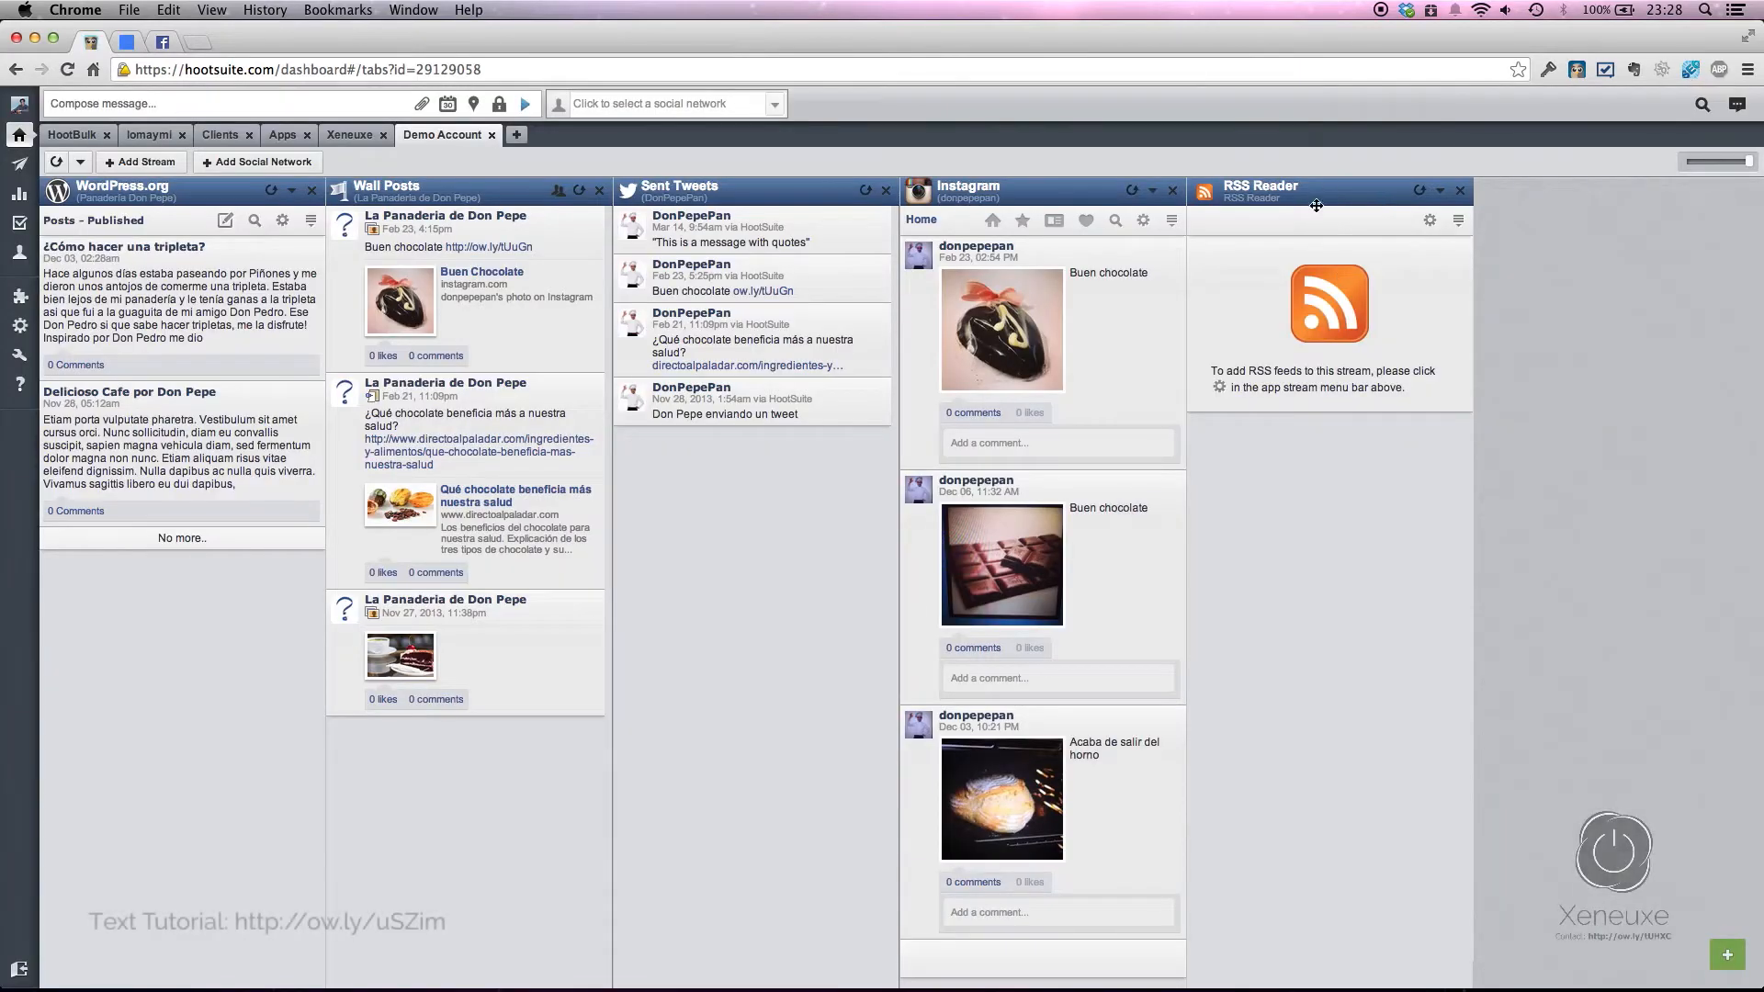
pyautogui.moveTo(638, 197)
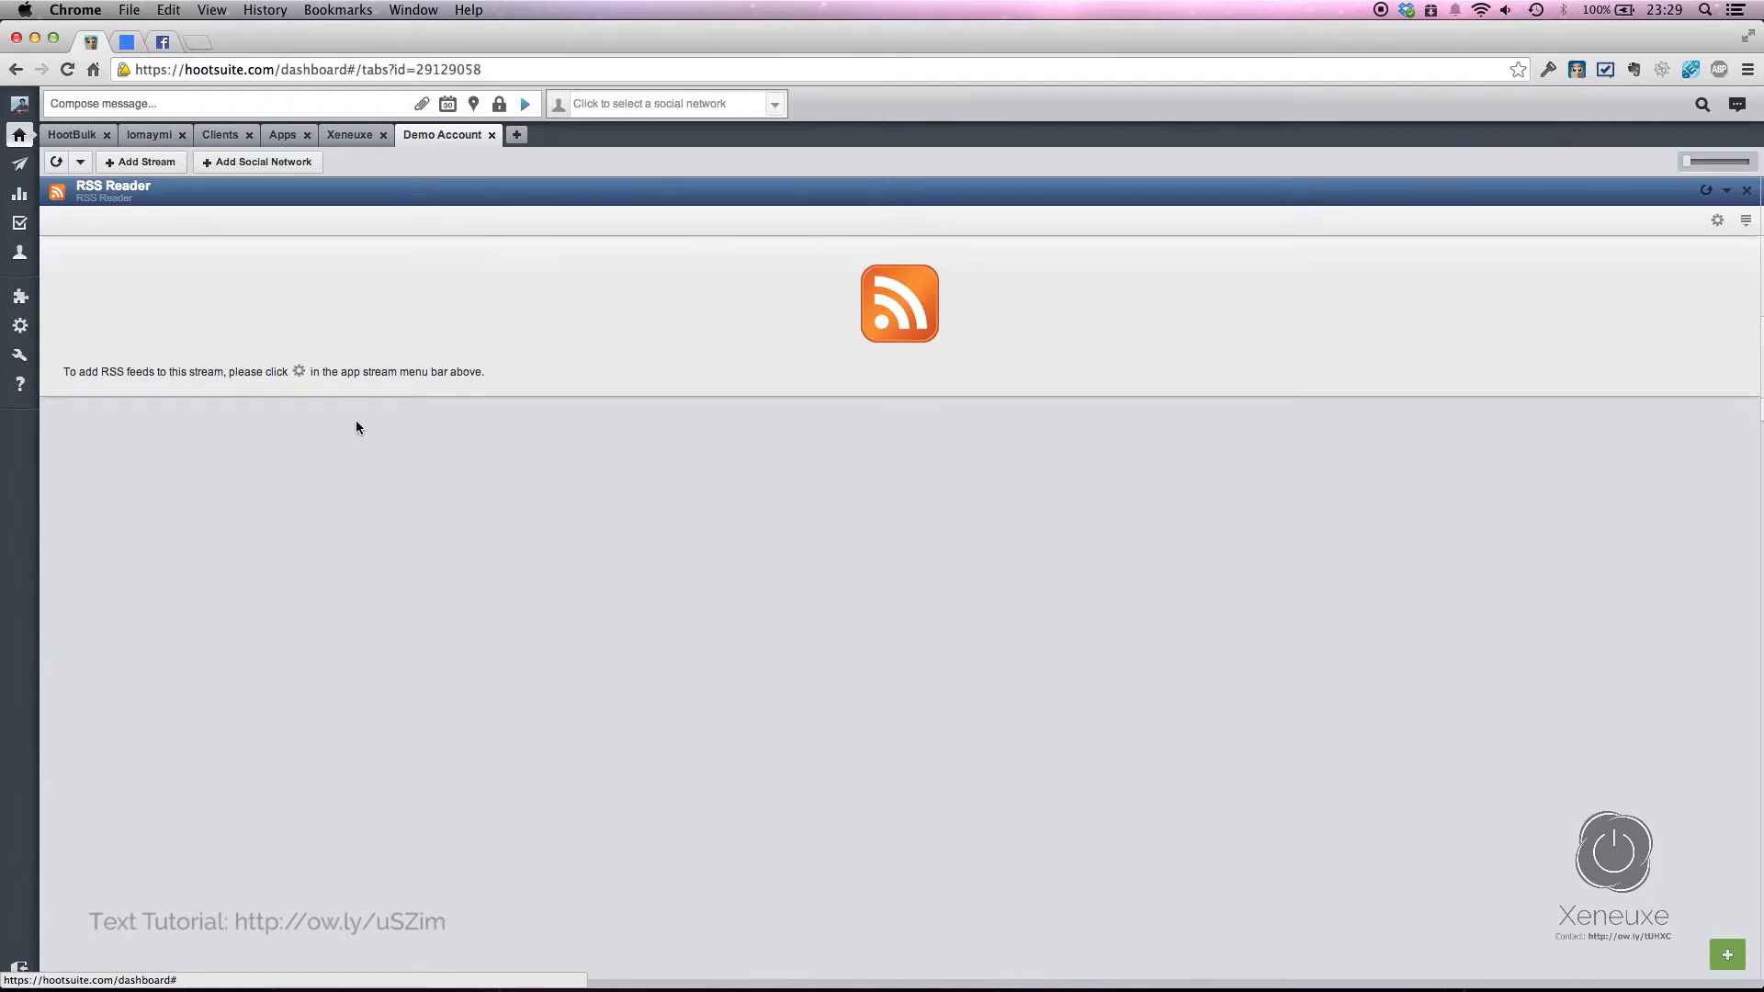
pyautogui.moveTo(310, 372)
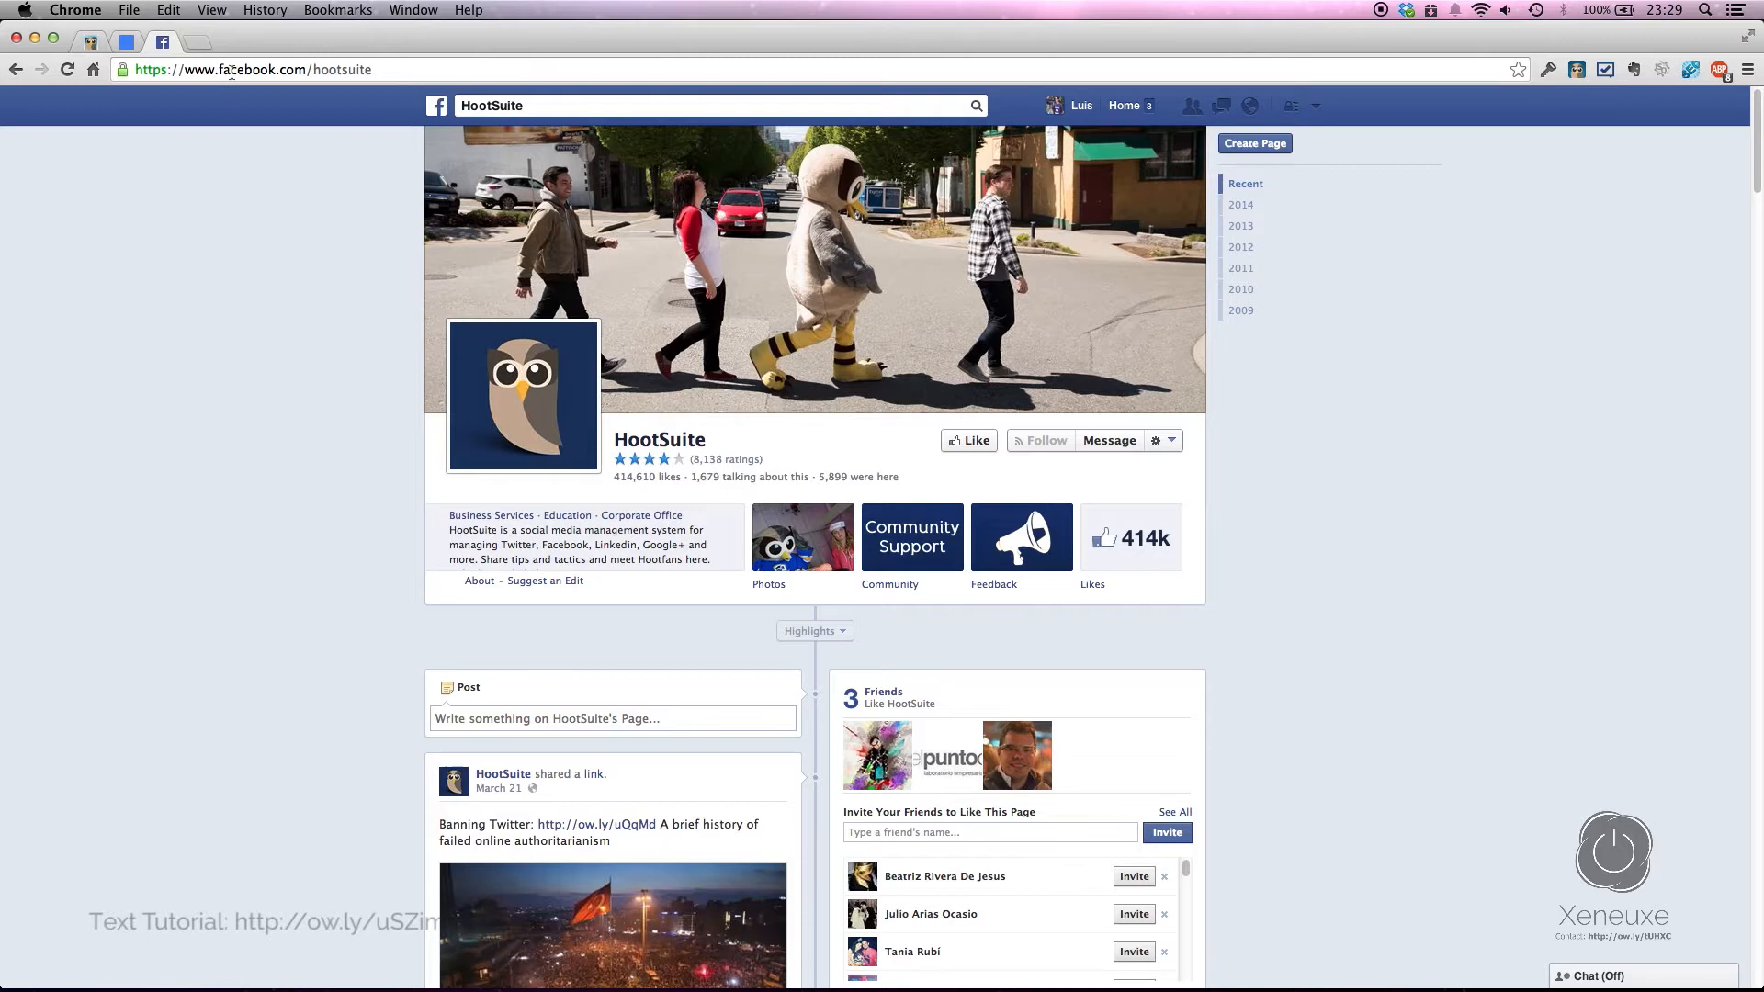
# Select the facebook.com/hootsuite address in the browser's address bar to copy it.
pyautogui.click(231, 69)
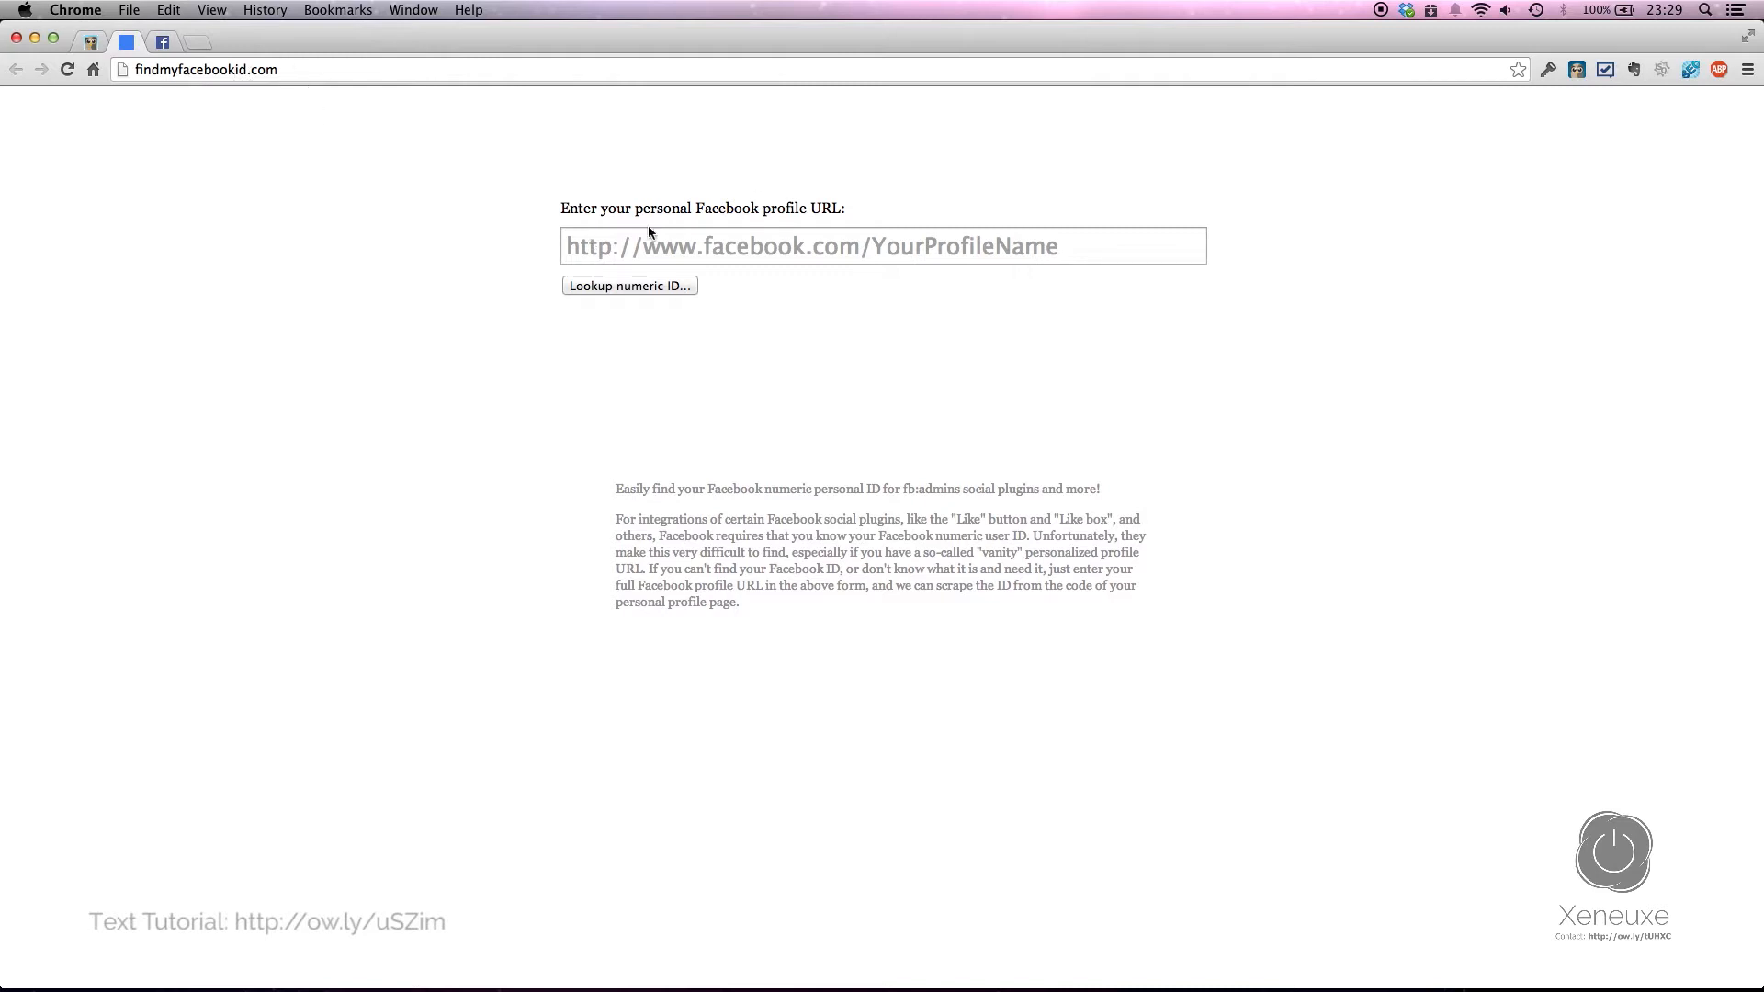
# Paste the HootSuite page address into findmyfacebookid.com, look up its numeric ID and select the result.
pyautogui.rightClick(652, 246)
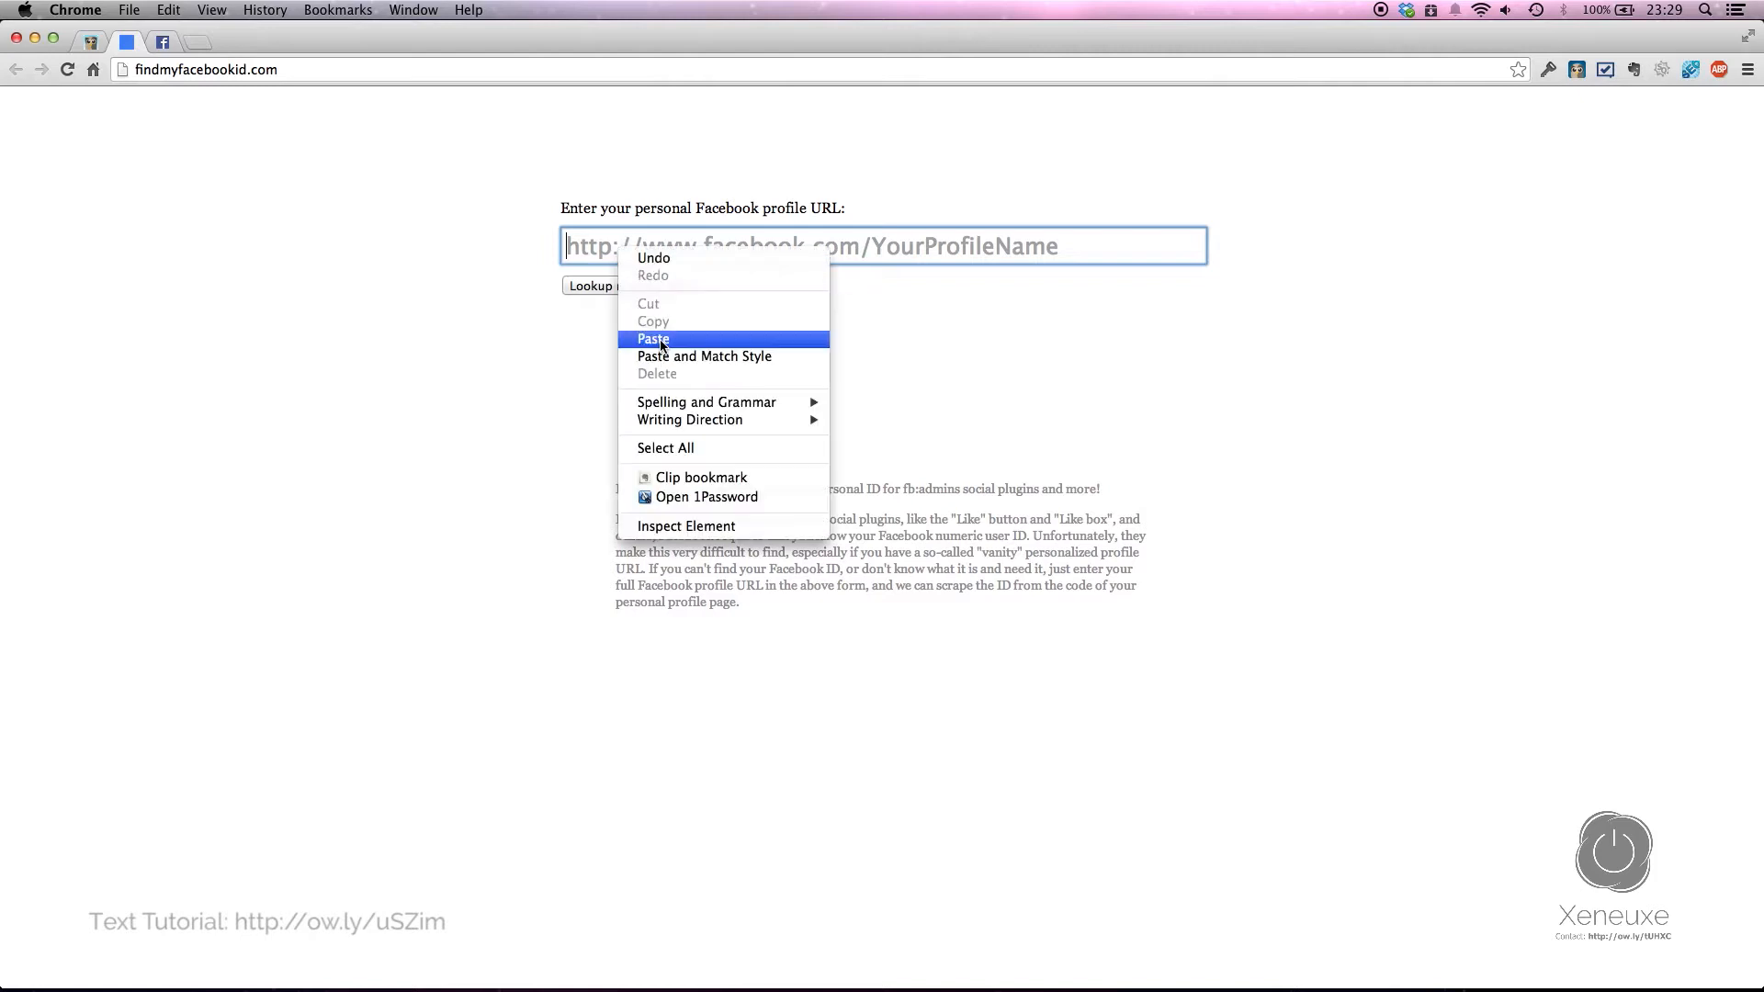
pyautogui.click(654, 339)
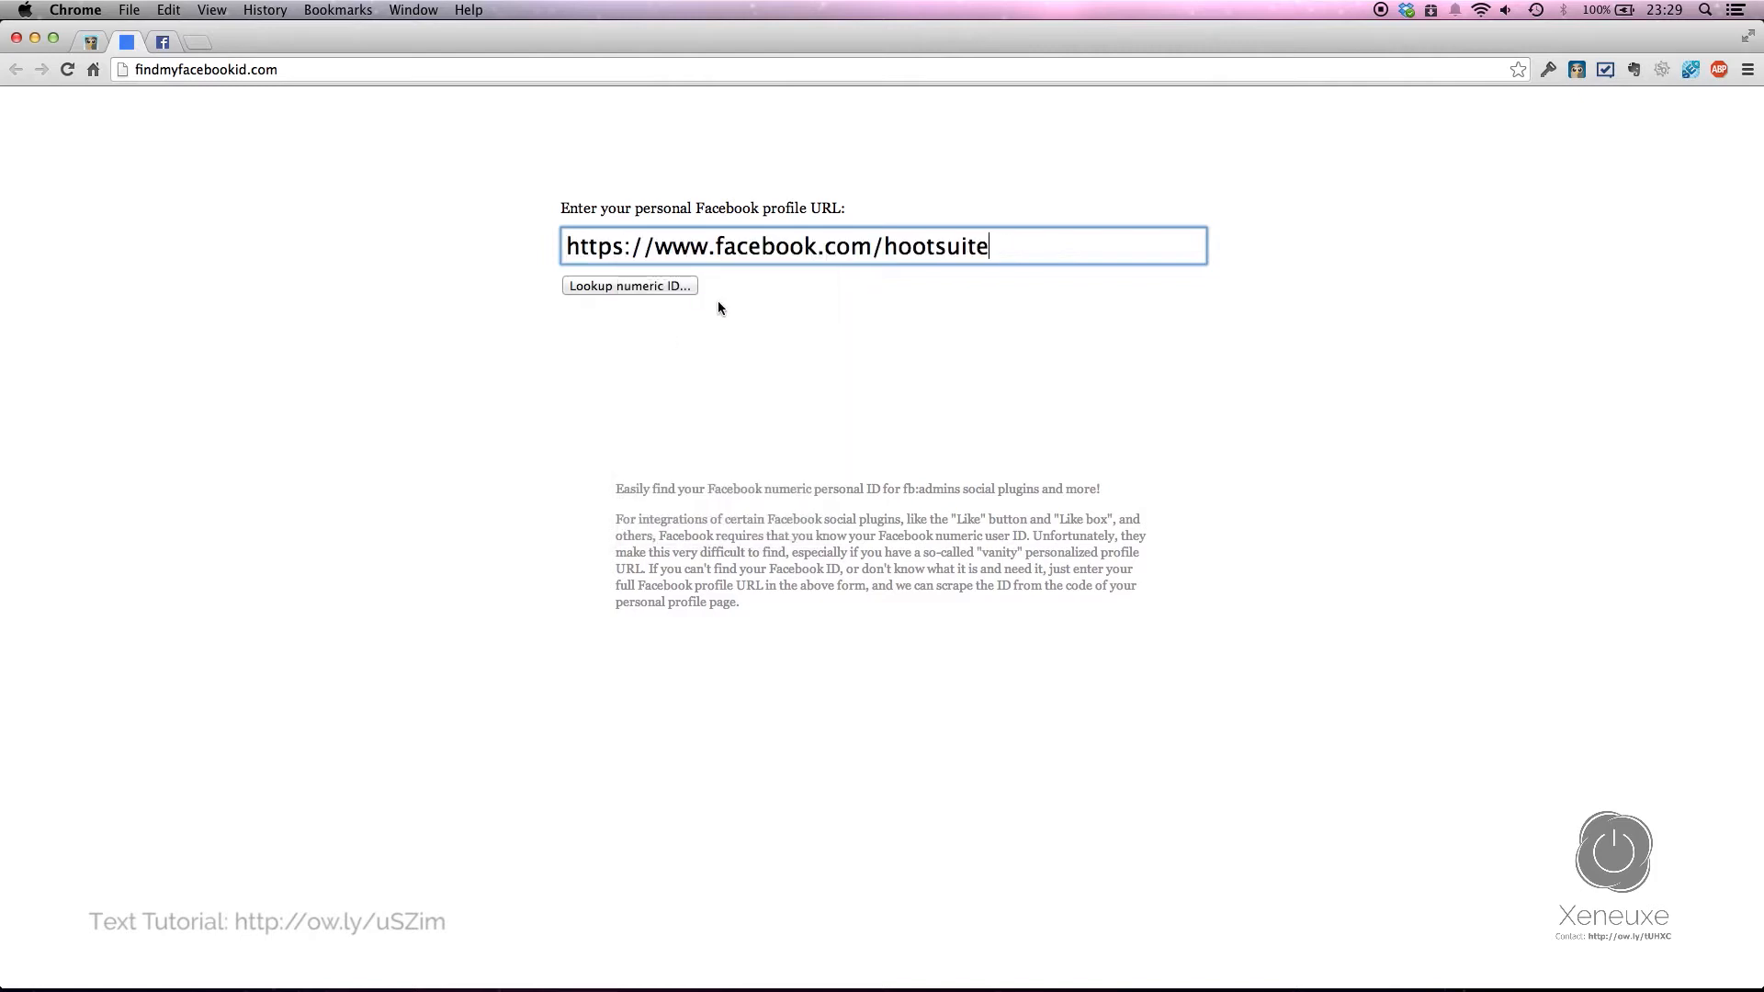
pyautogui.moveTo(622, 301)
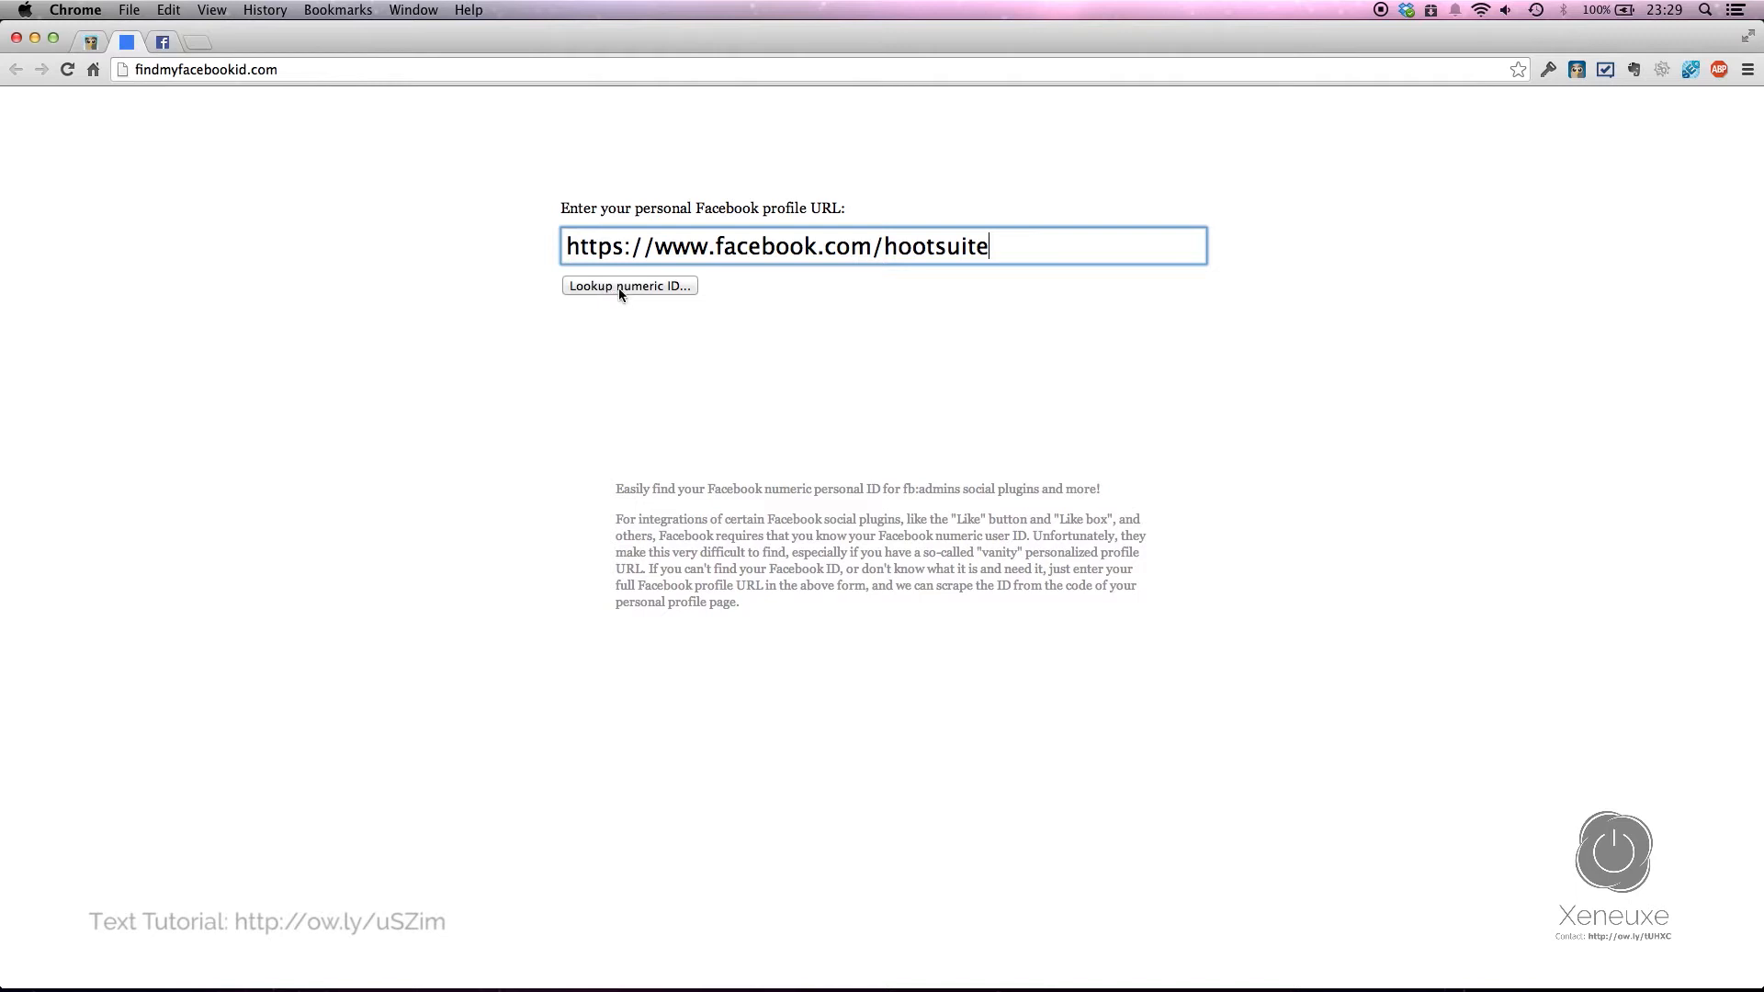
pyautogui.click(629, 285)
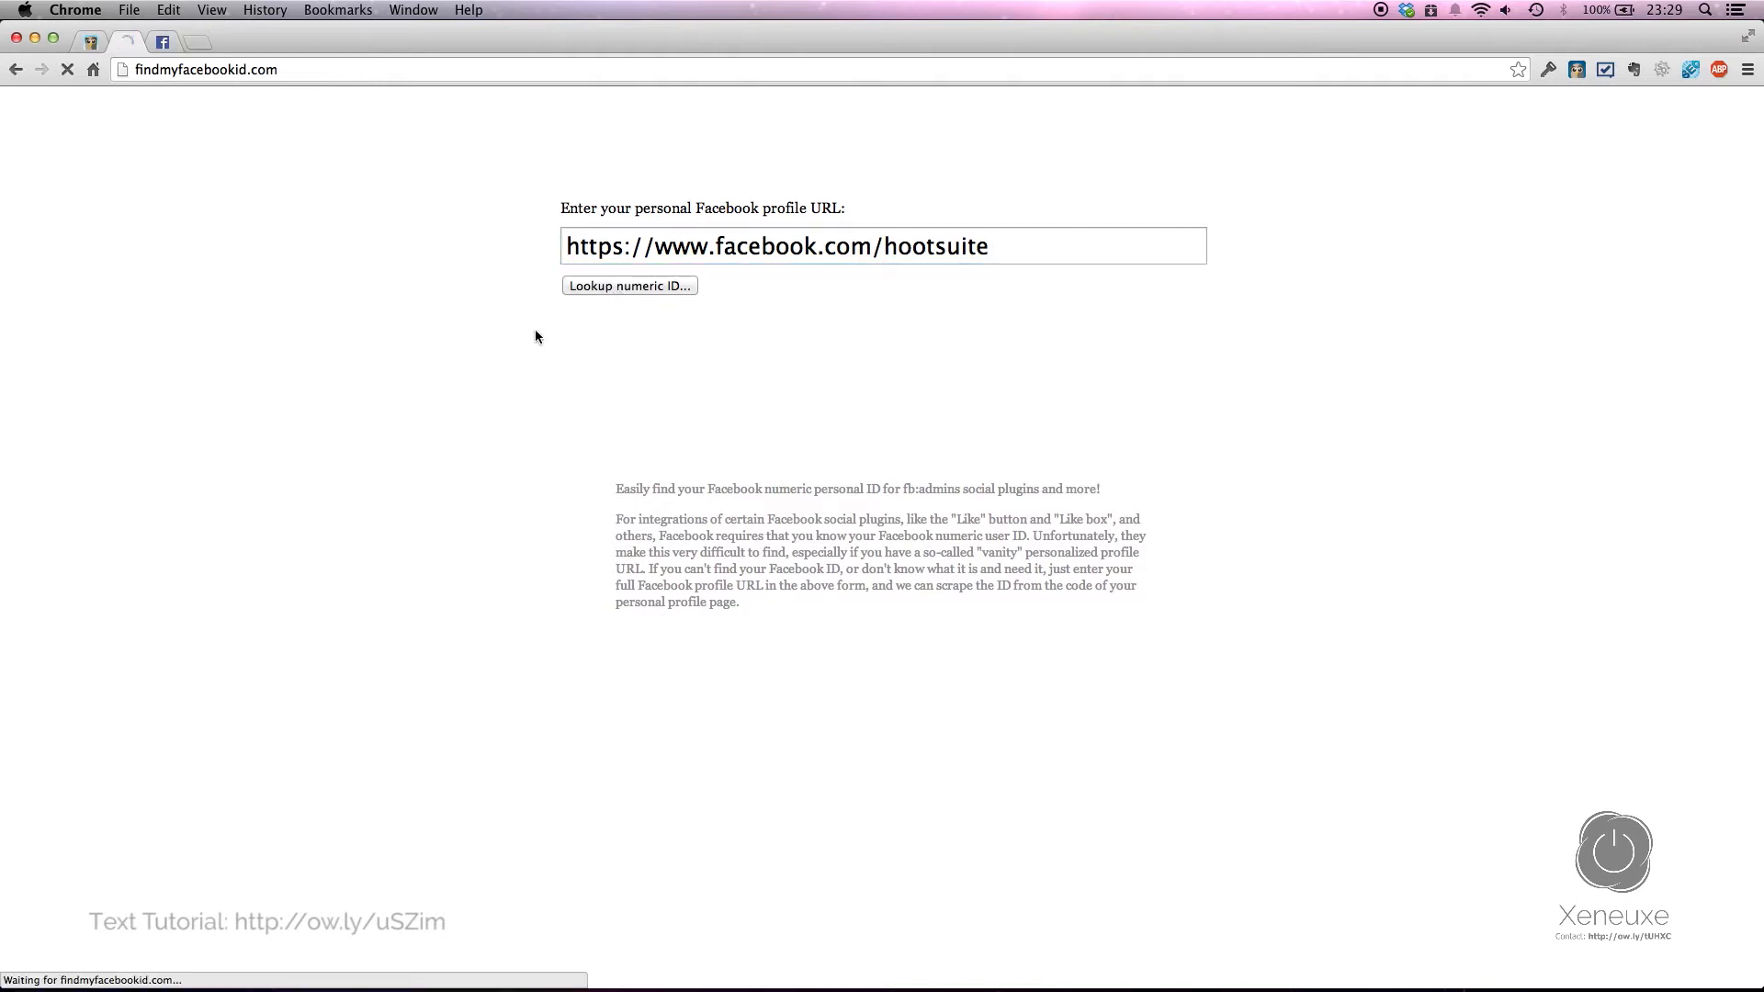
pyautogui.click(630, 285)
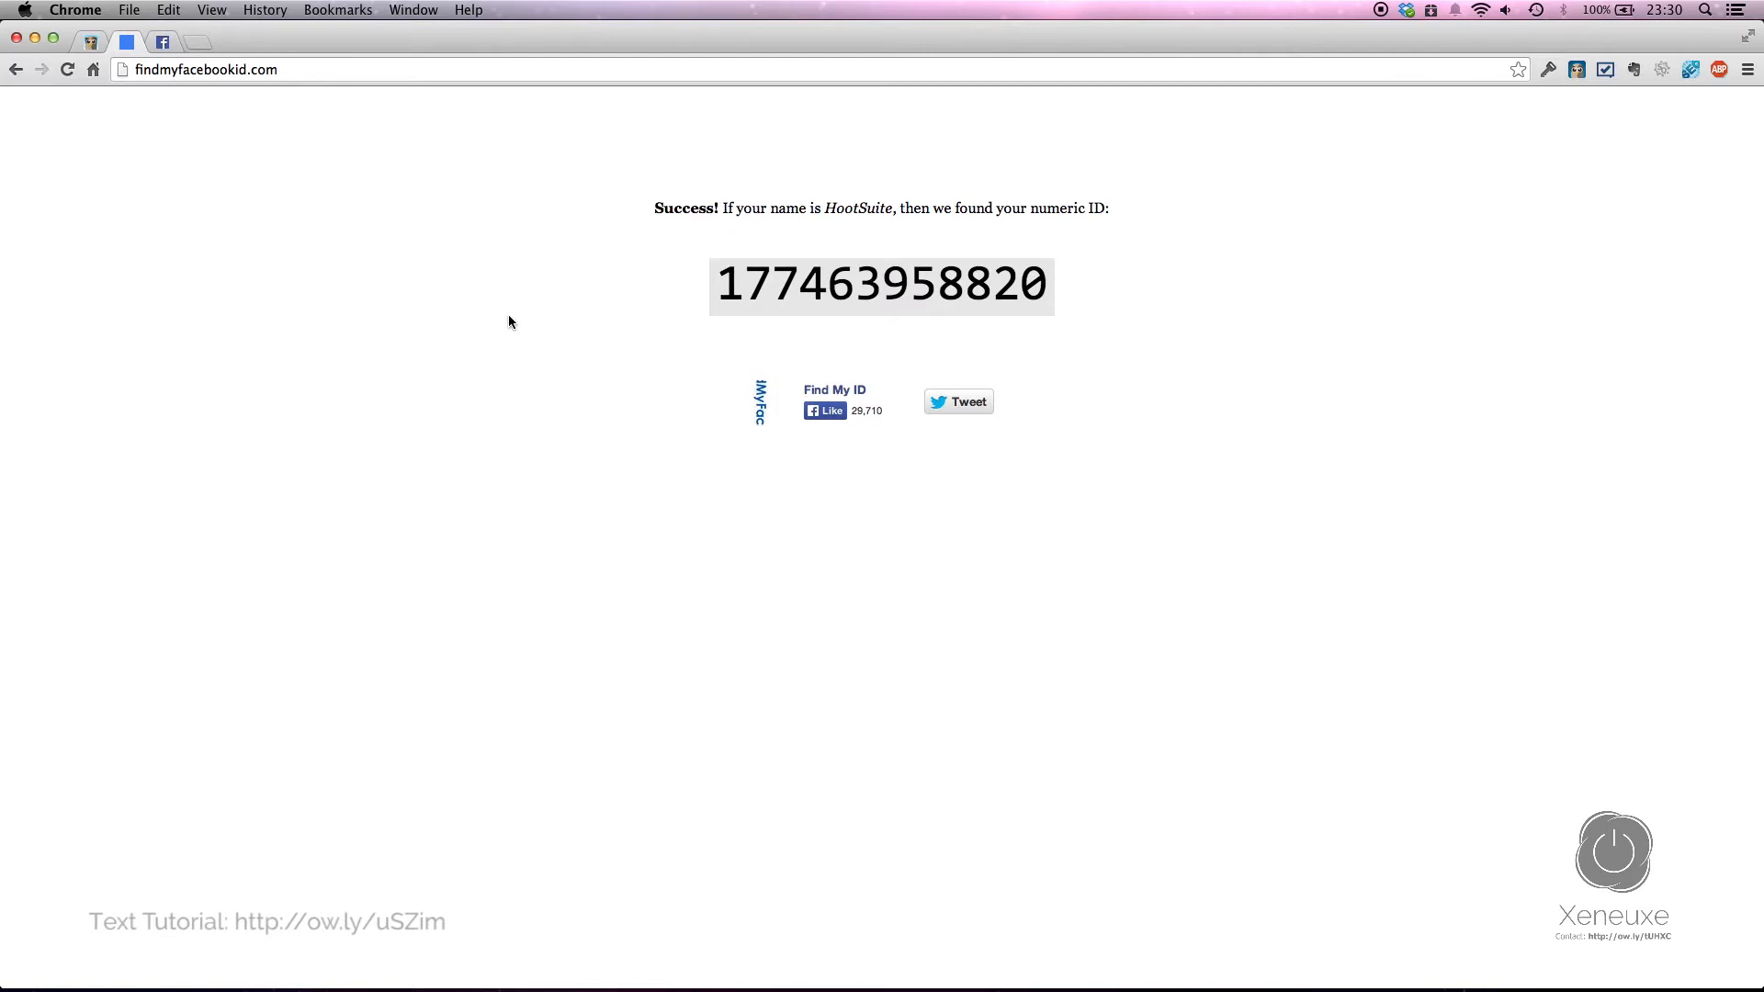
pyautogui.doubleClick(732, 283)
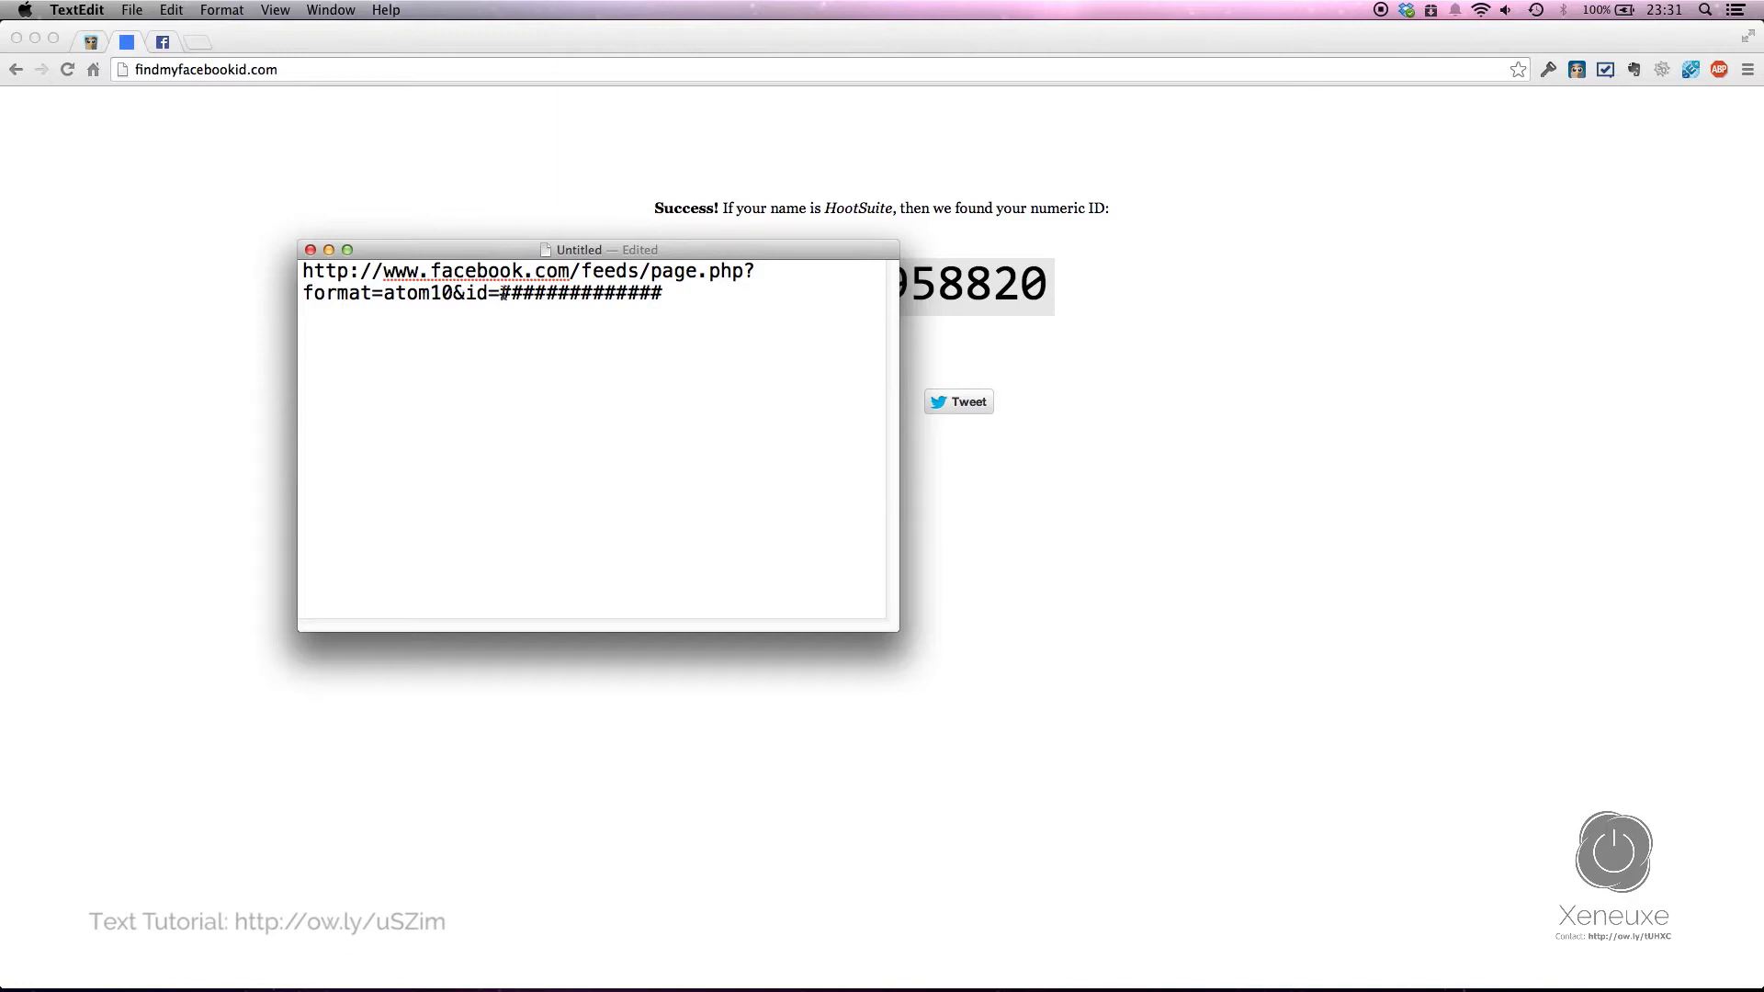
pyautogui.moveTo(498, 292); pyautogui.dragTo(663, 292)
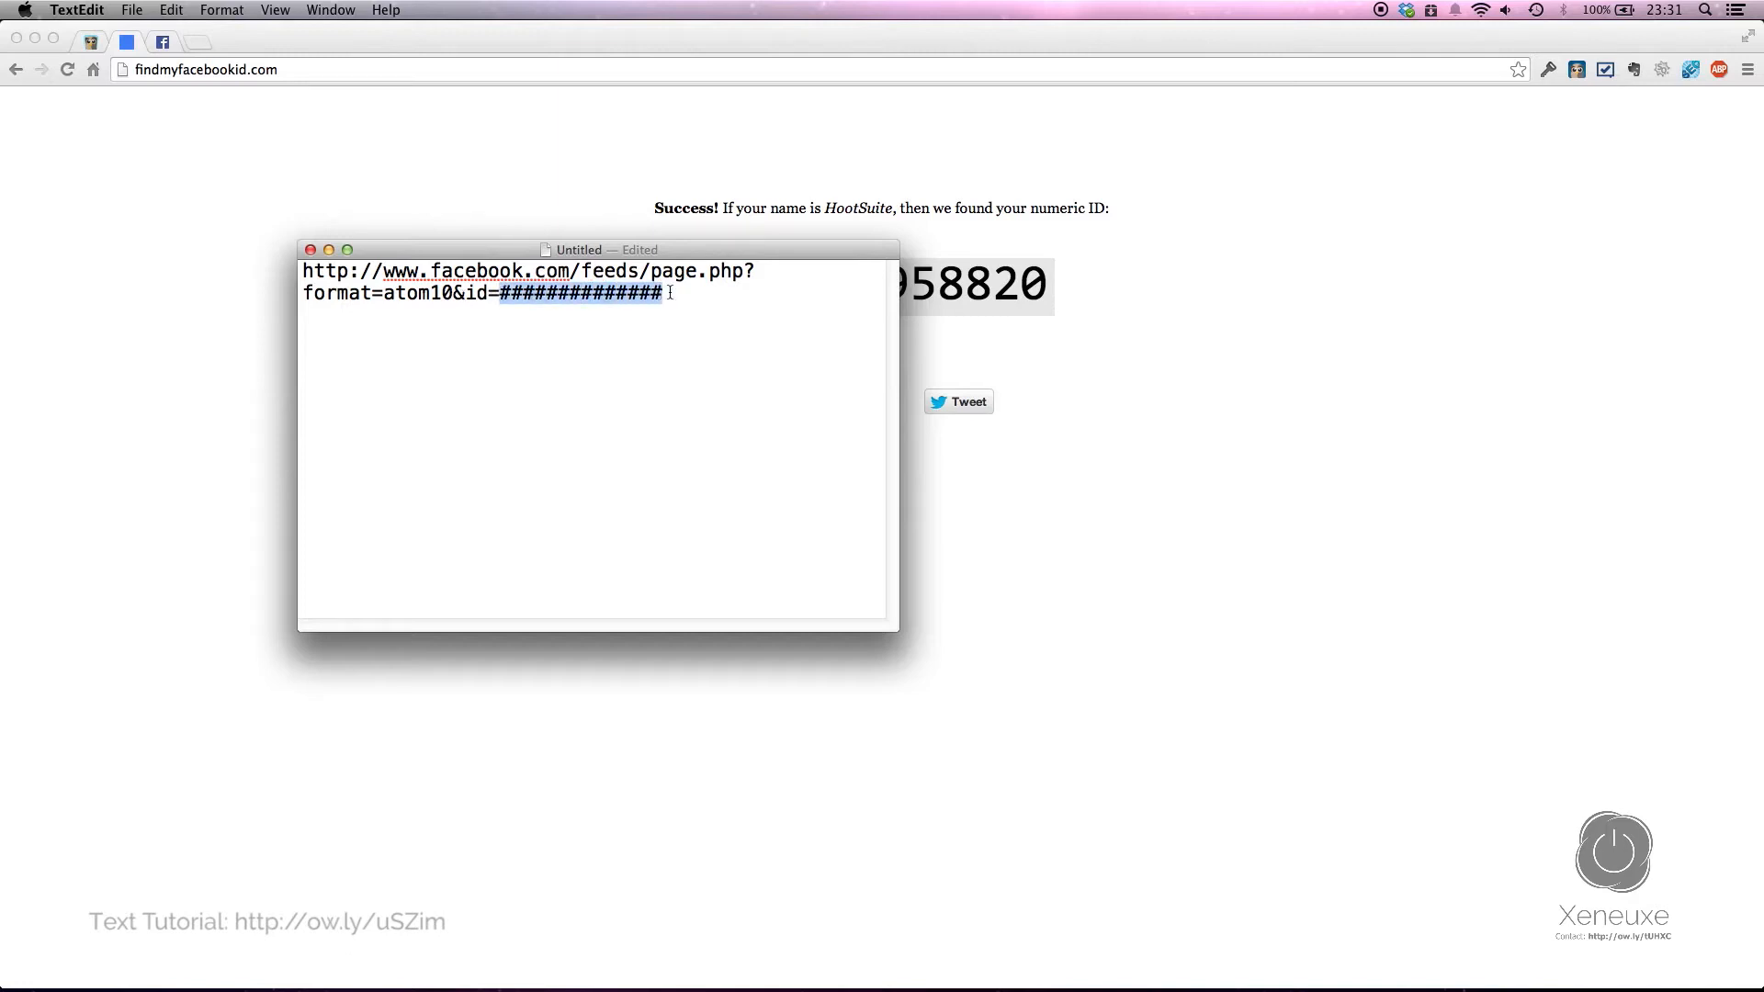
pyautogui.write('177463958820')
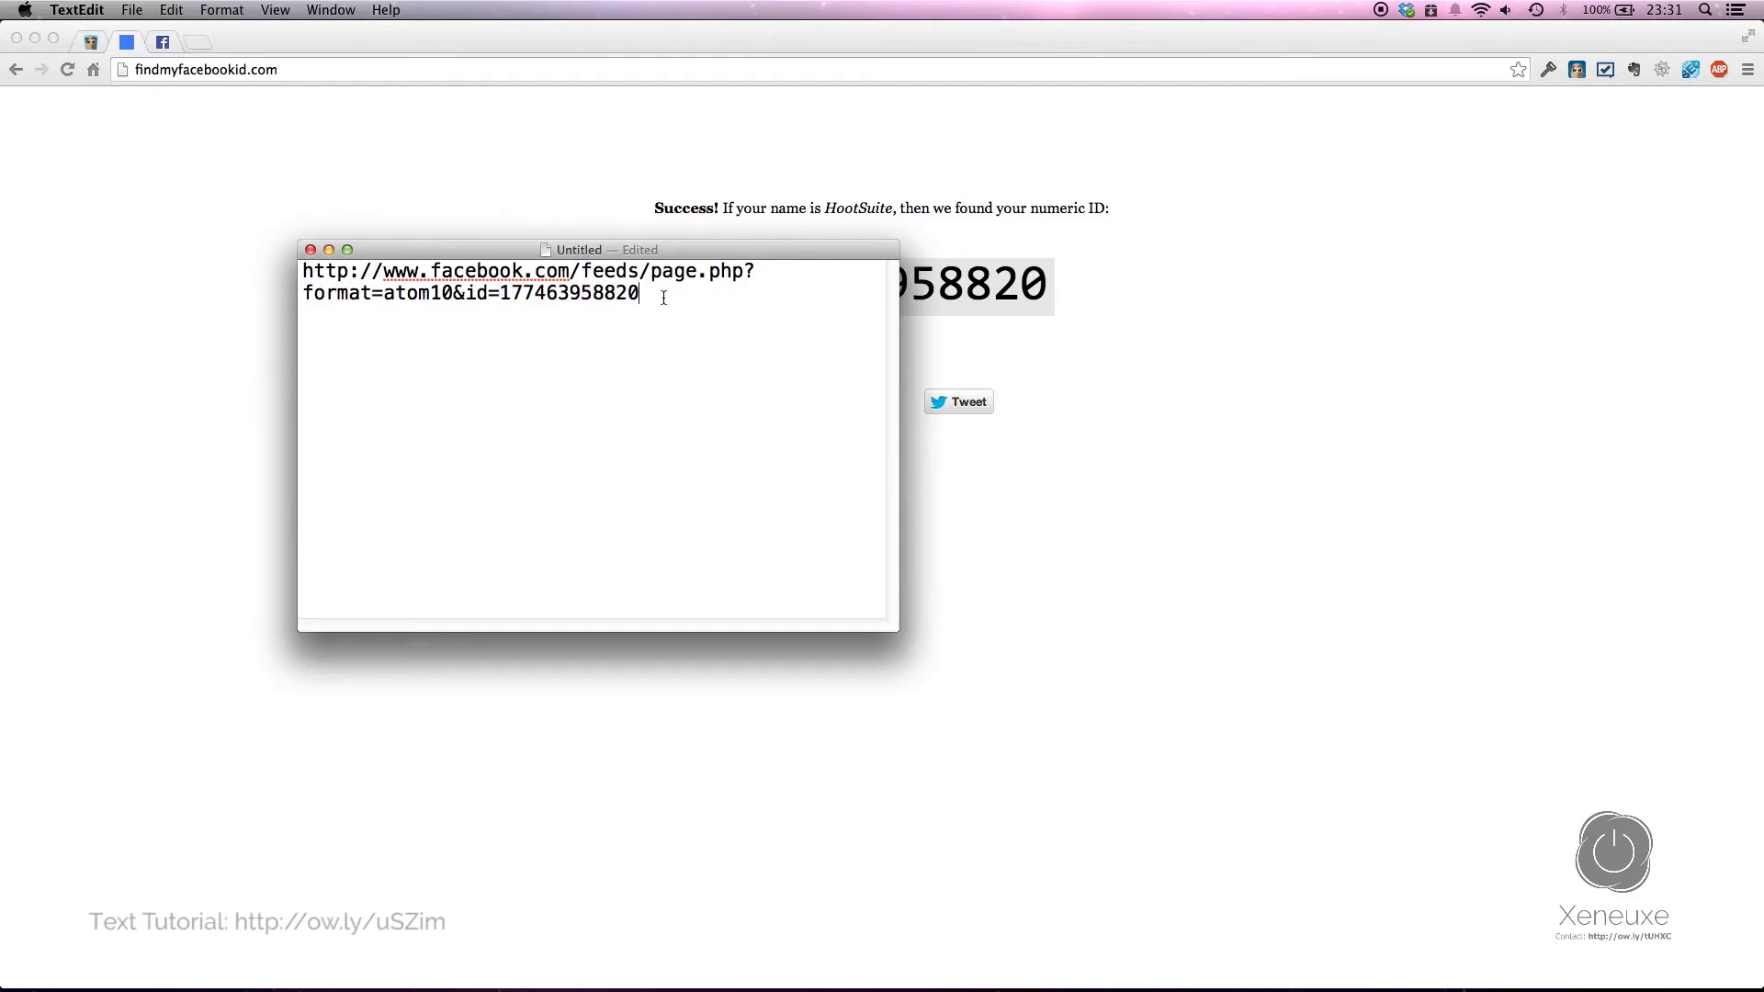
pyautogui.moveTo(395, 292); pyautogui.dragTo(639, 292)
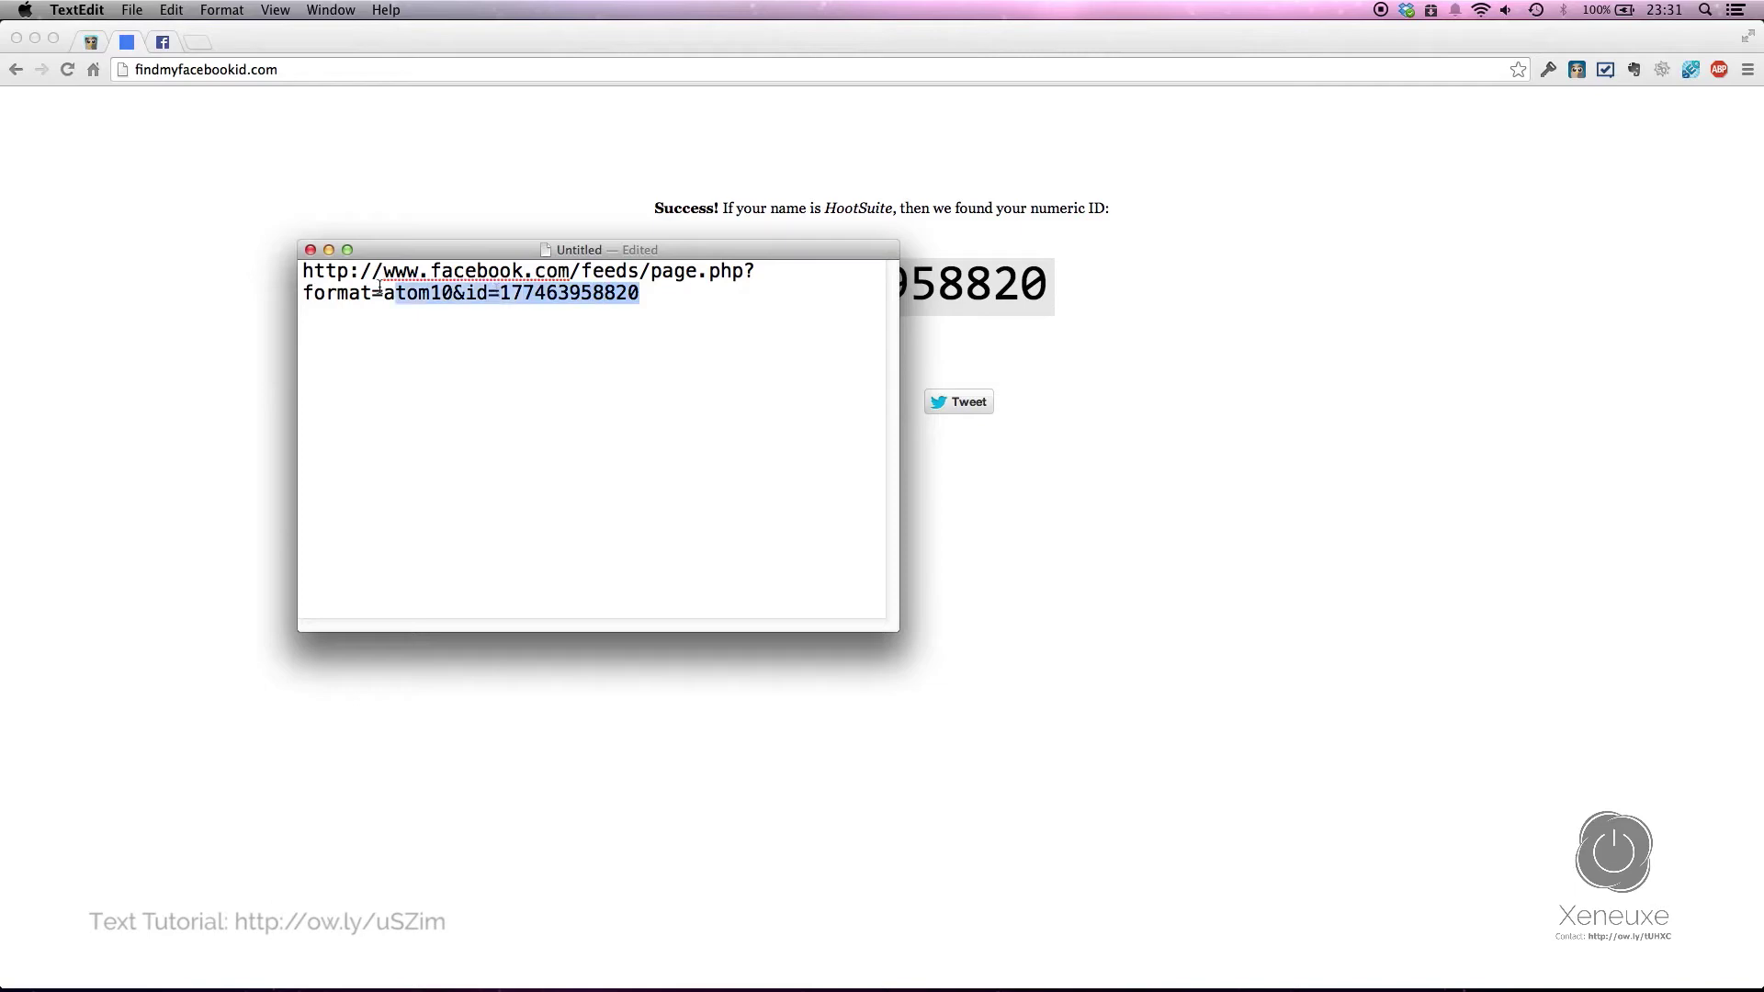
pyautogui.press('cmd+a')
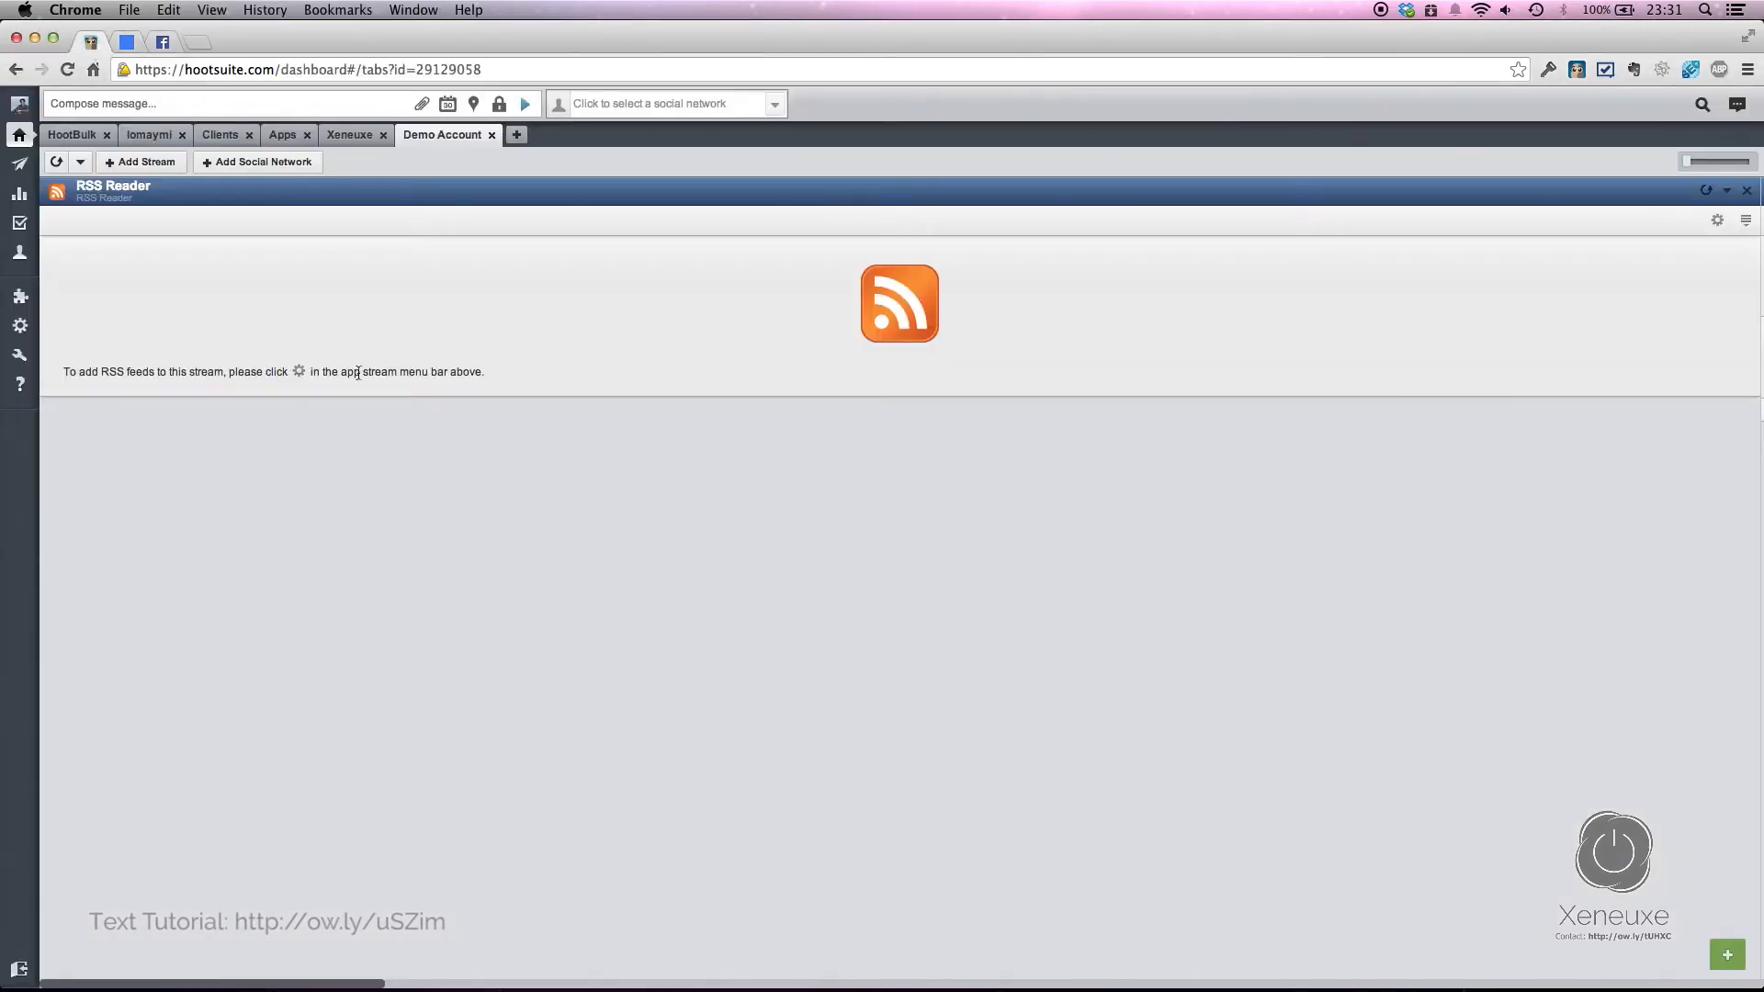
pyautogui.moveTo(1716, 220)
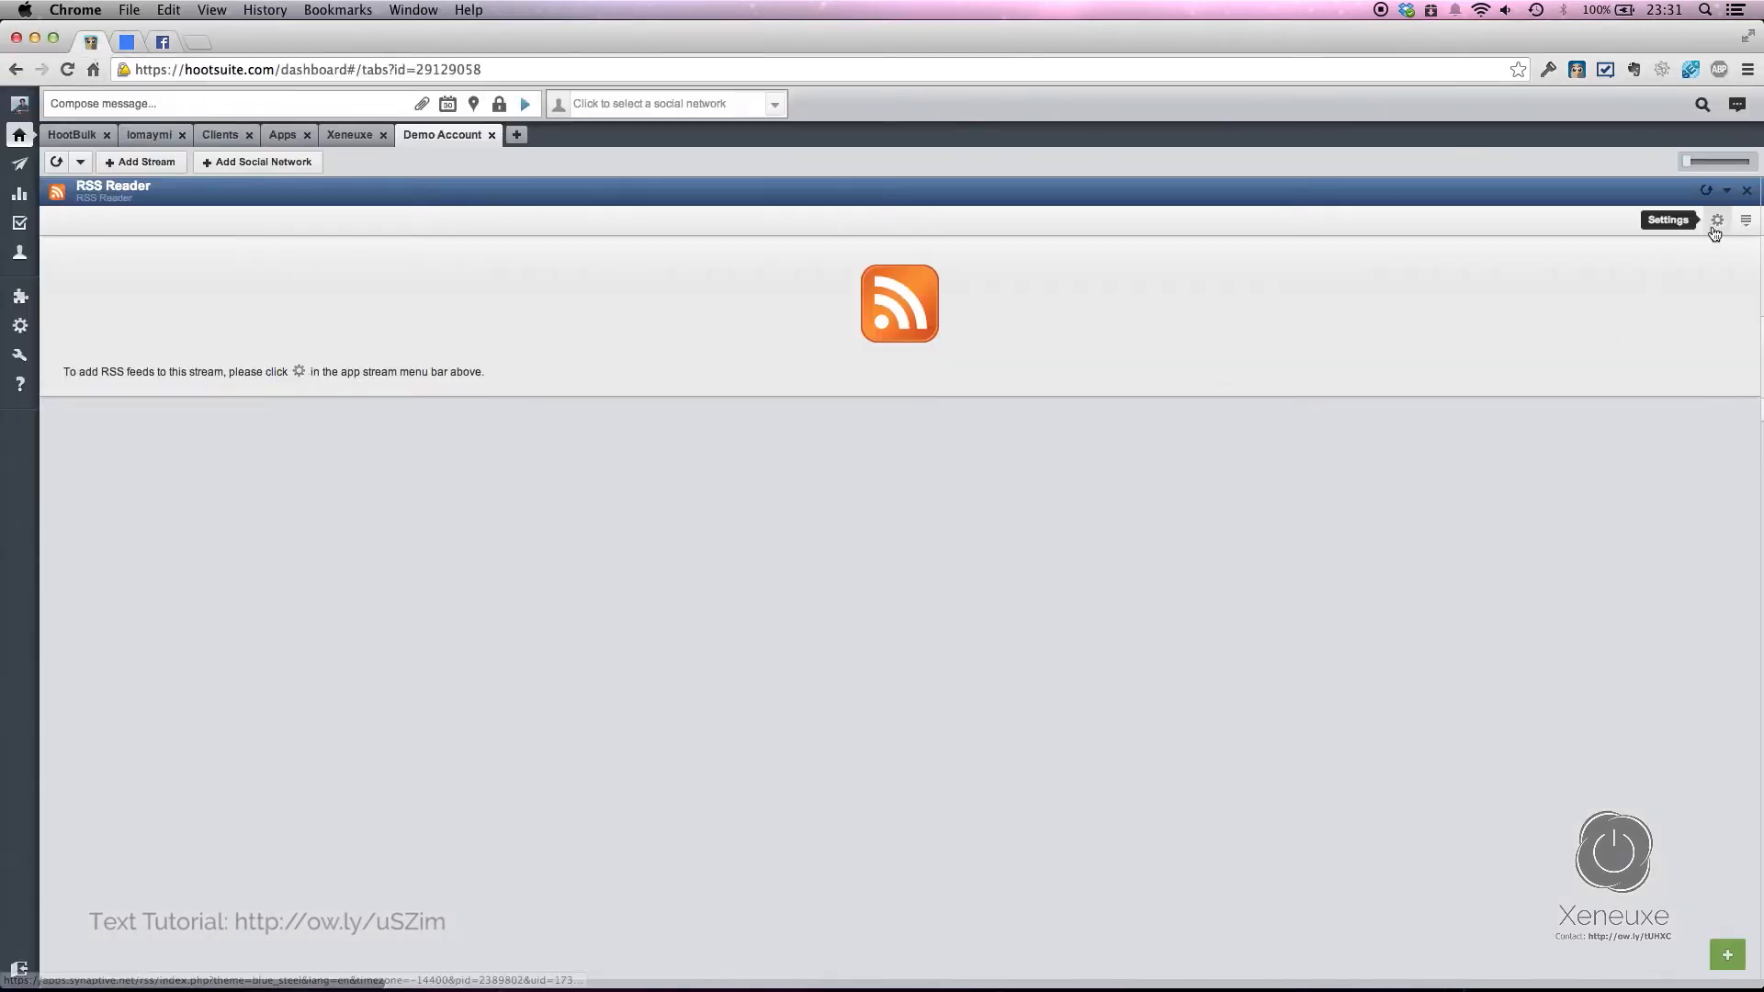
pyautogui.click(1717, 220)
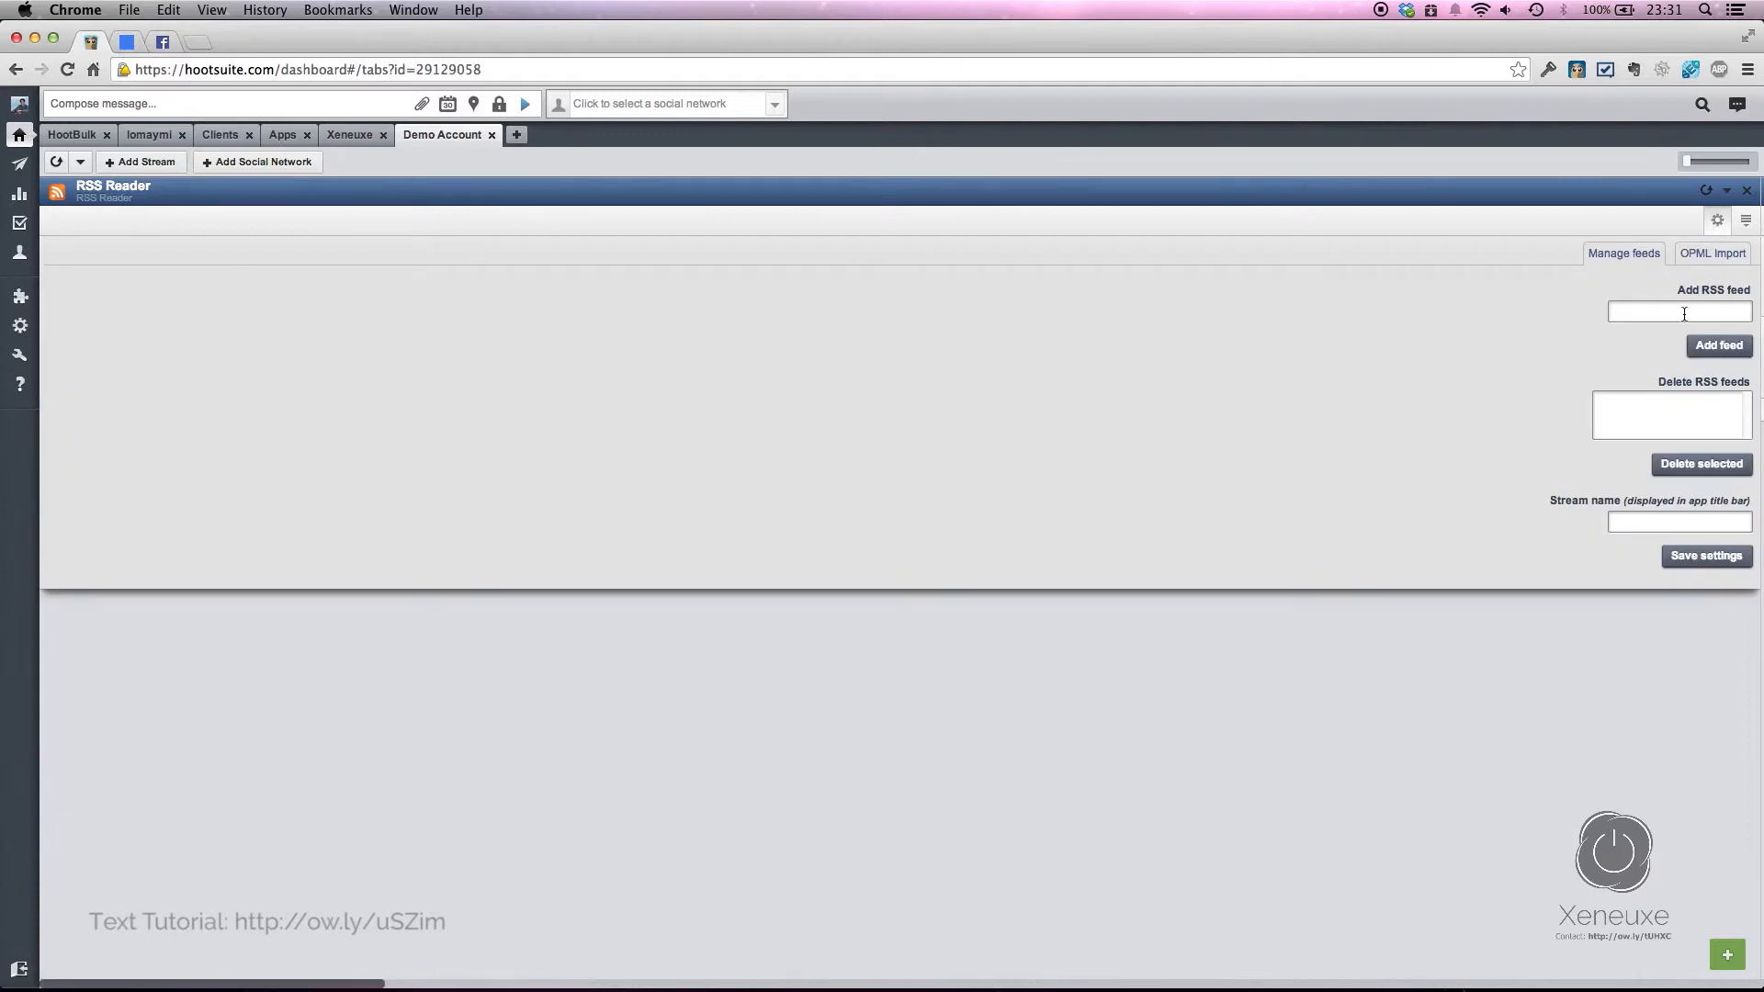
pyautogui.click(1678, 311)
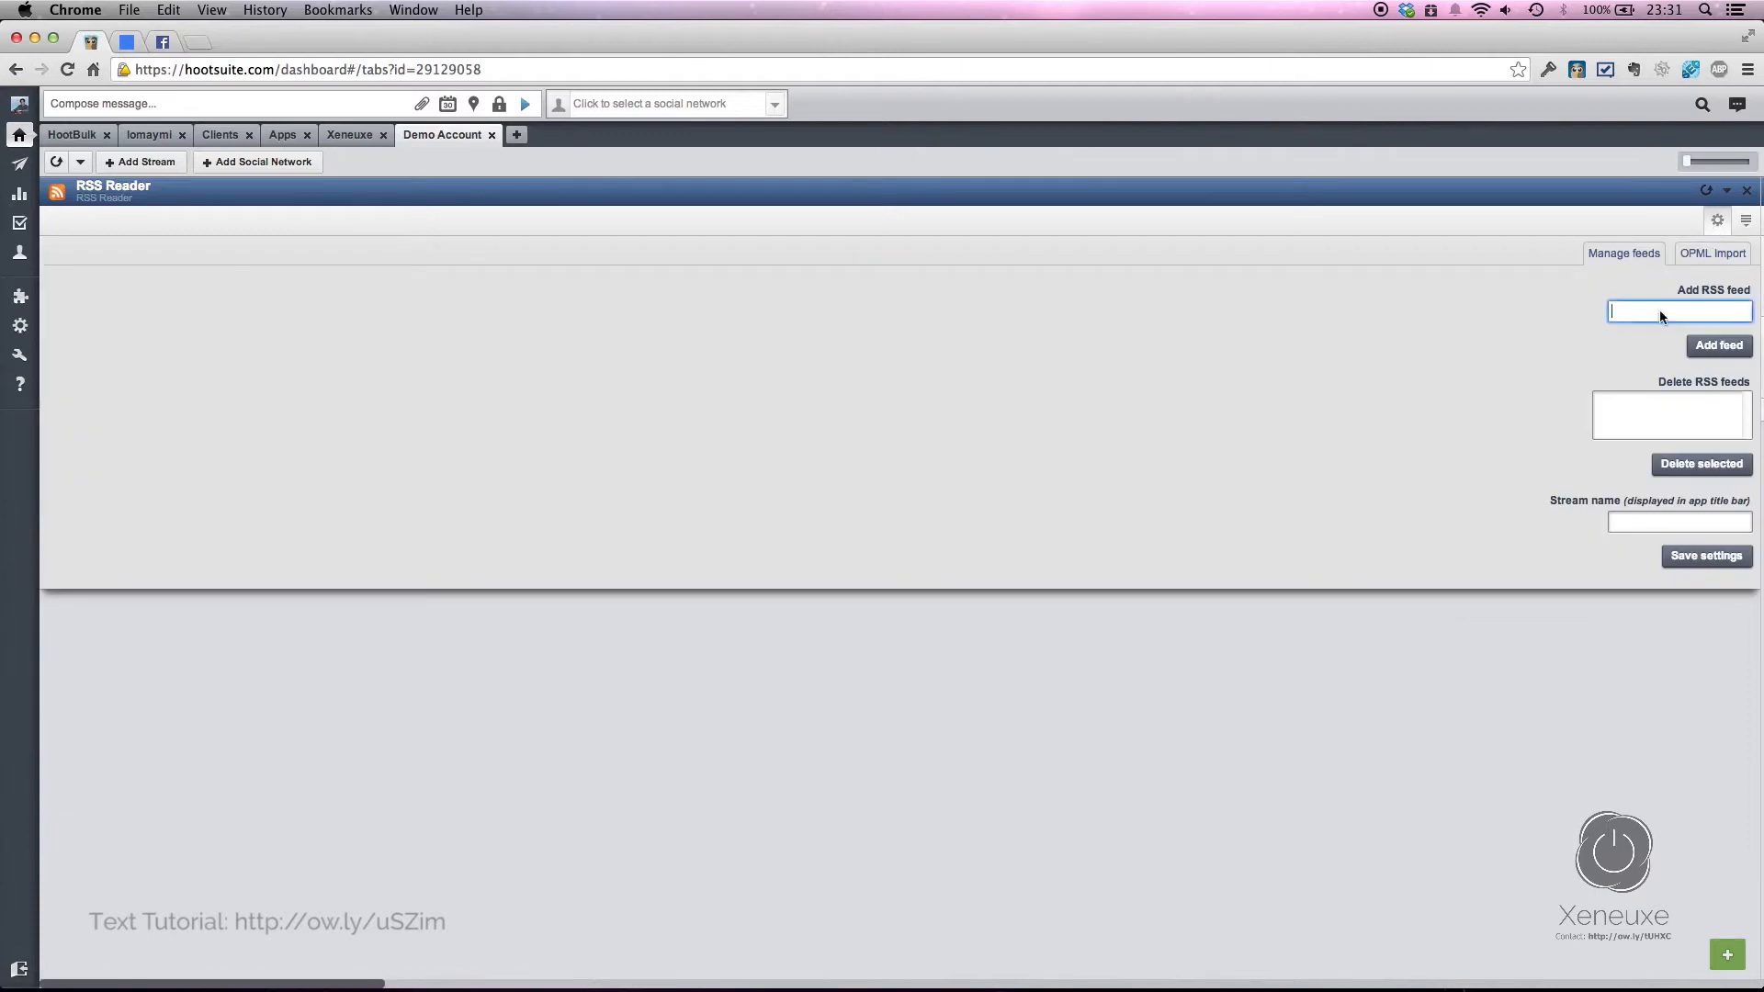
pyautogui.write('n10&id=177463958820')
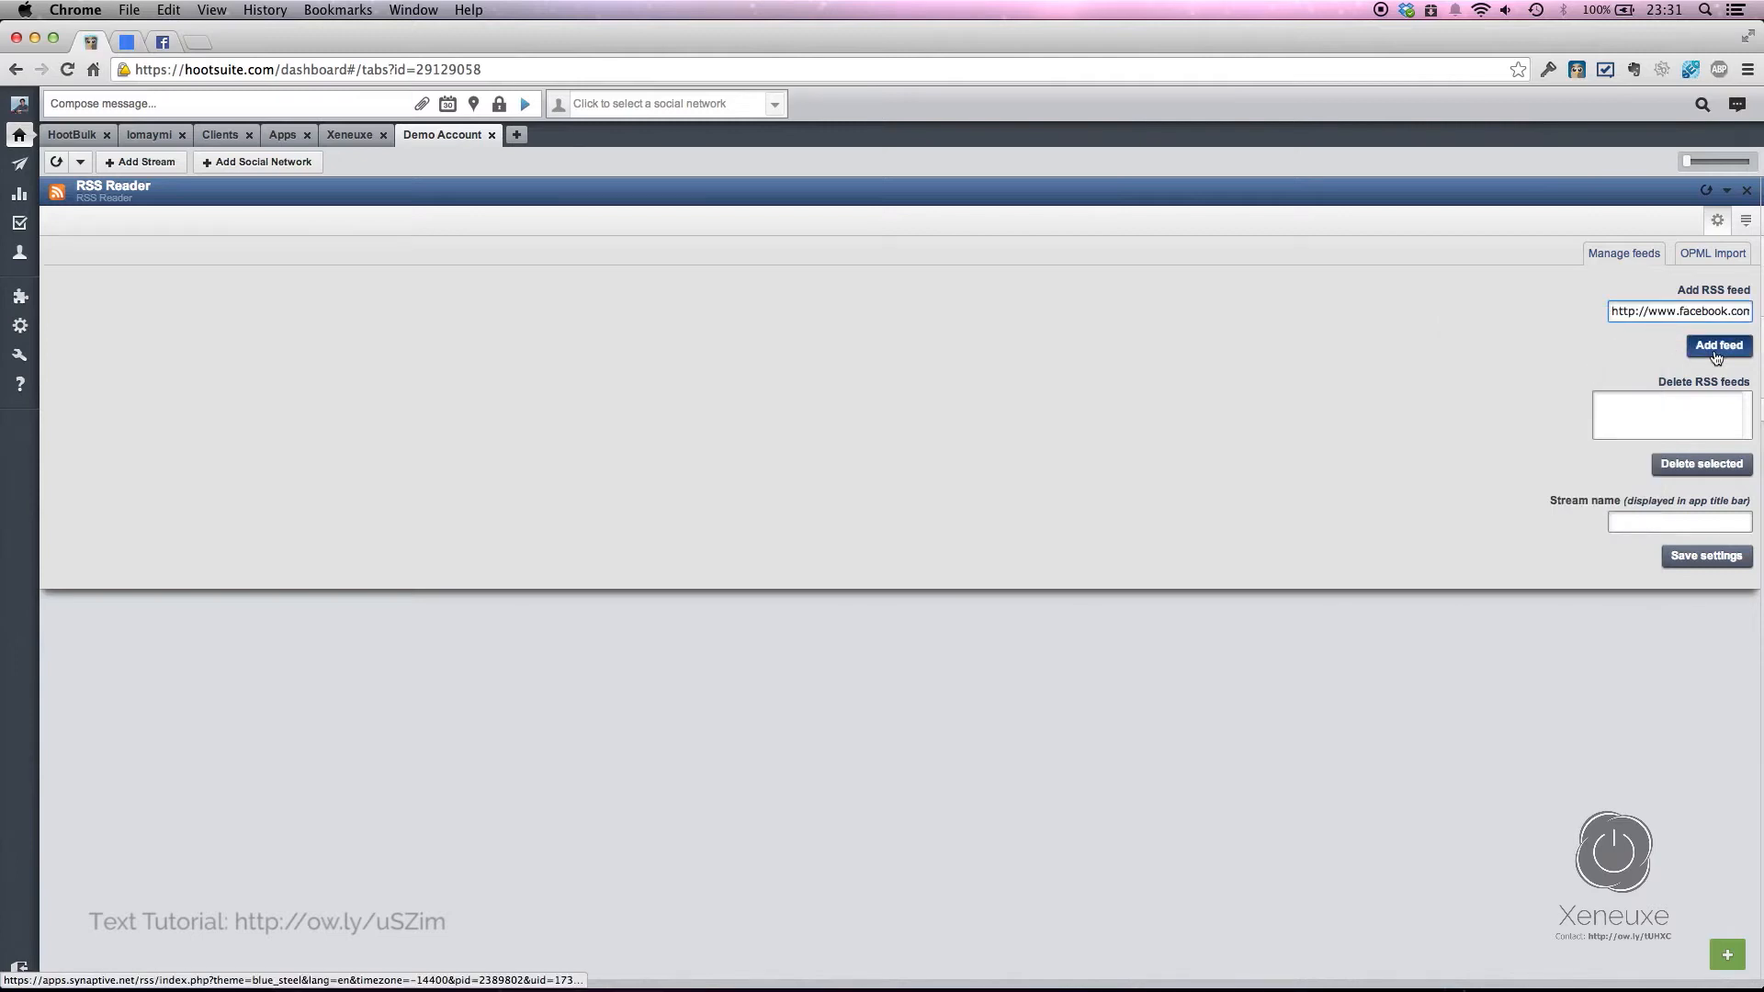
pyautogui.click(1719, 346)
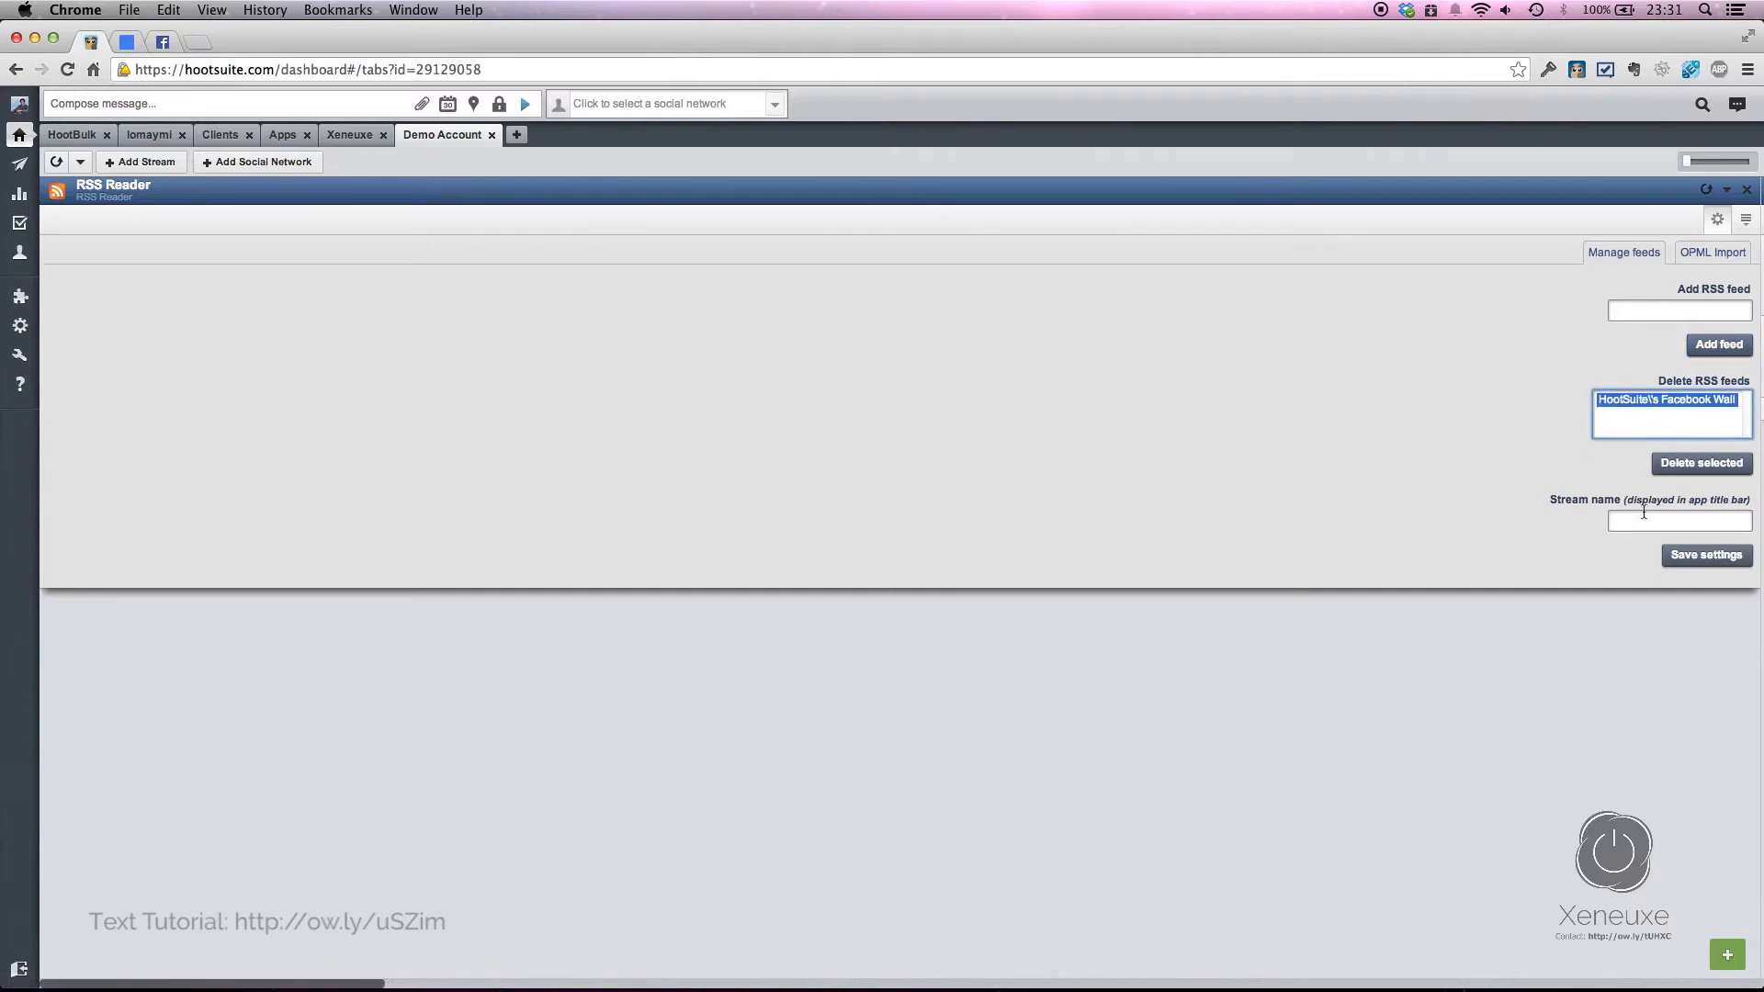
# Name the stream HootSuite Facebook Page and save the RSS Reader settings.
pyautogui.write('H')
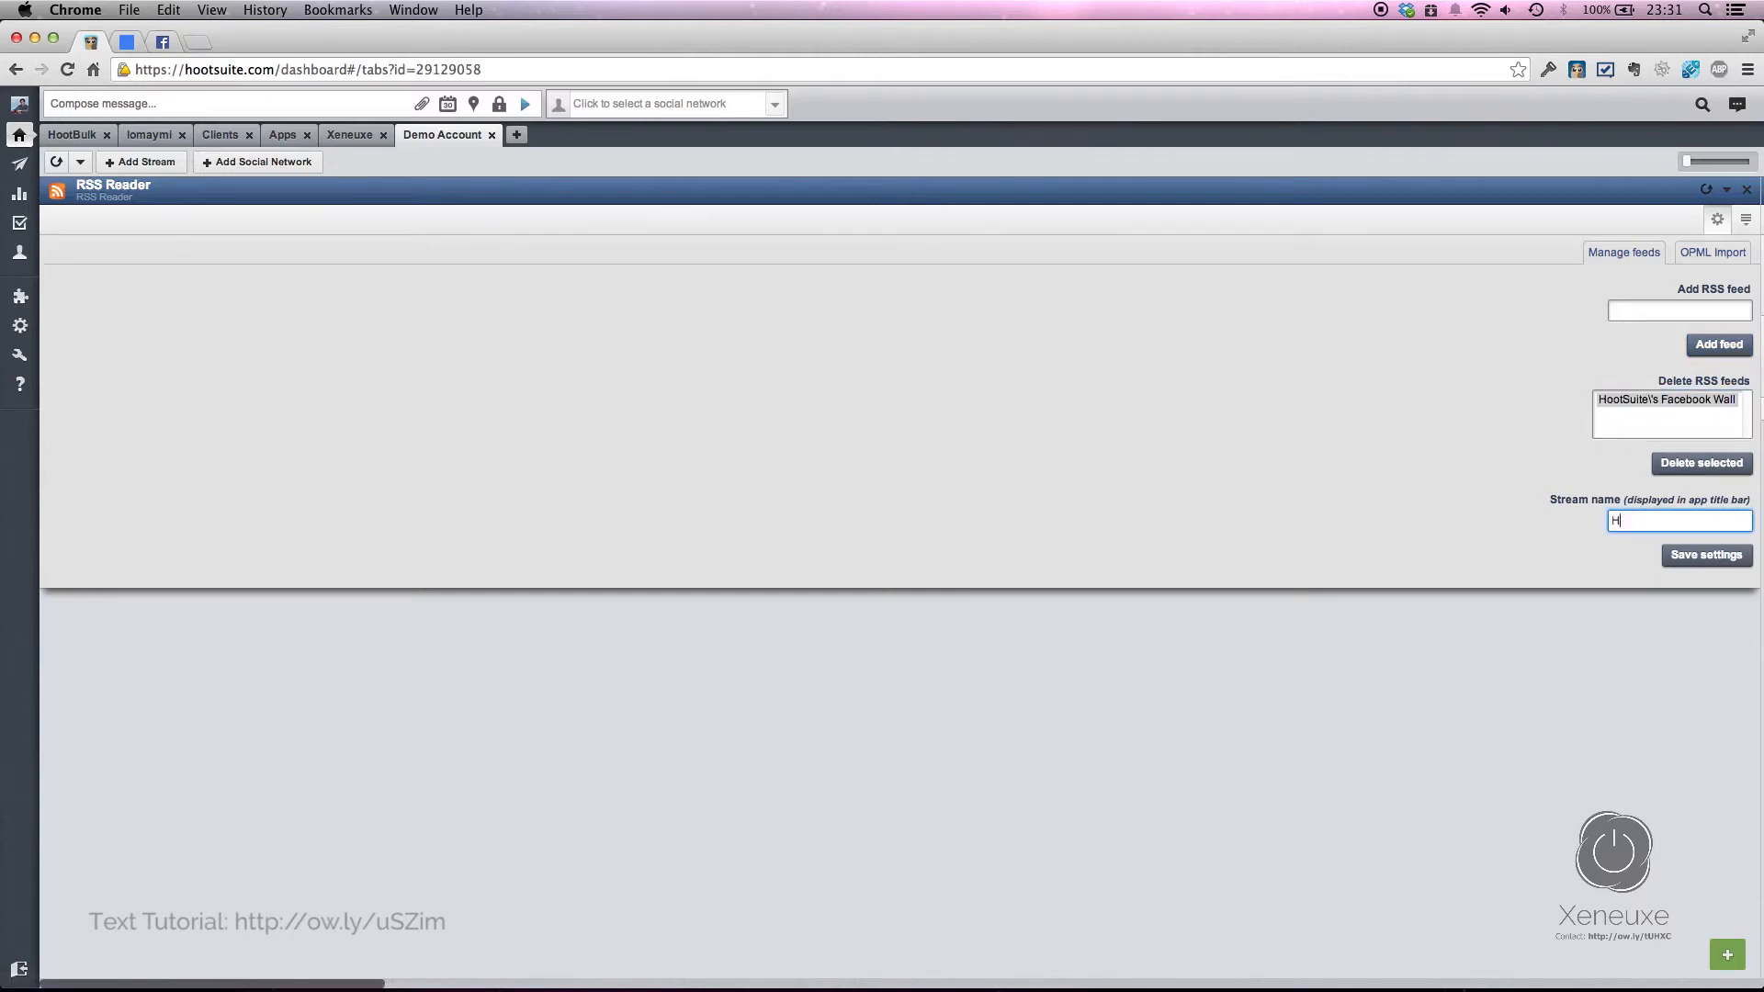
pyautogui.write('ootSuite Facebook Page')
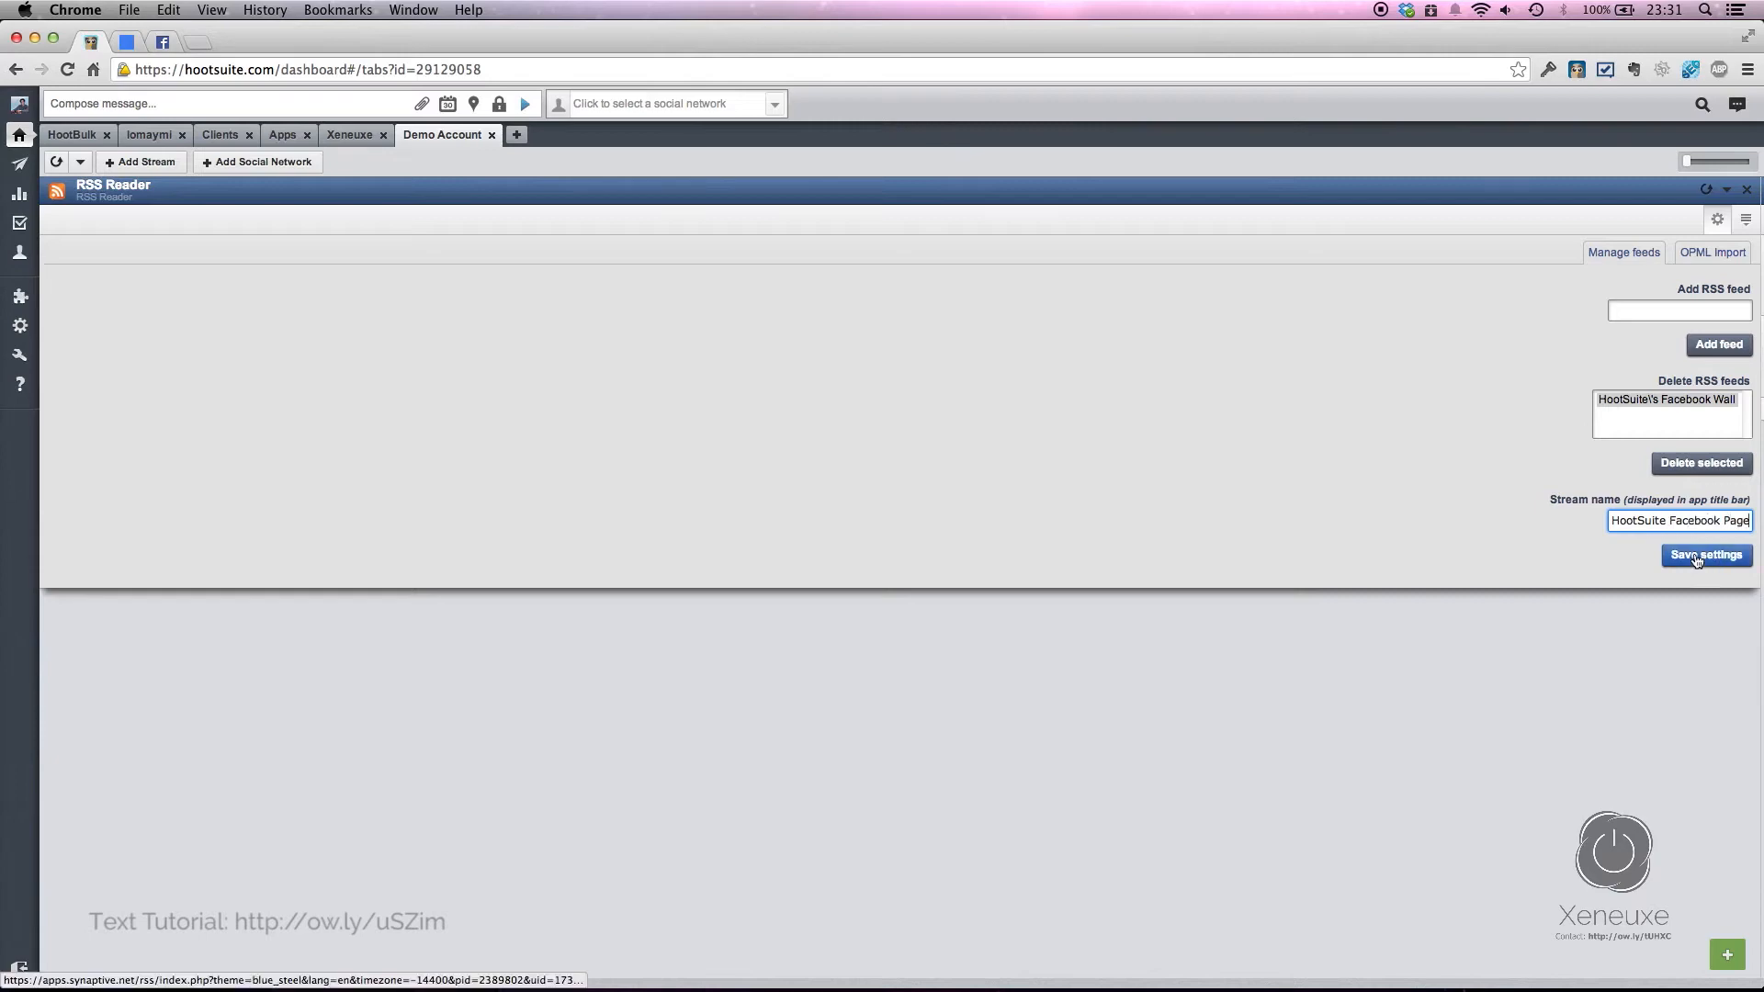
pyautogui.click(1706, 555)
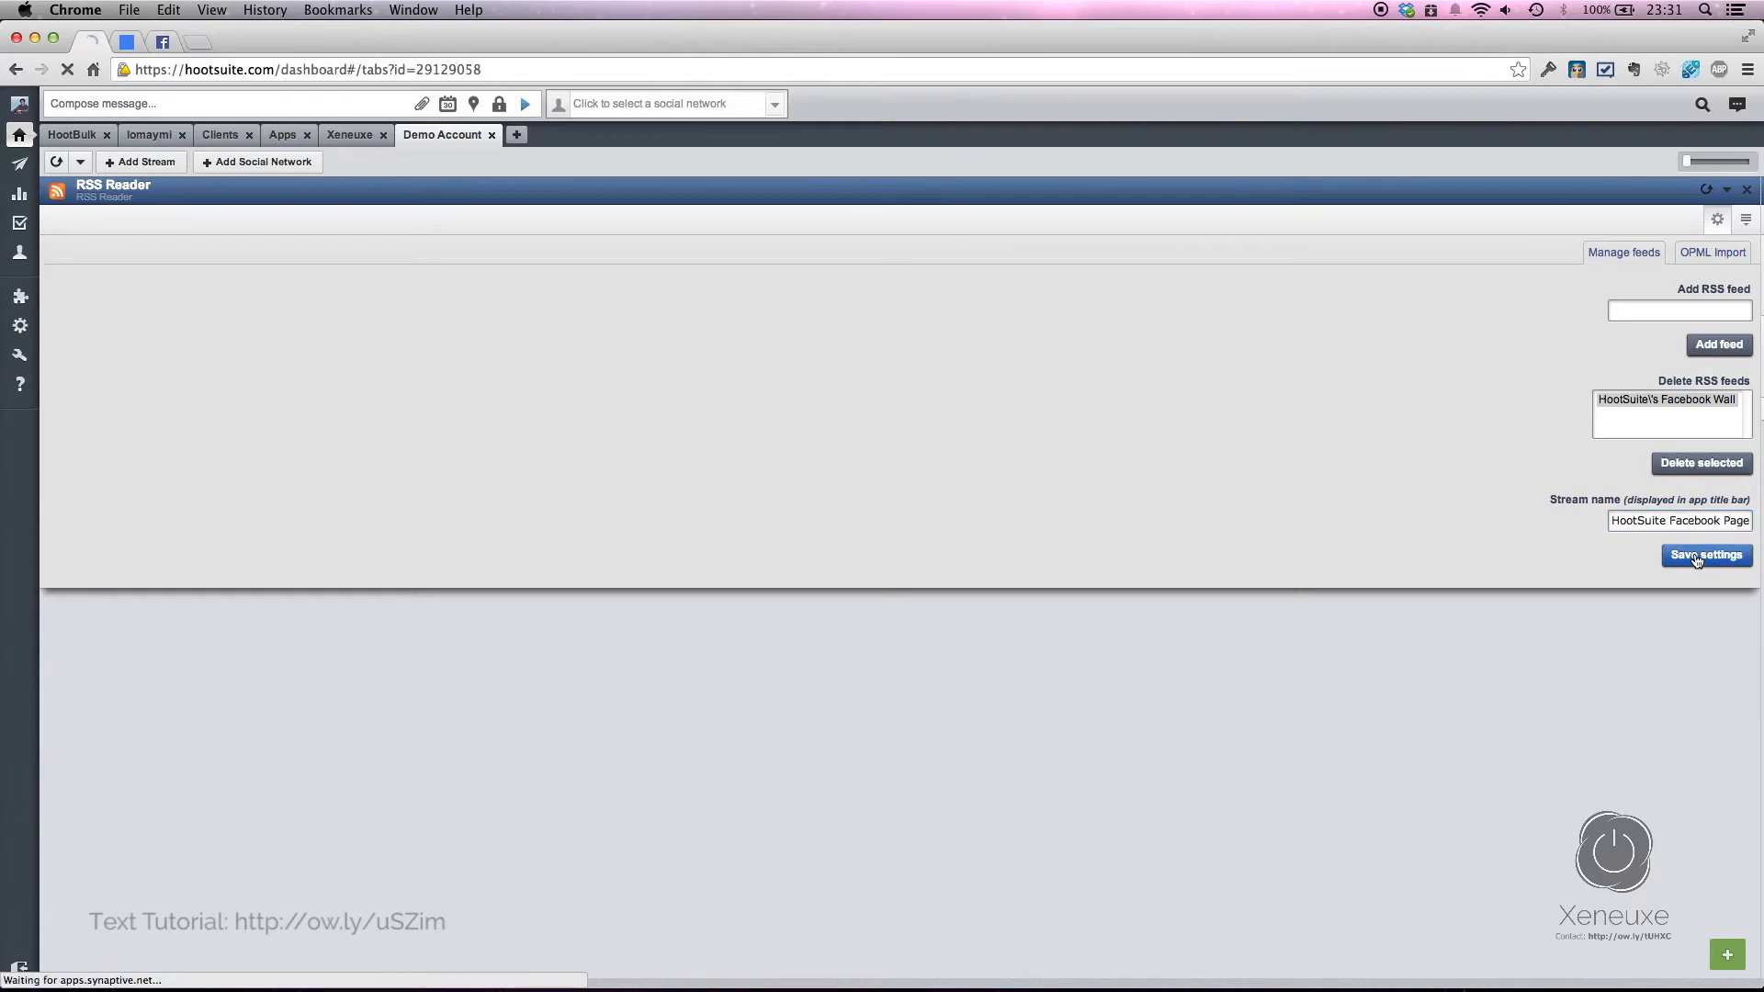
pyautogui.click(1706, 555)
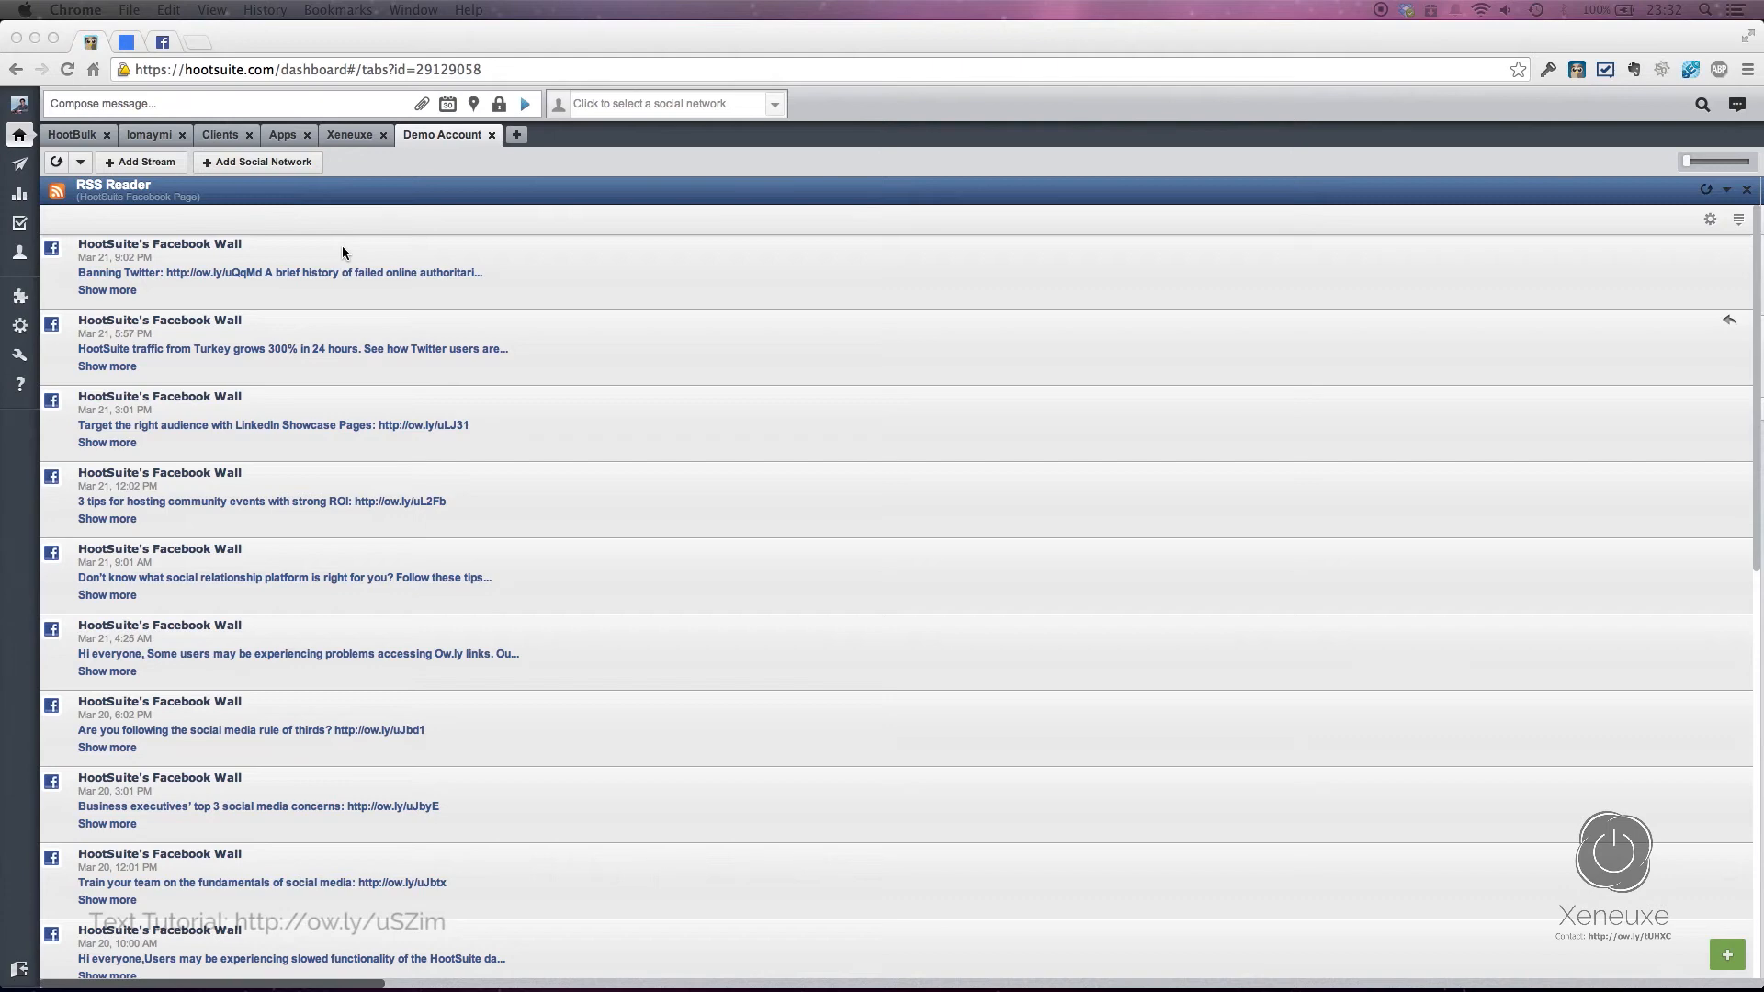
pyautogui.moveTo(546, 254)
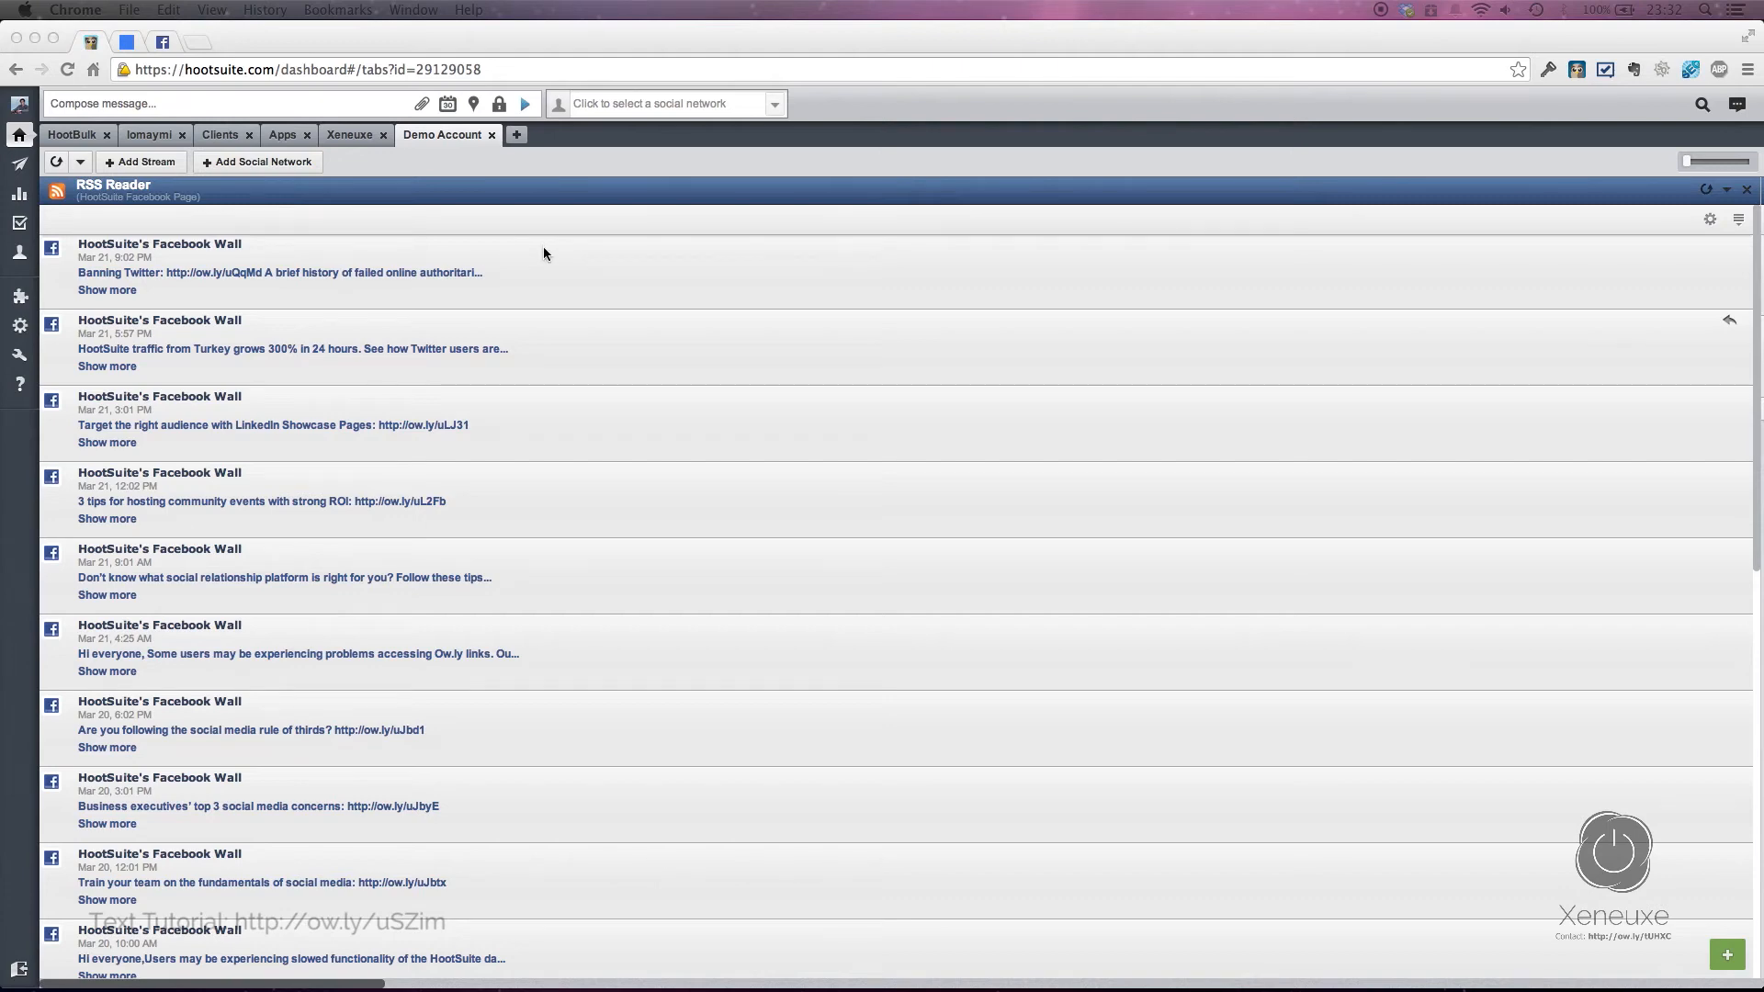
pyautogui.moveTo(136, 304)
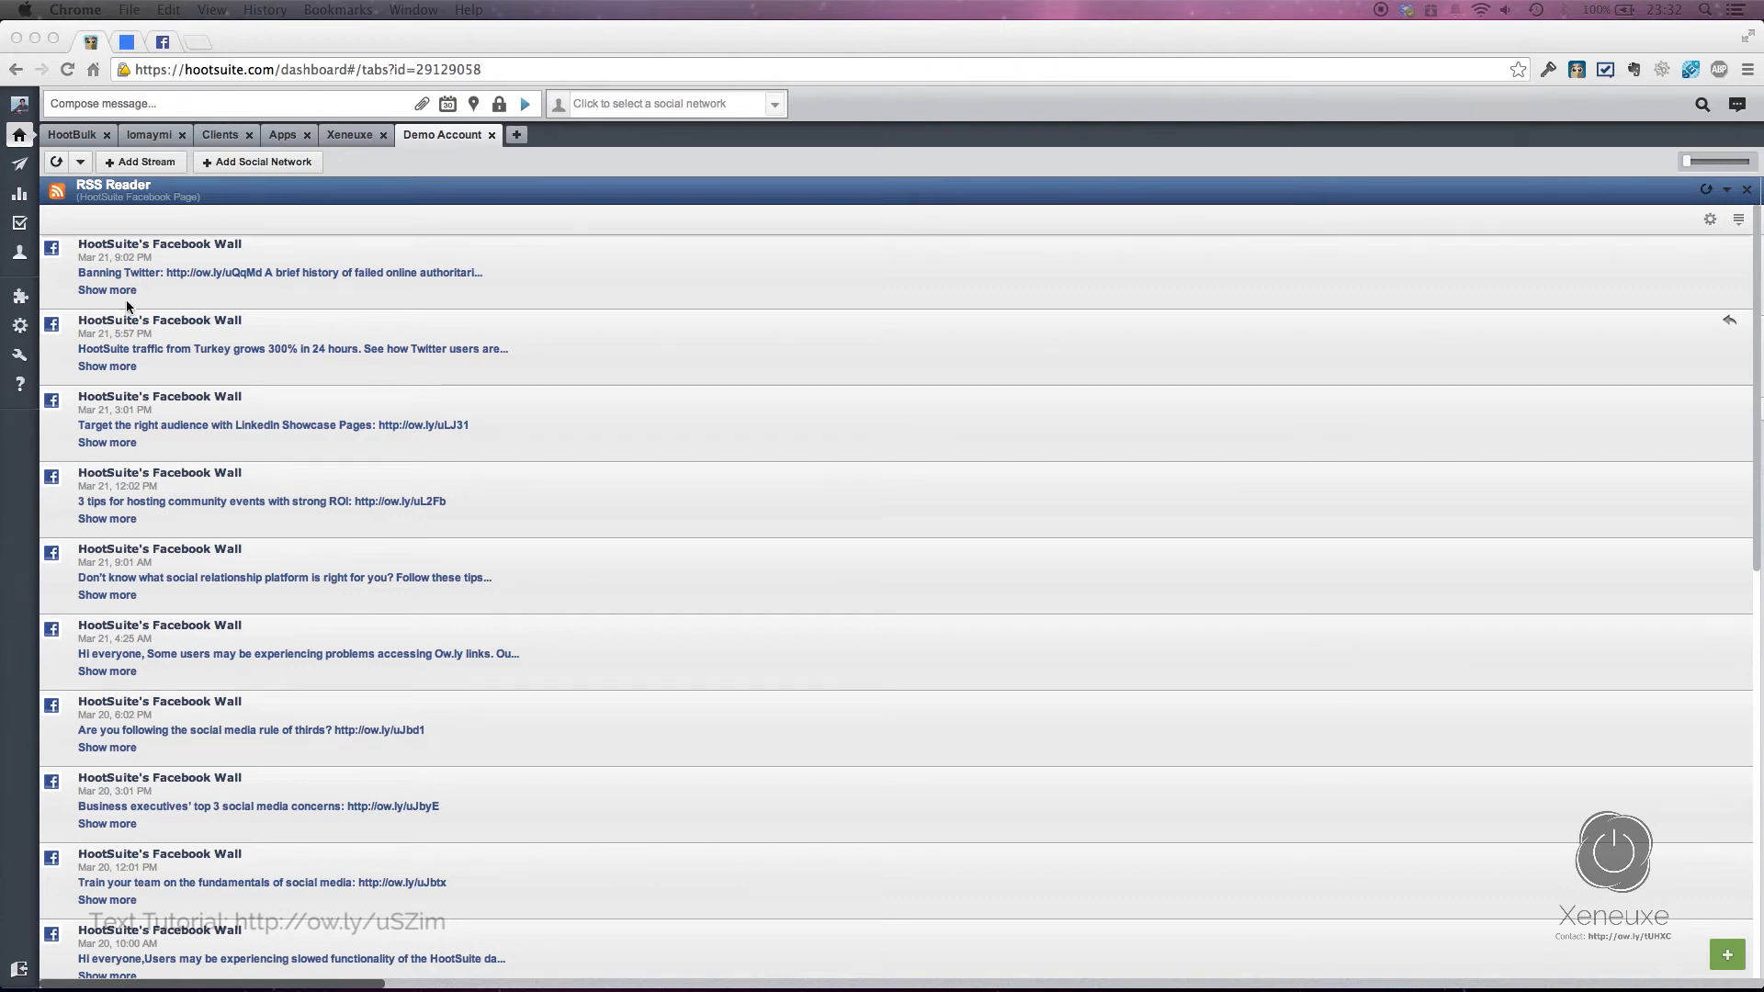
# Expand the Banning Twitter and Turkey traffic posts to show their full text and link previews.
pyautogui.click(106, 291)
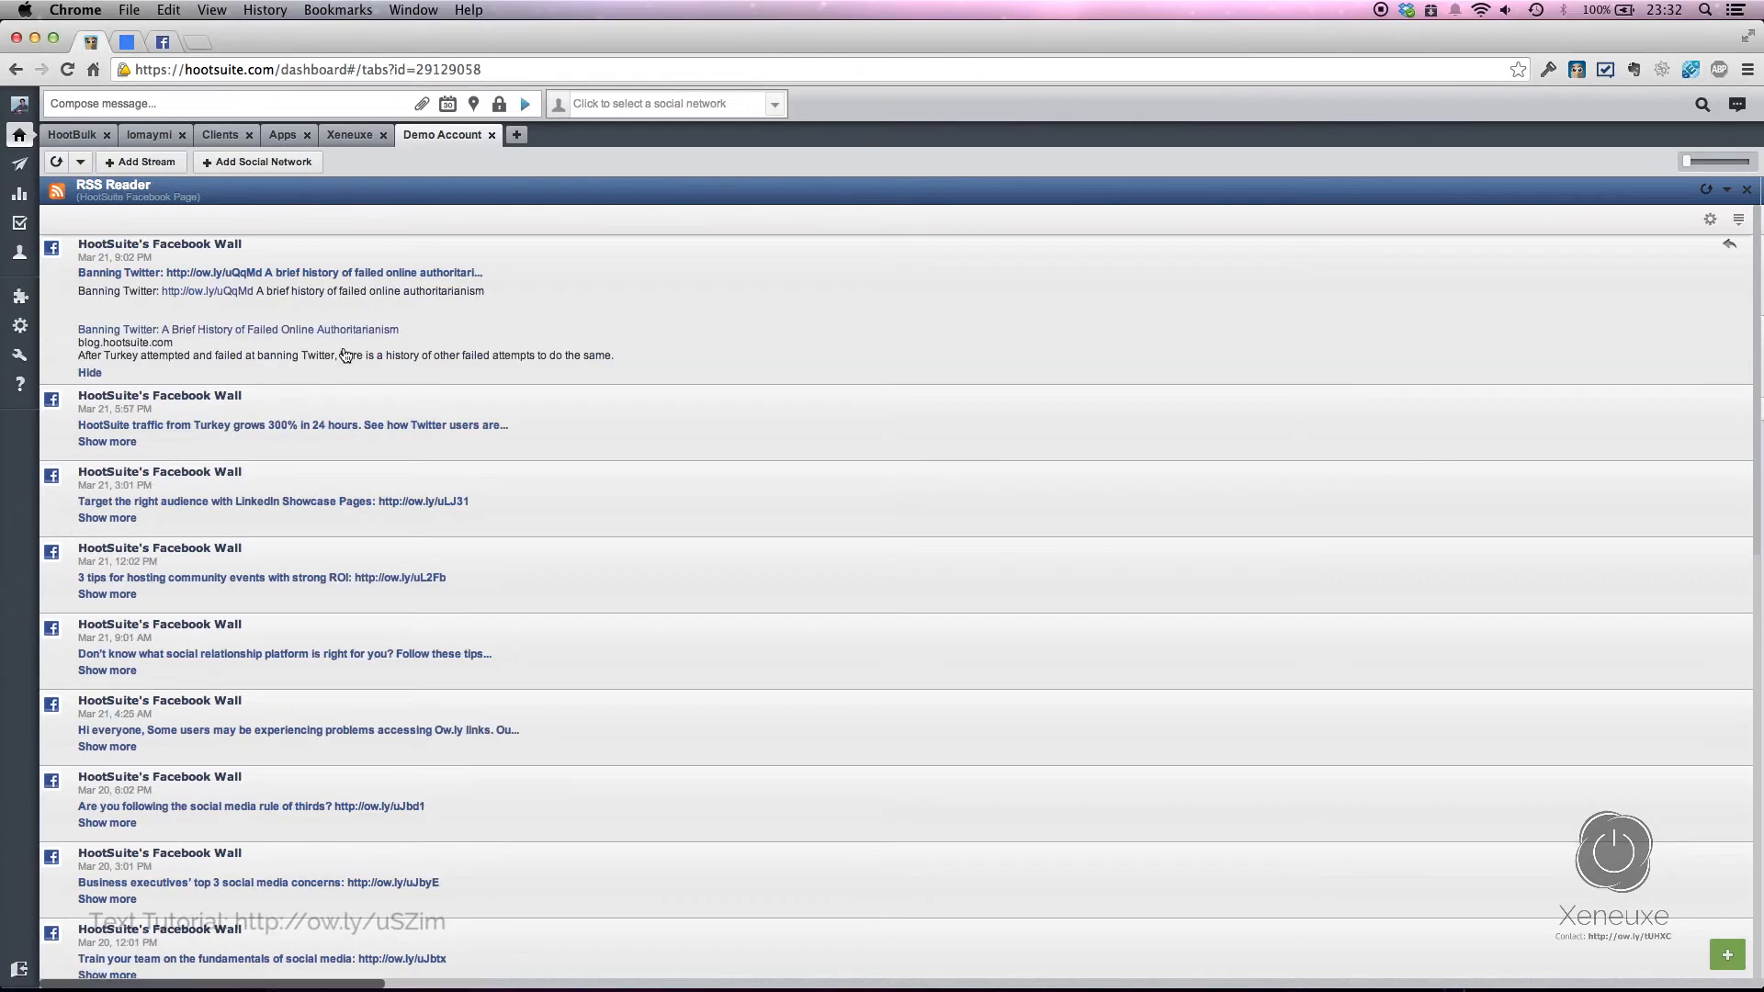
pyautogui.moveTo(155, 322)
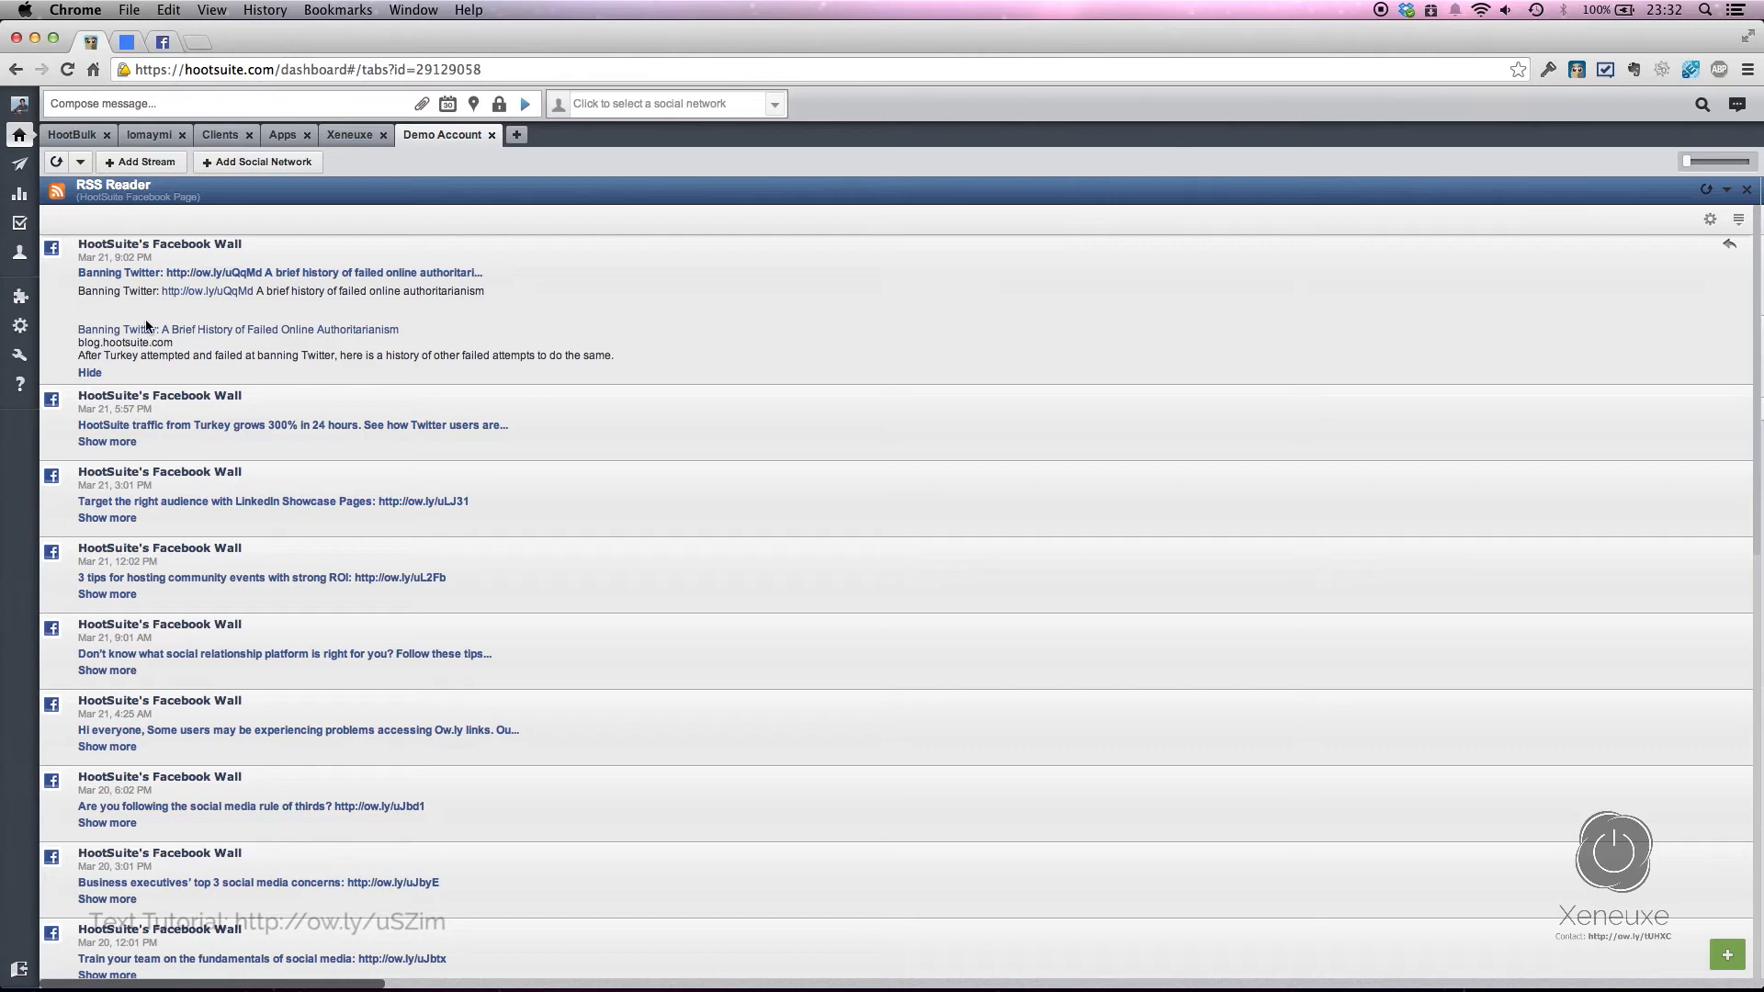
pyautogui.click(107, 441)
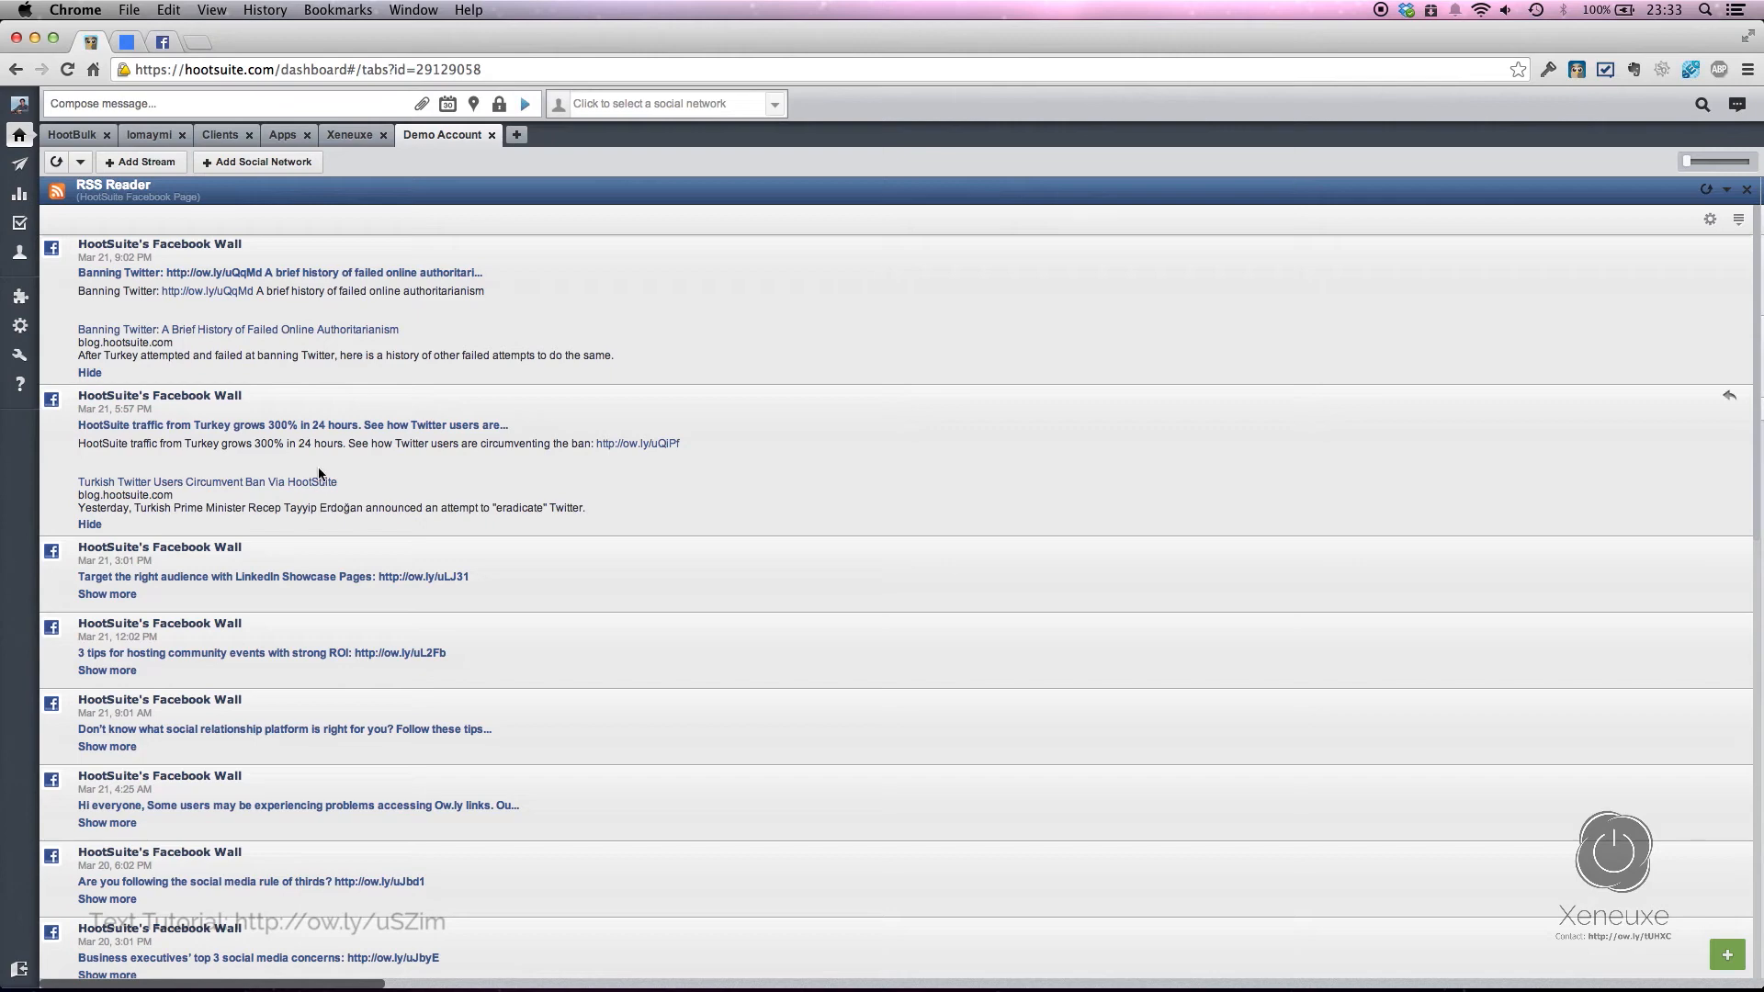
pyautogui.moveTo(294, 417)
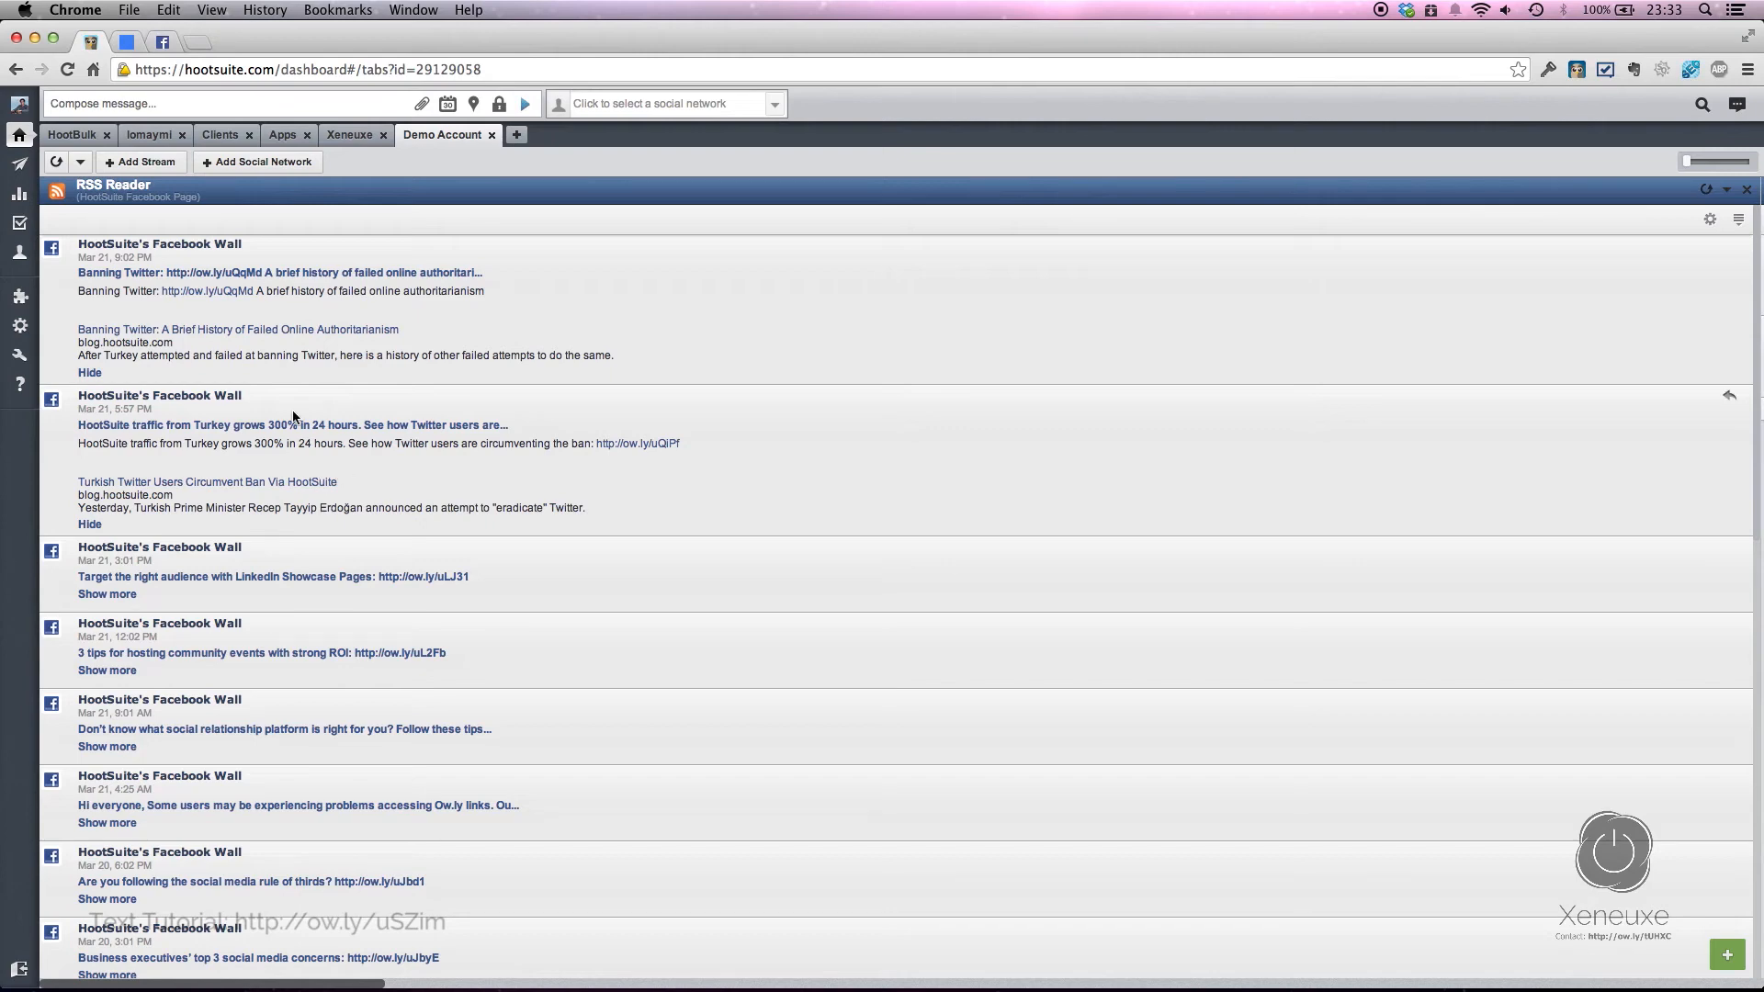
pyautogui.moveTo(121, 278)
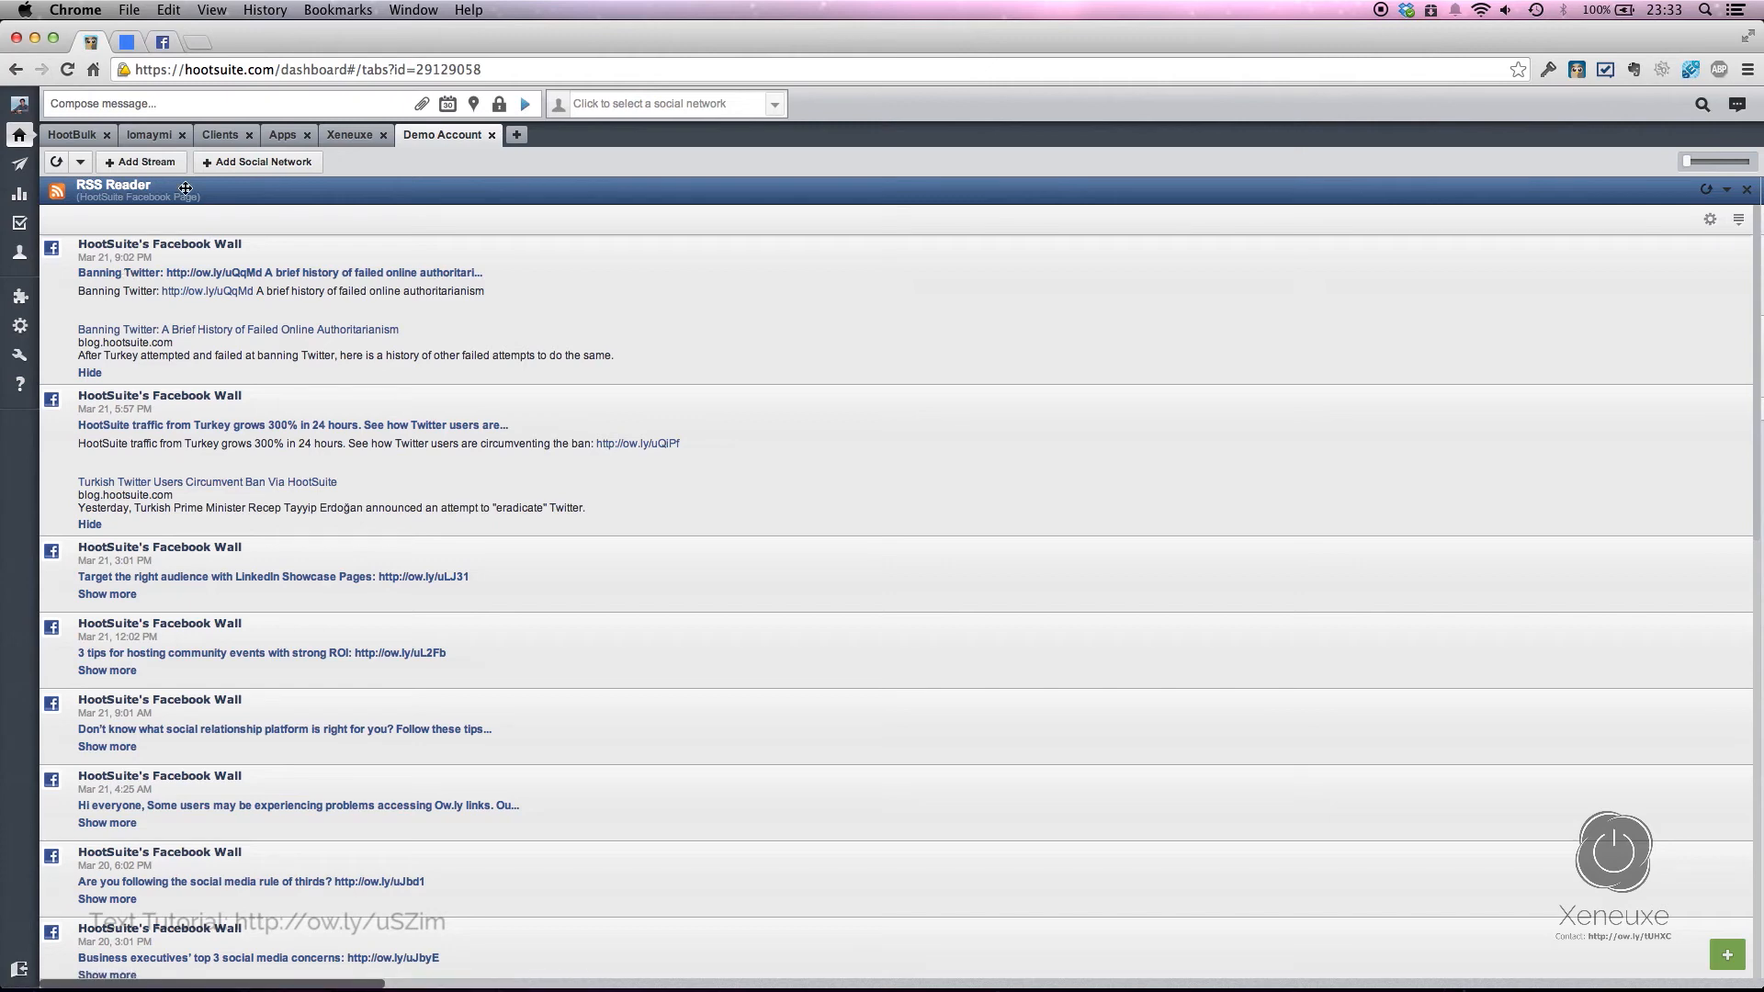
pyautogui.moveTo(183, 189)
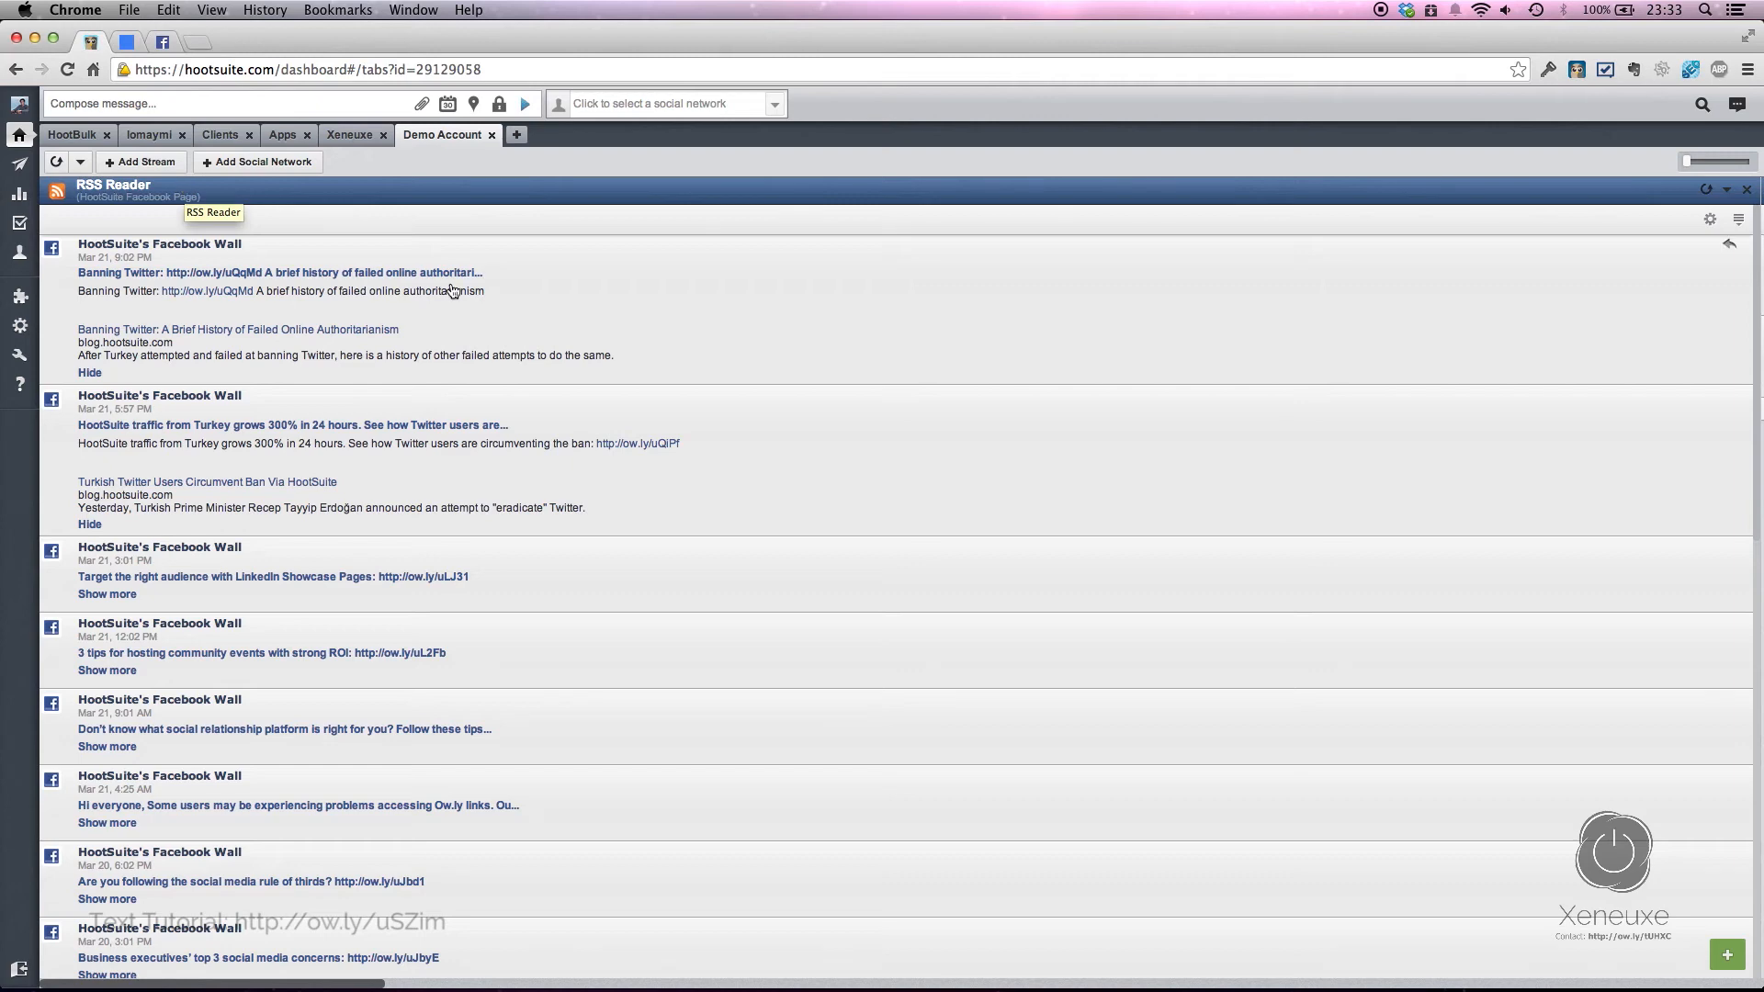
pyautogui.moveTo(354, 346)
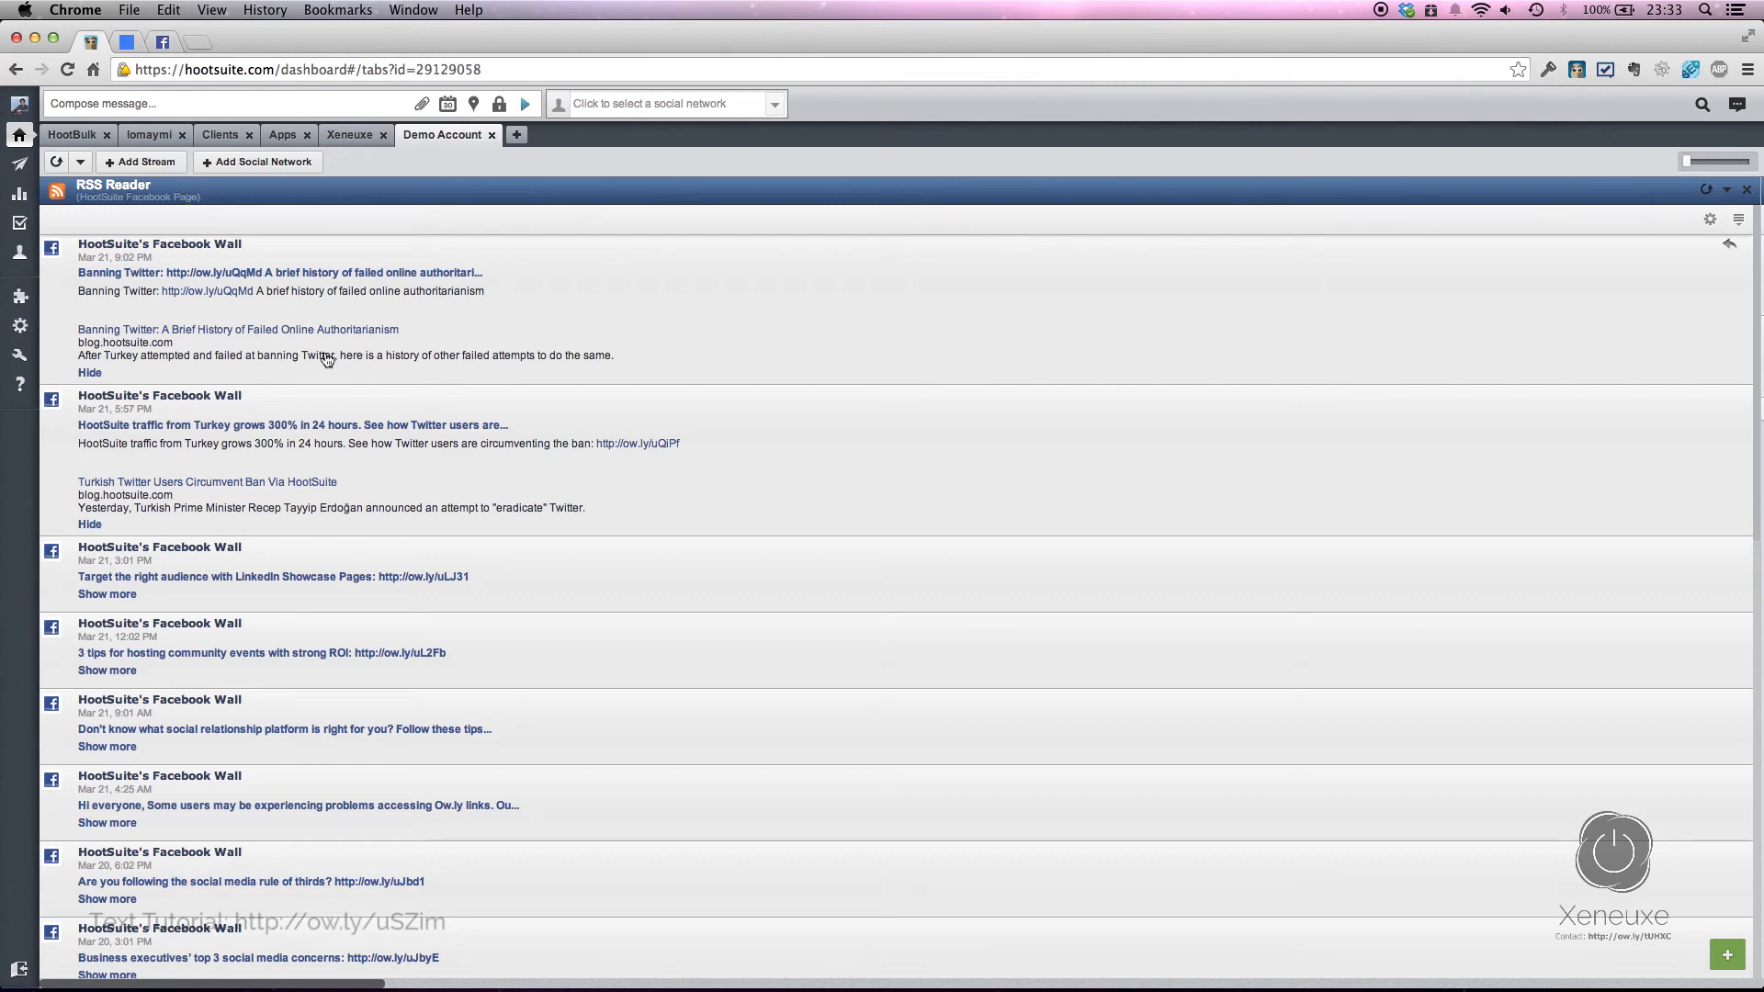
pyautogui.moveTo(230, 453)
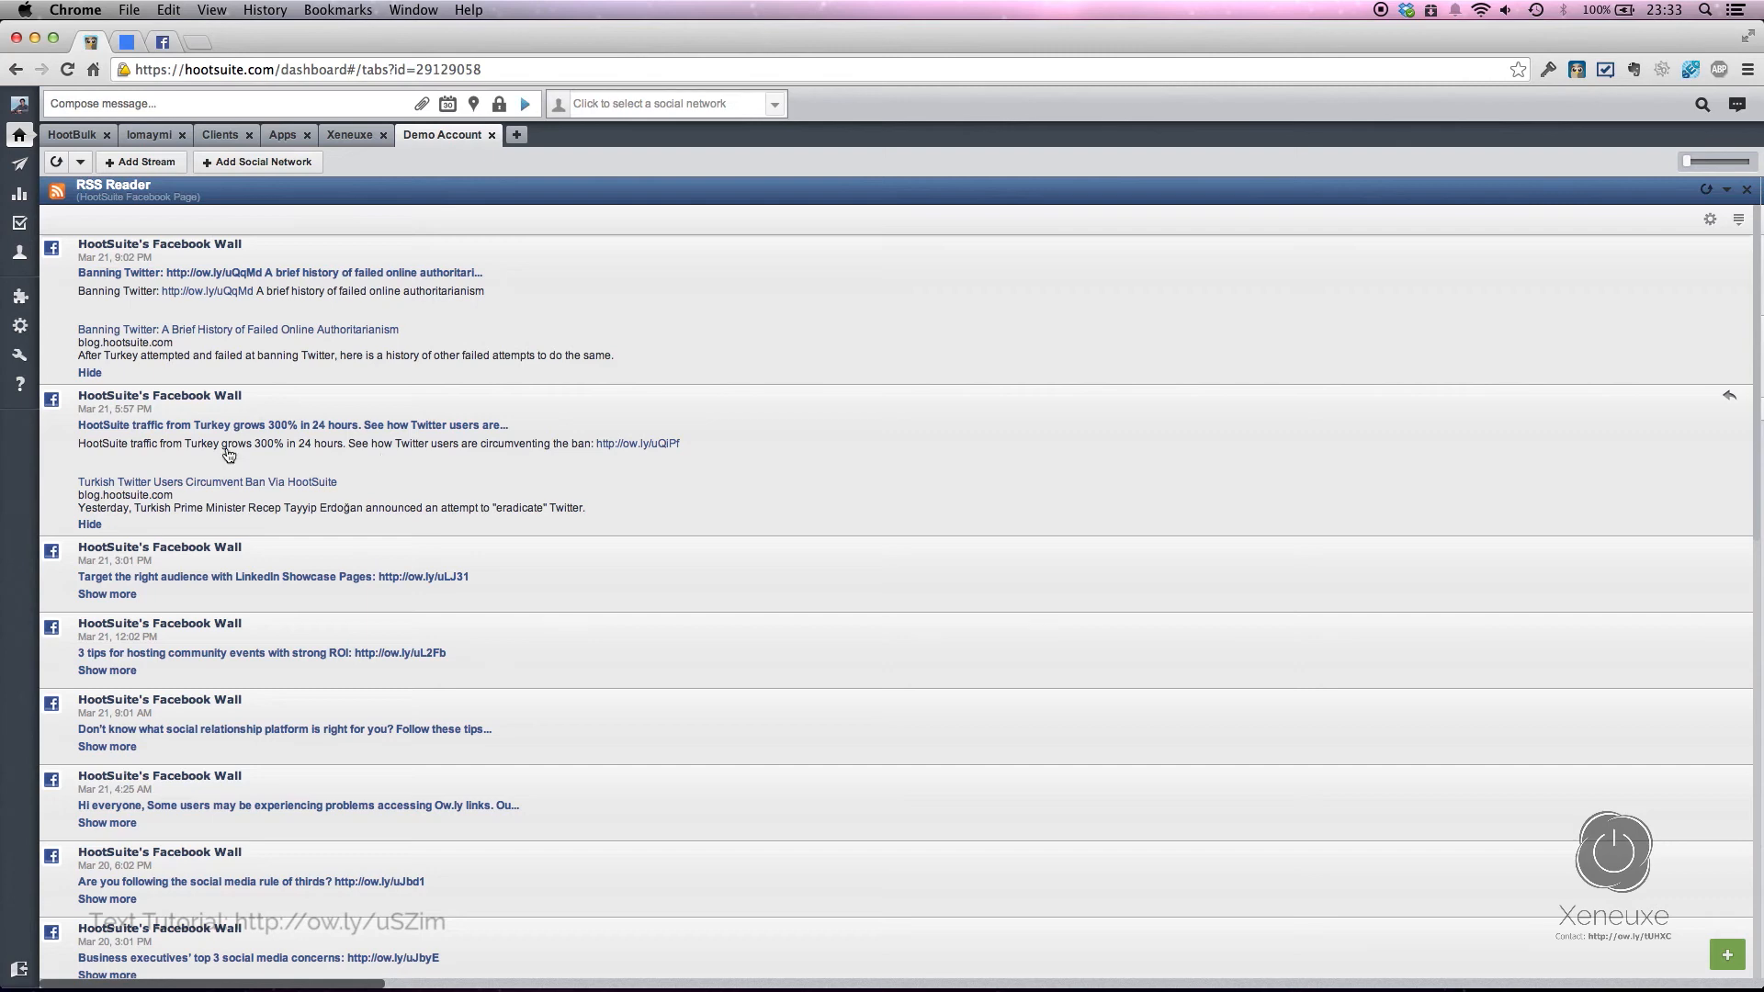
# Scroll the RSS stream and reload it so all Facebook Wall posts collapse again.
pyautogui.scroll(-3)
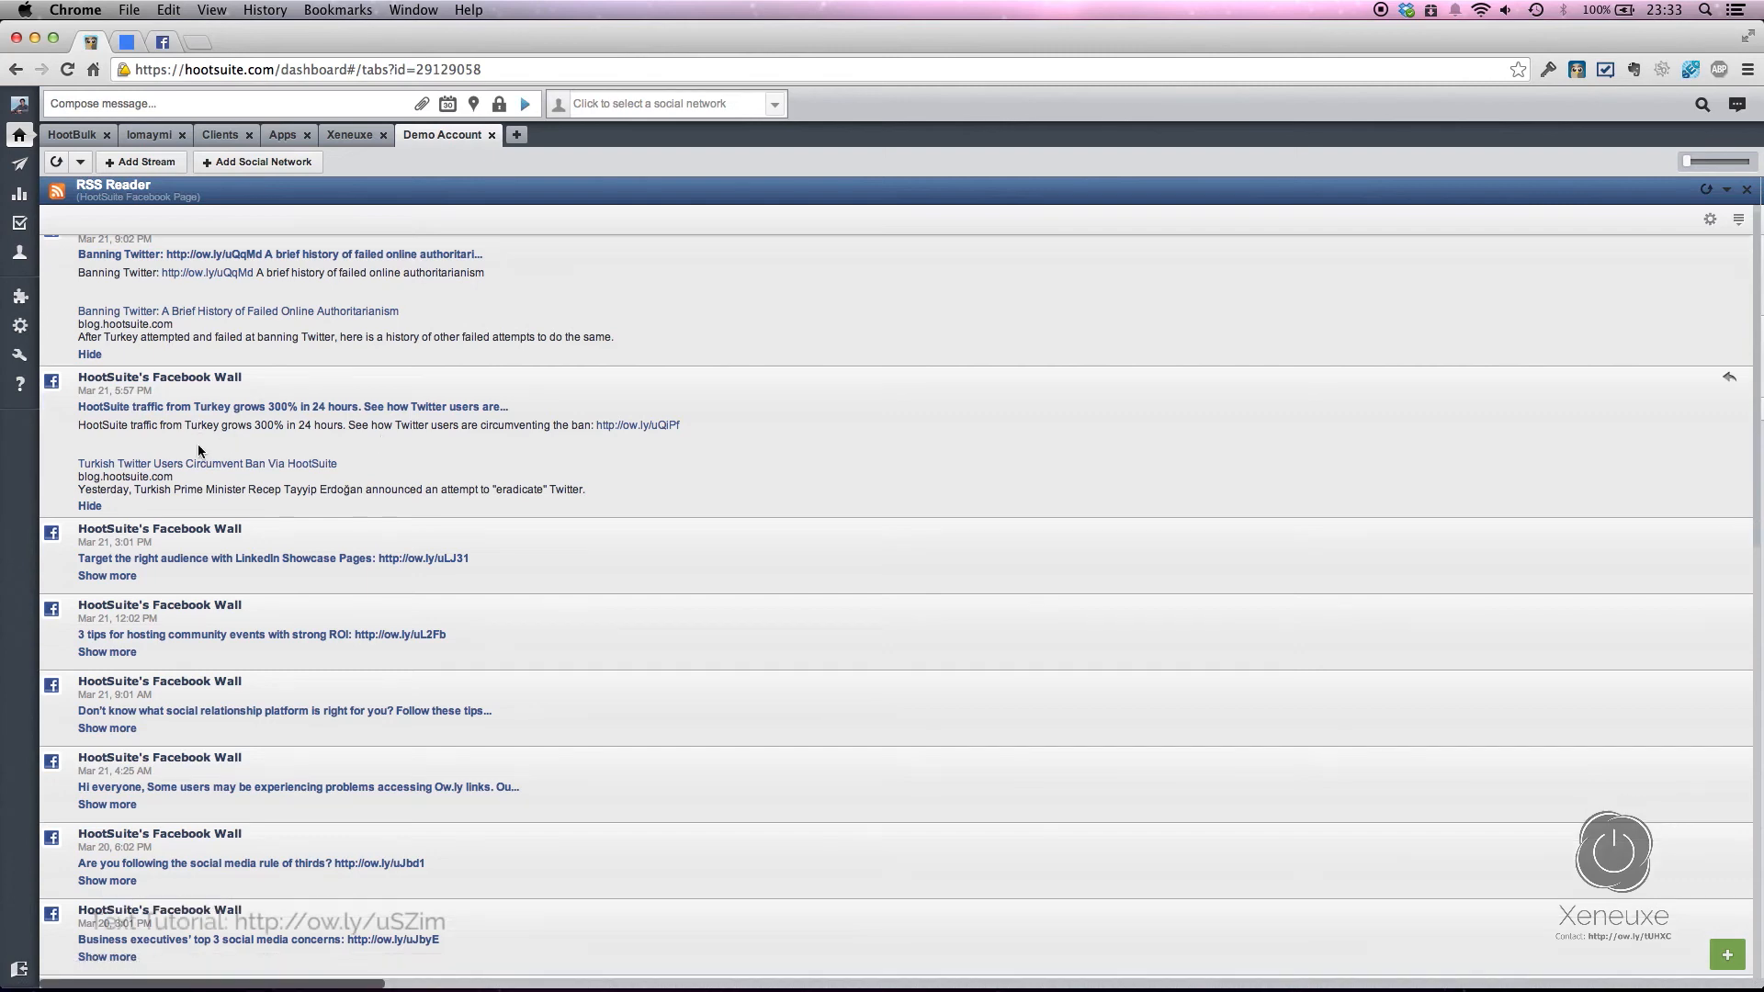
pyautogui.scroll(-3)
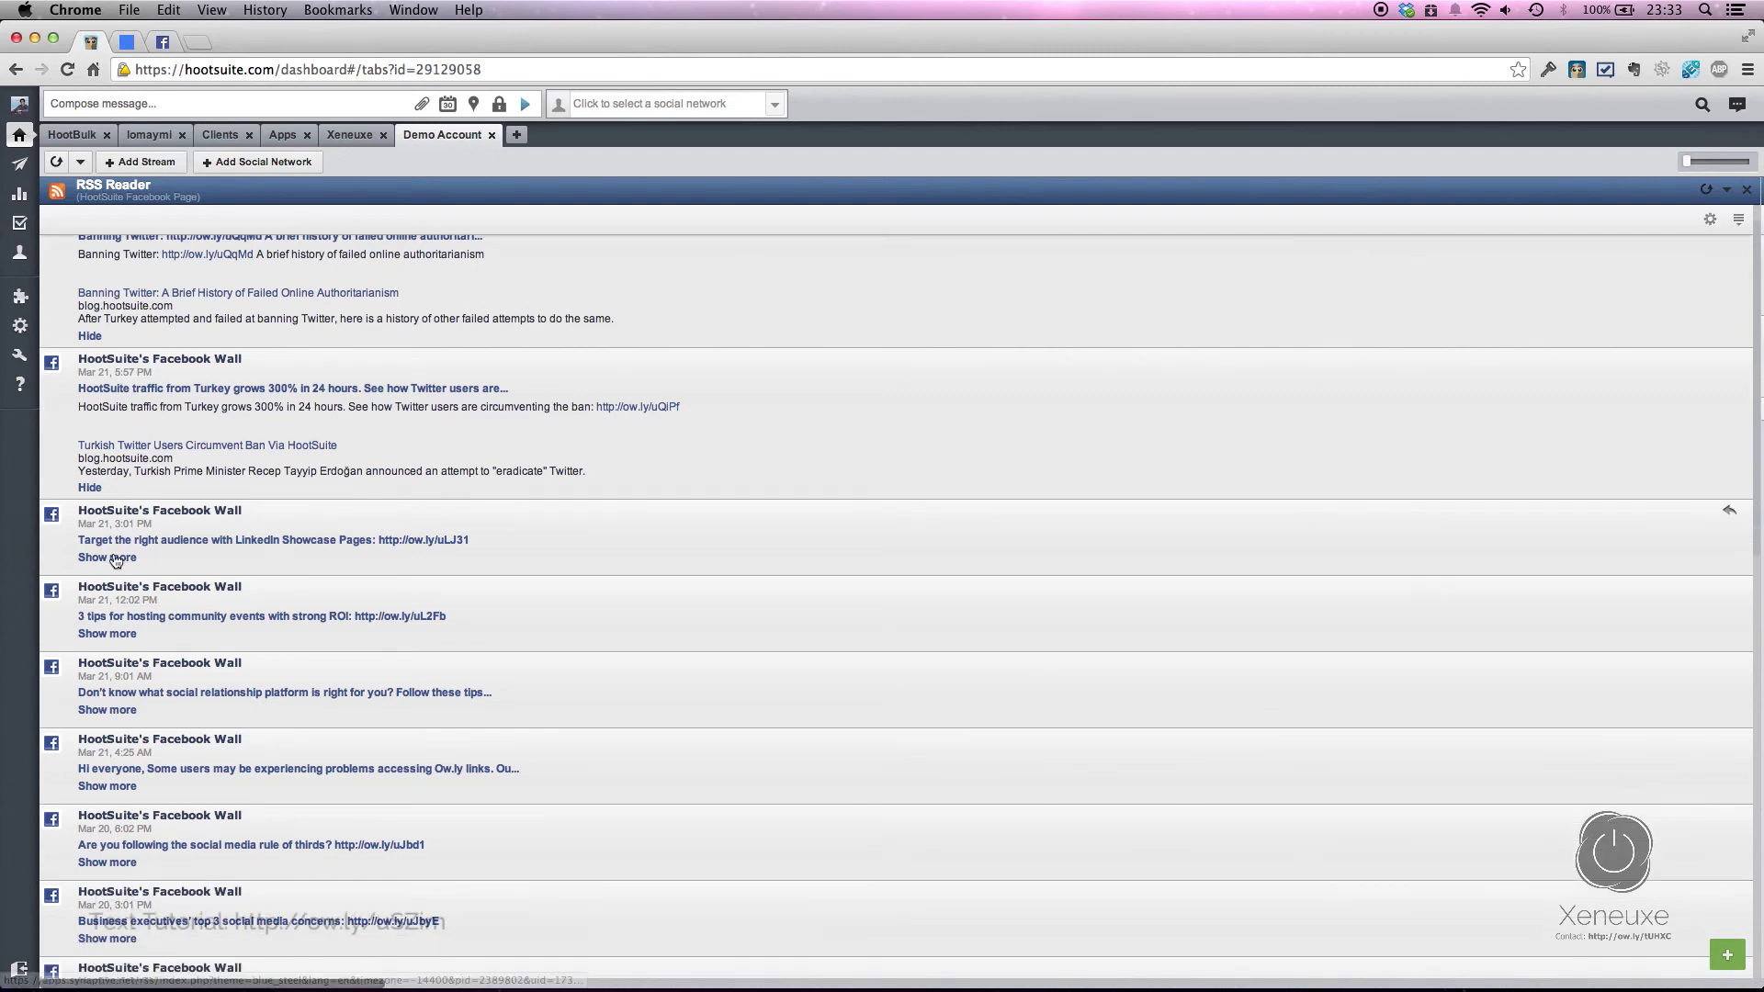
pyautogui.click(106, 558)
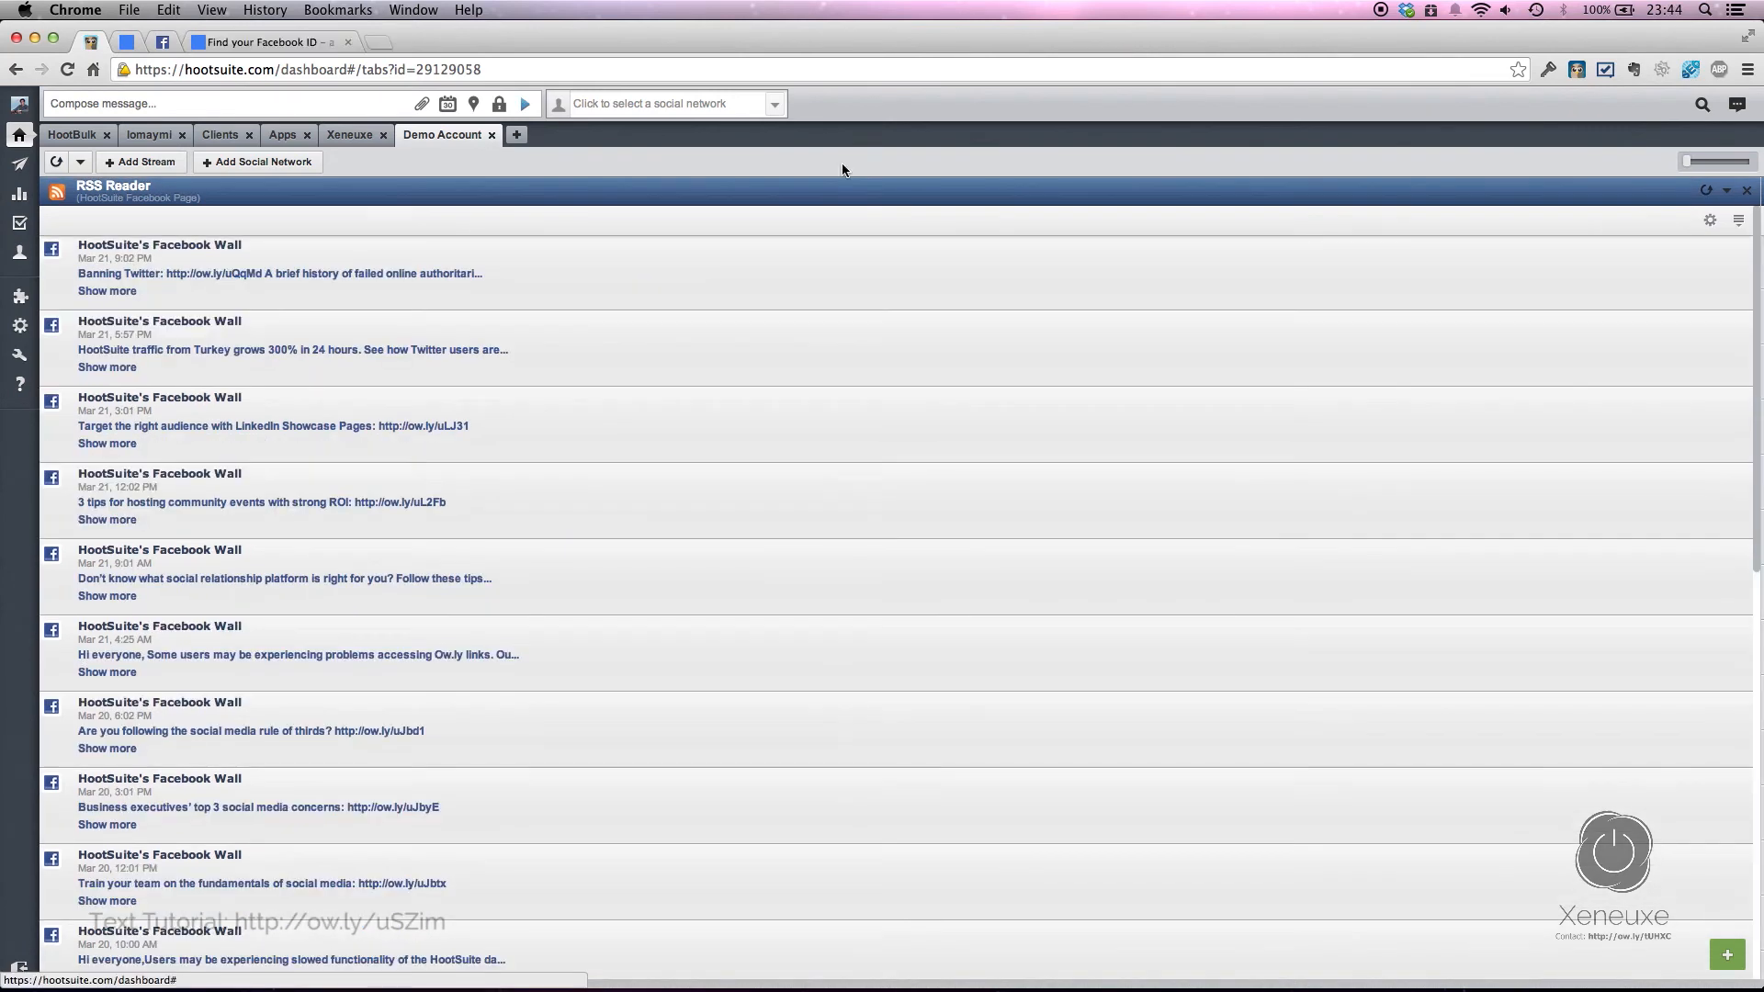
pyautogui.moveTo(1711, 220)
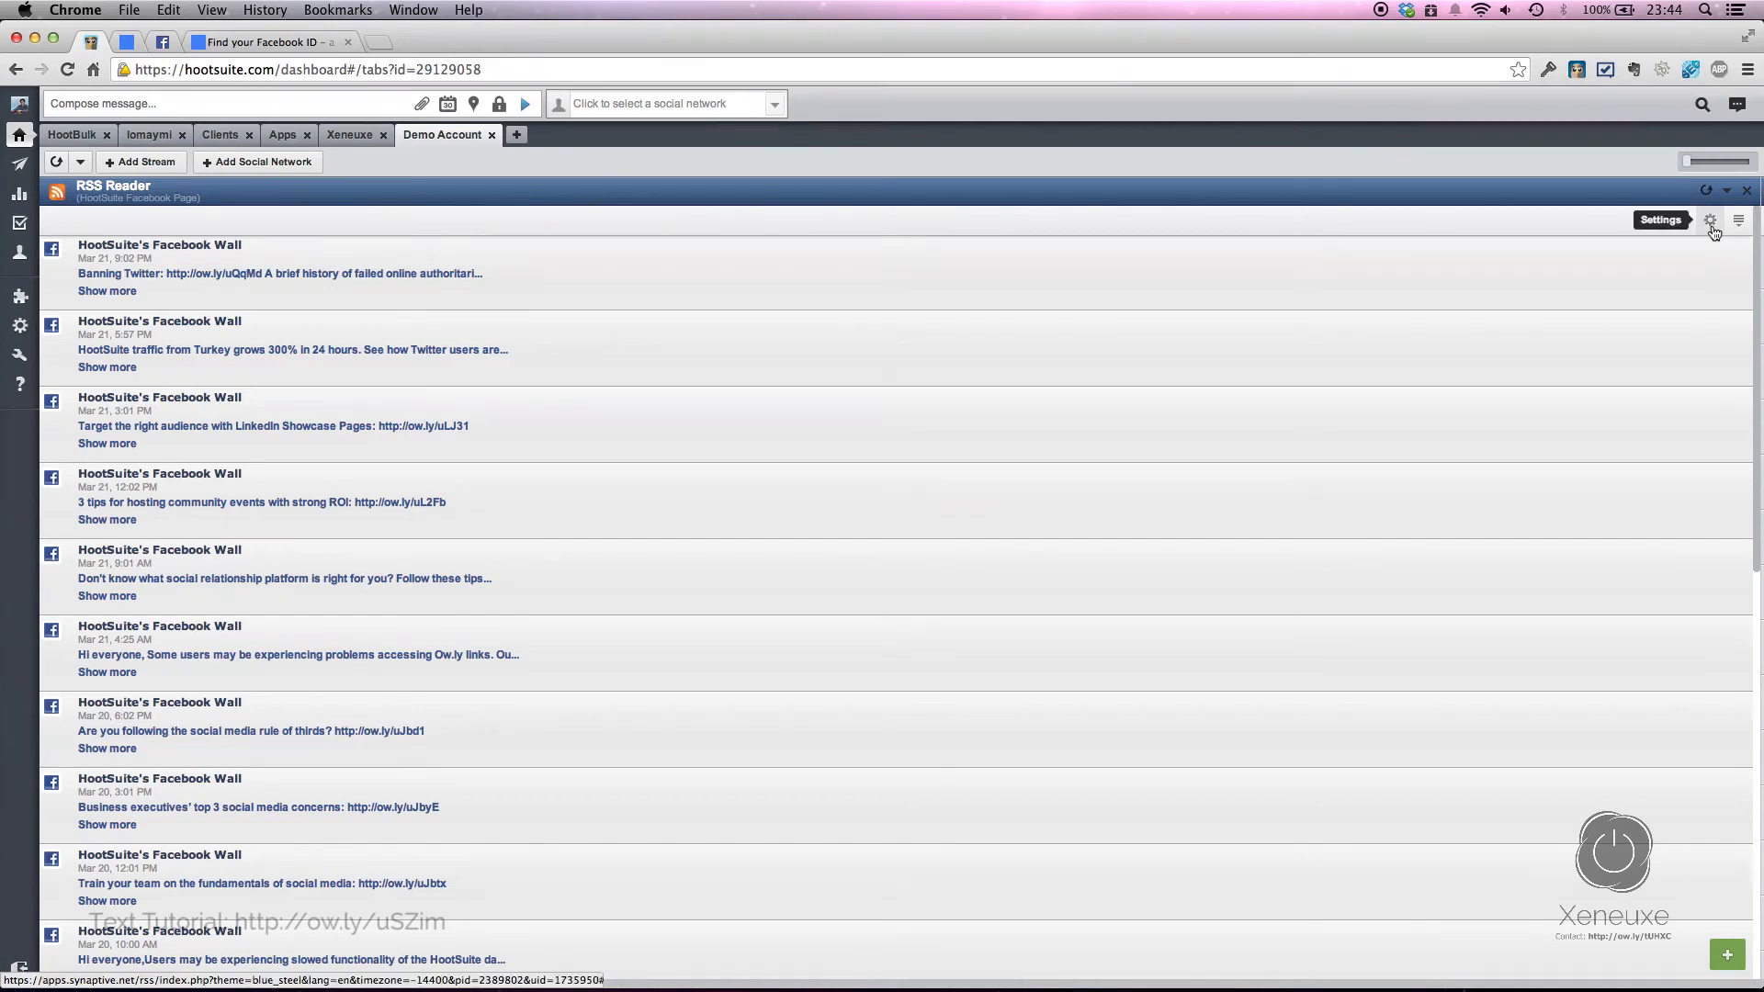
# Close the RSS Reader settings and view the HootSuite Syndicator stream's subscribed Facebook Wall feeds.
pyautogui.click(1710, 220)
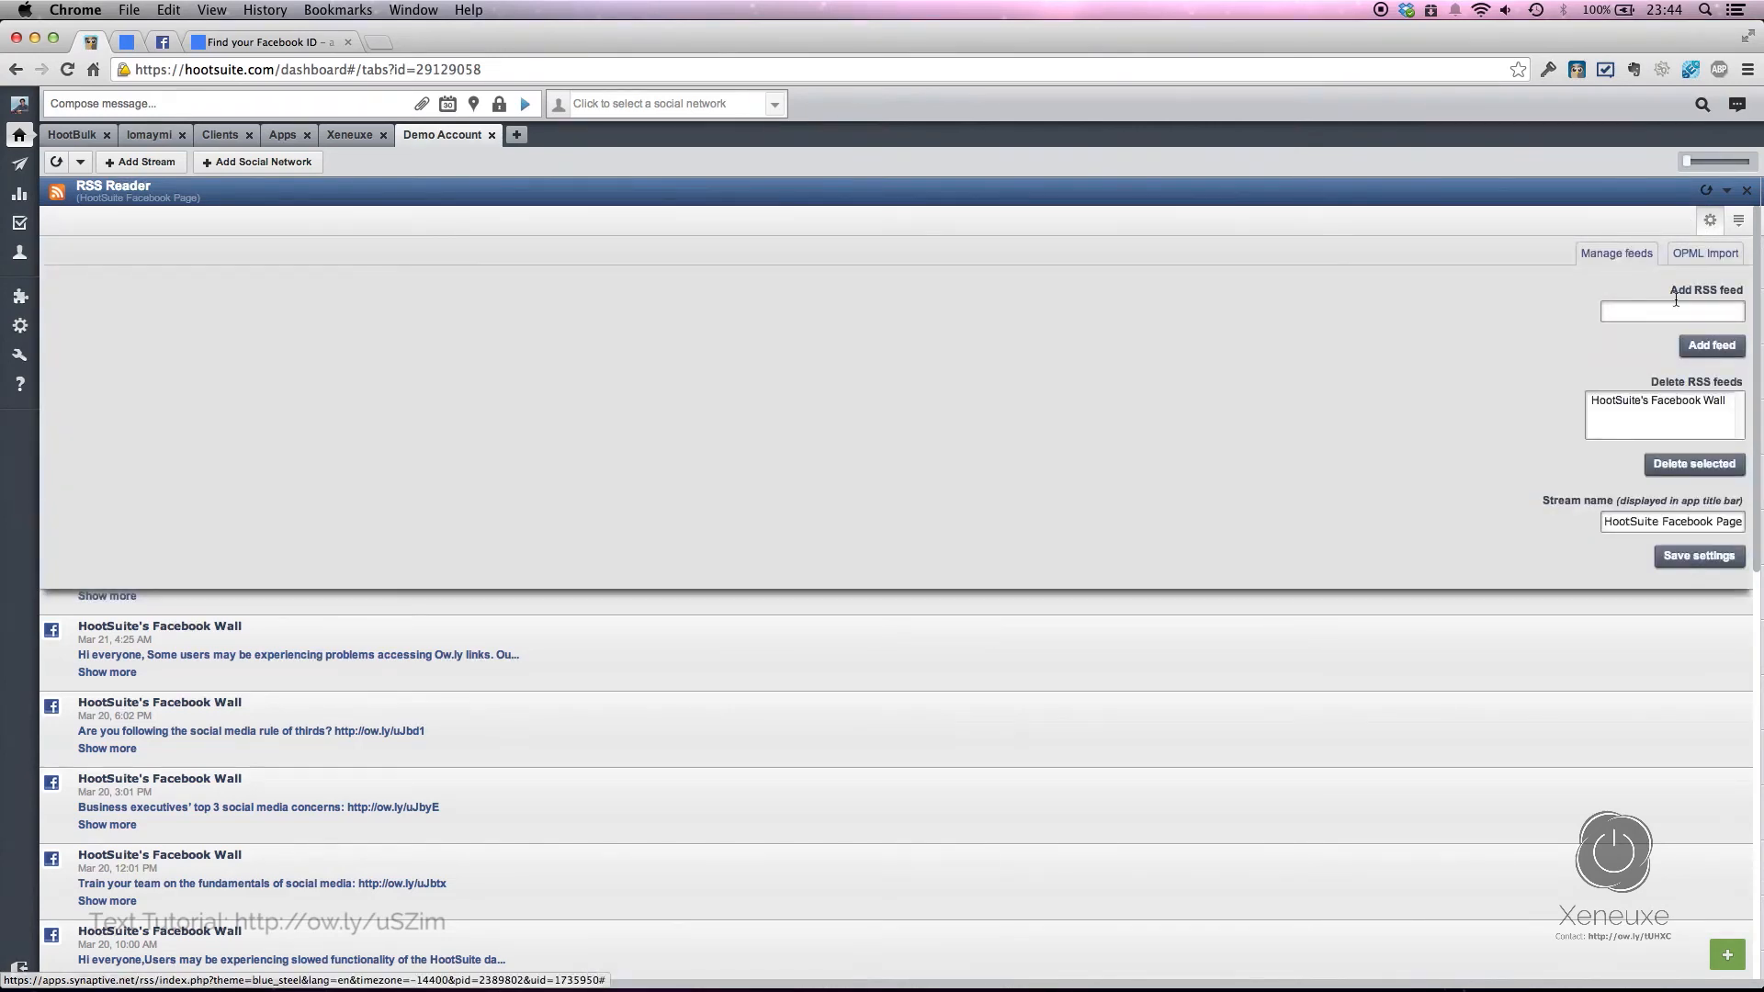
pyautogui.click(1670, 310)
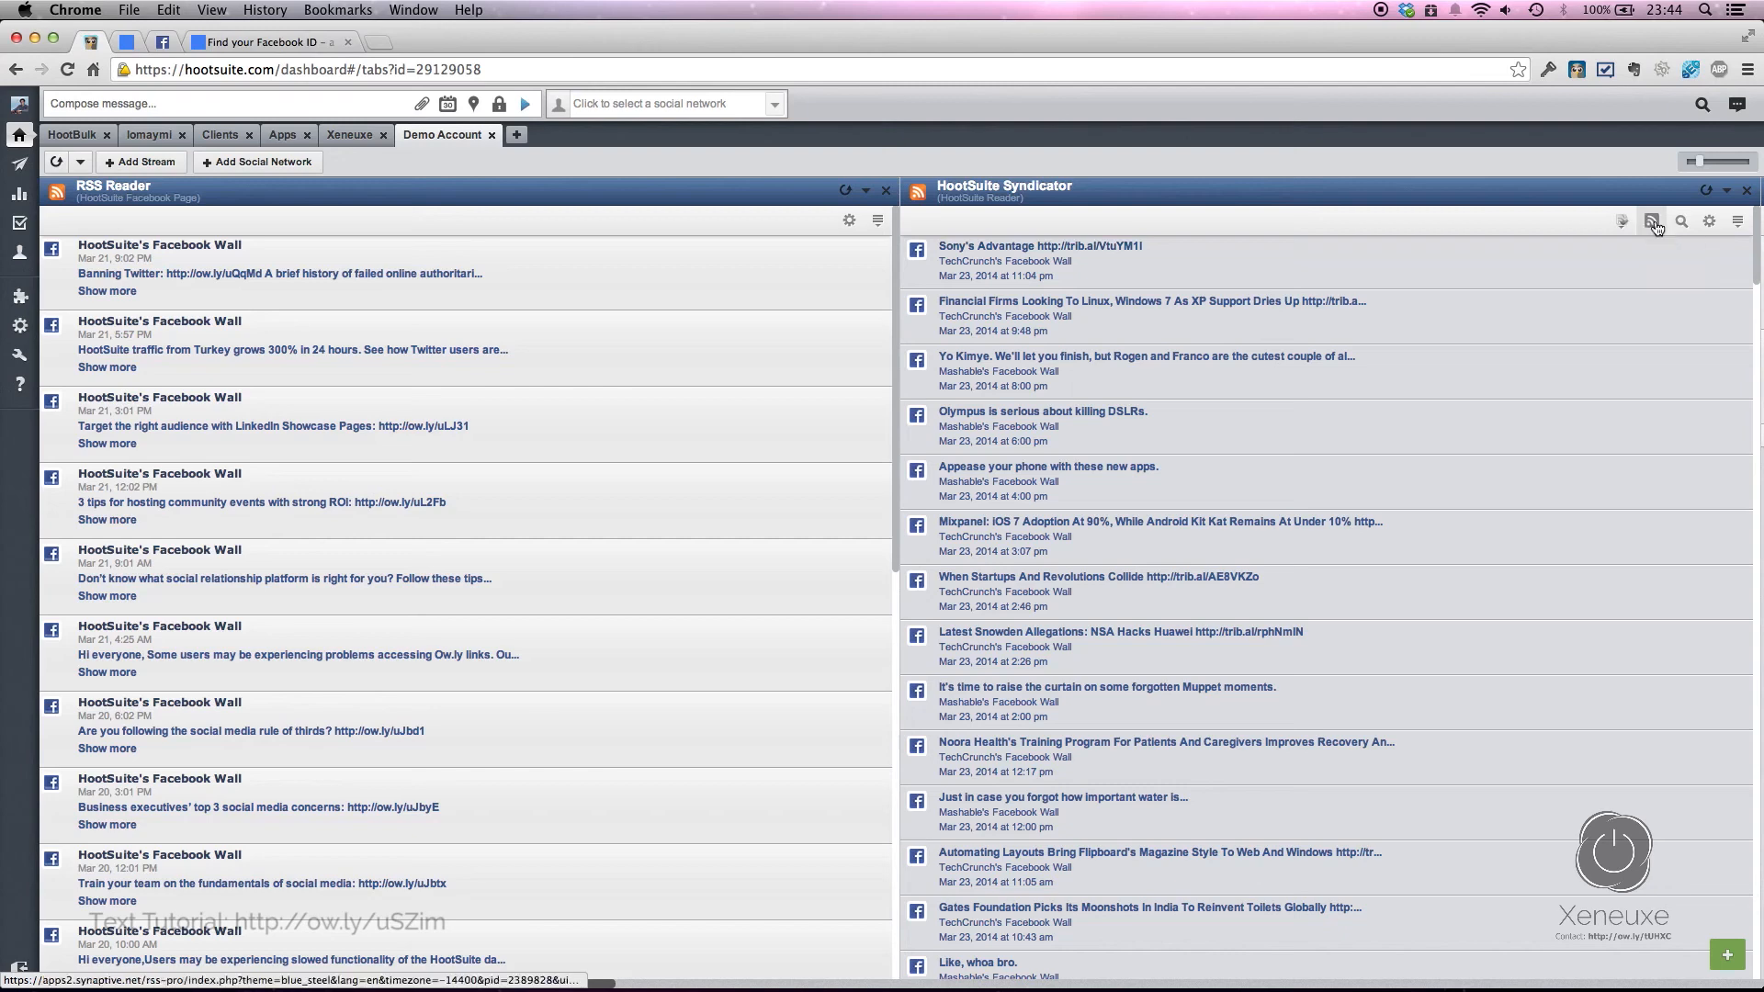
pyautogui.moveTo(1653, 222)
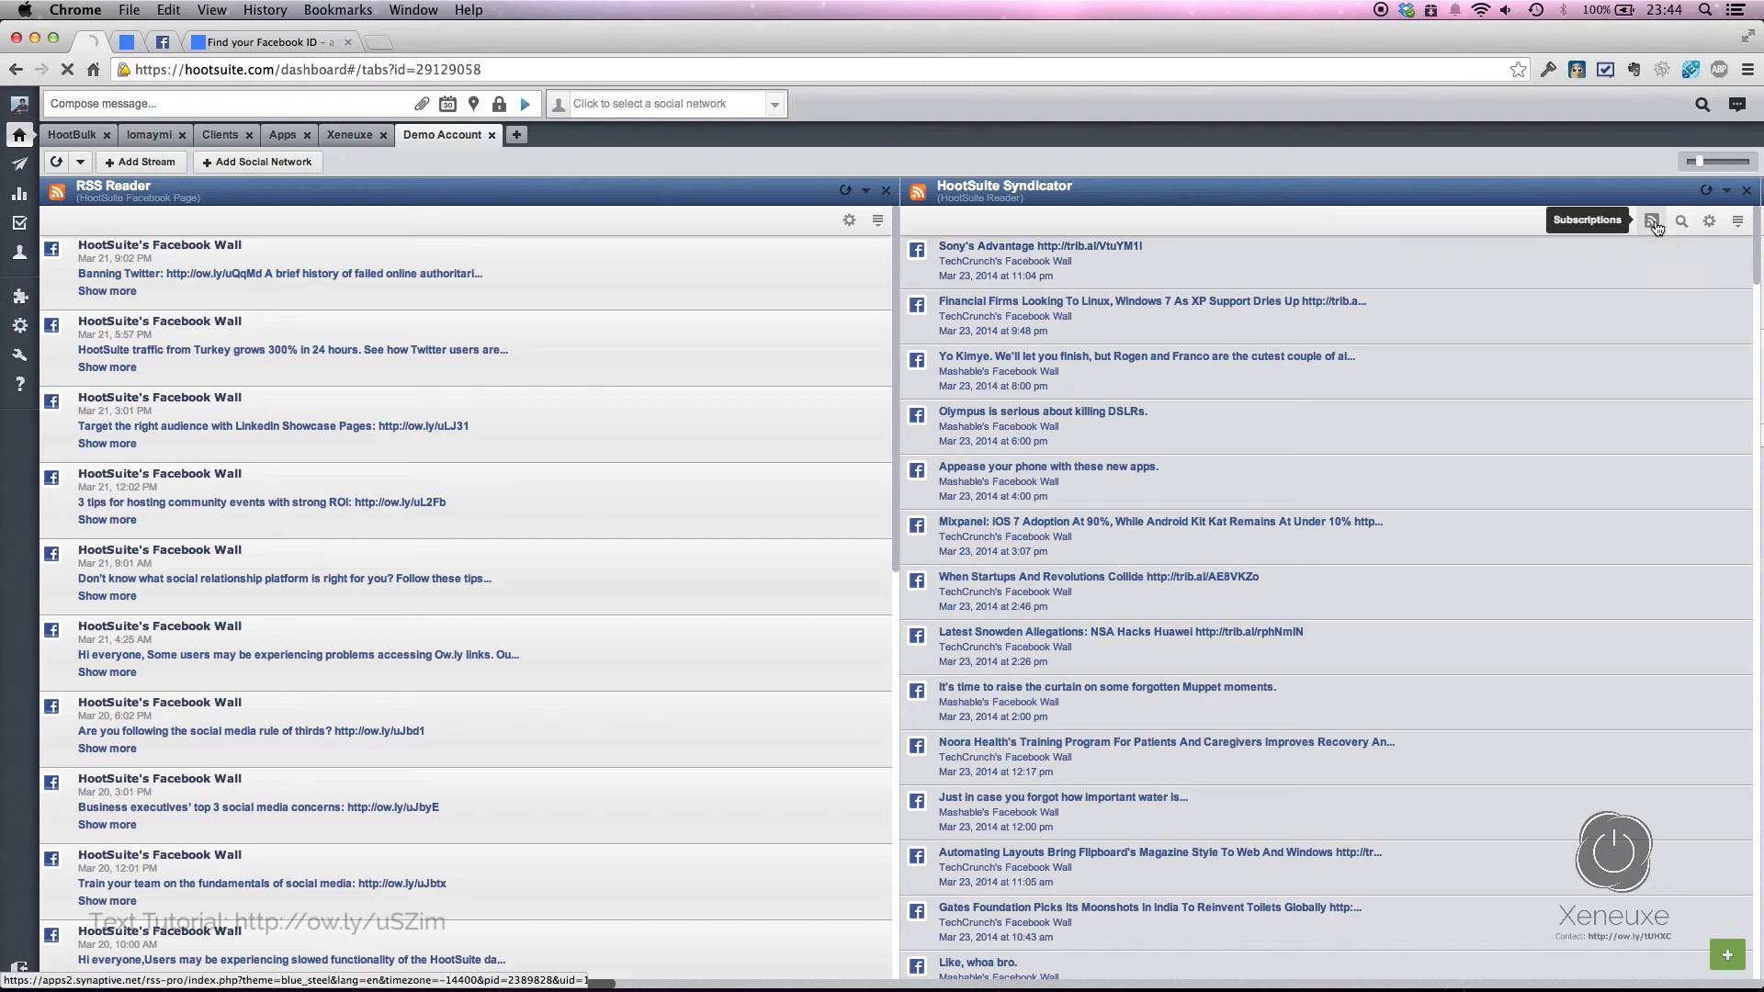
pyautogui.click(1651, 221)
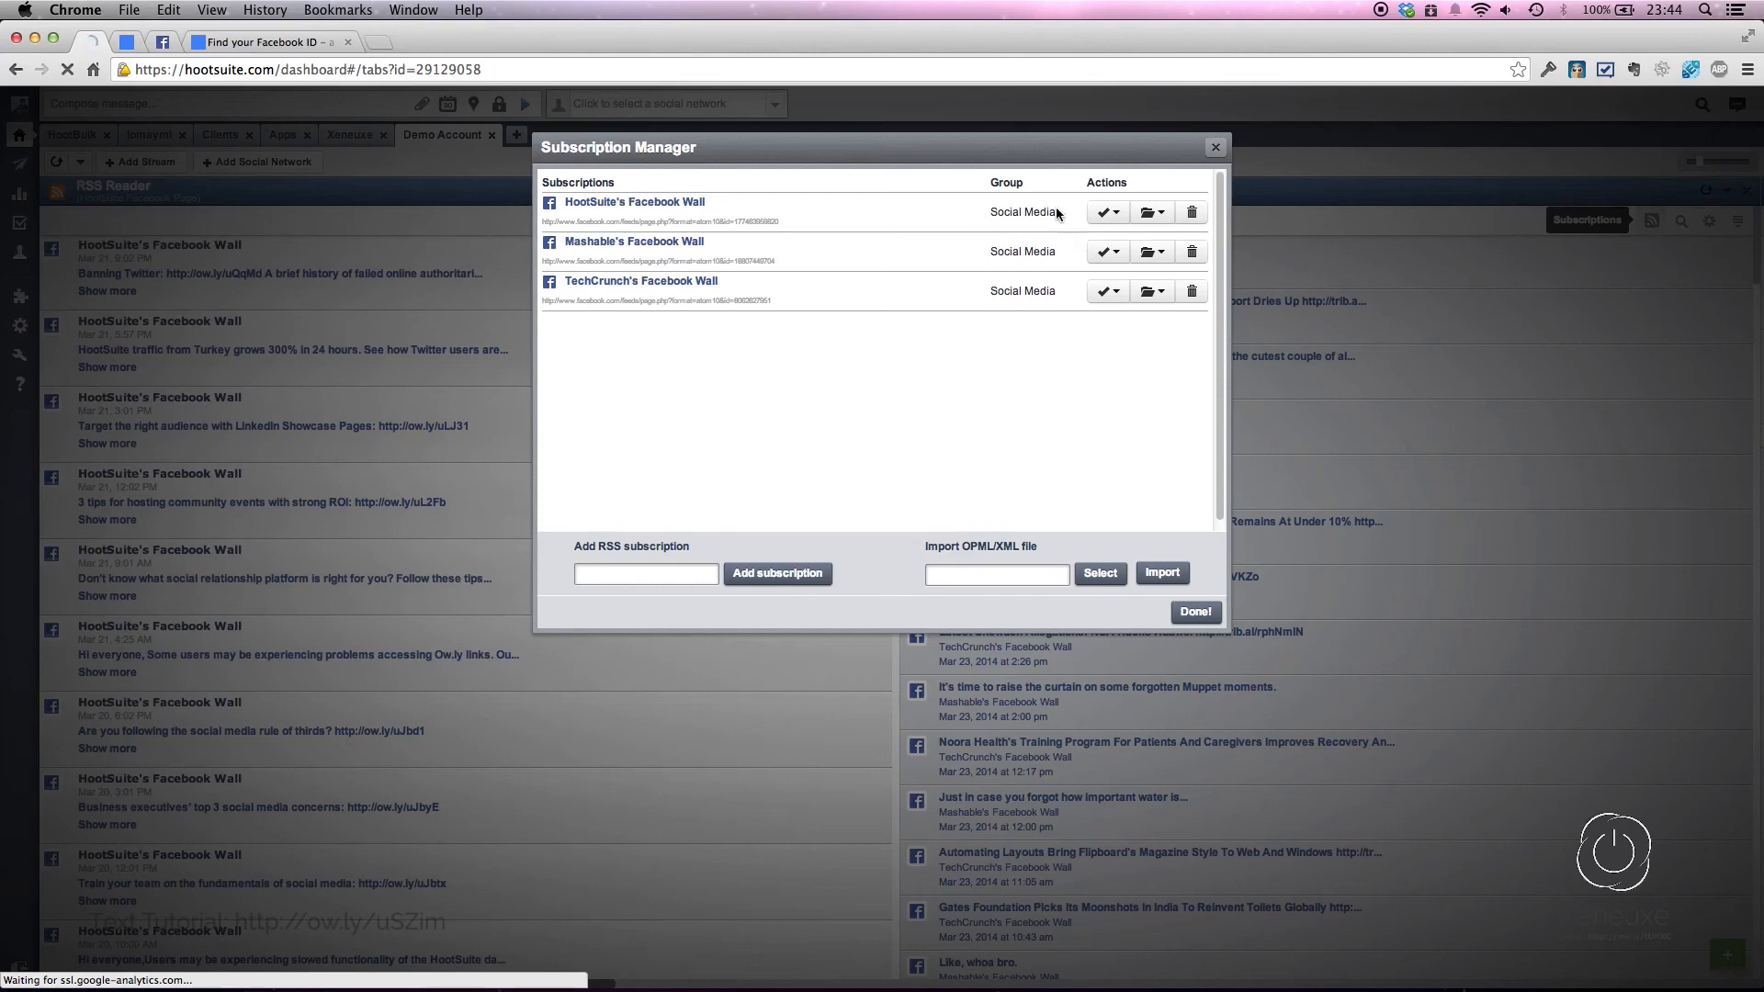
pyautogui.moveTo(1076, 196)
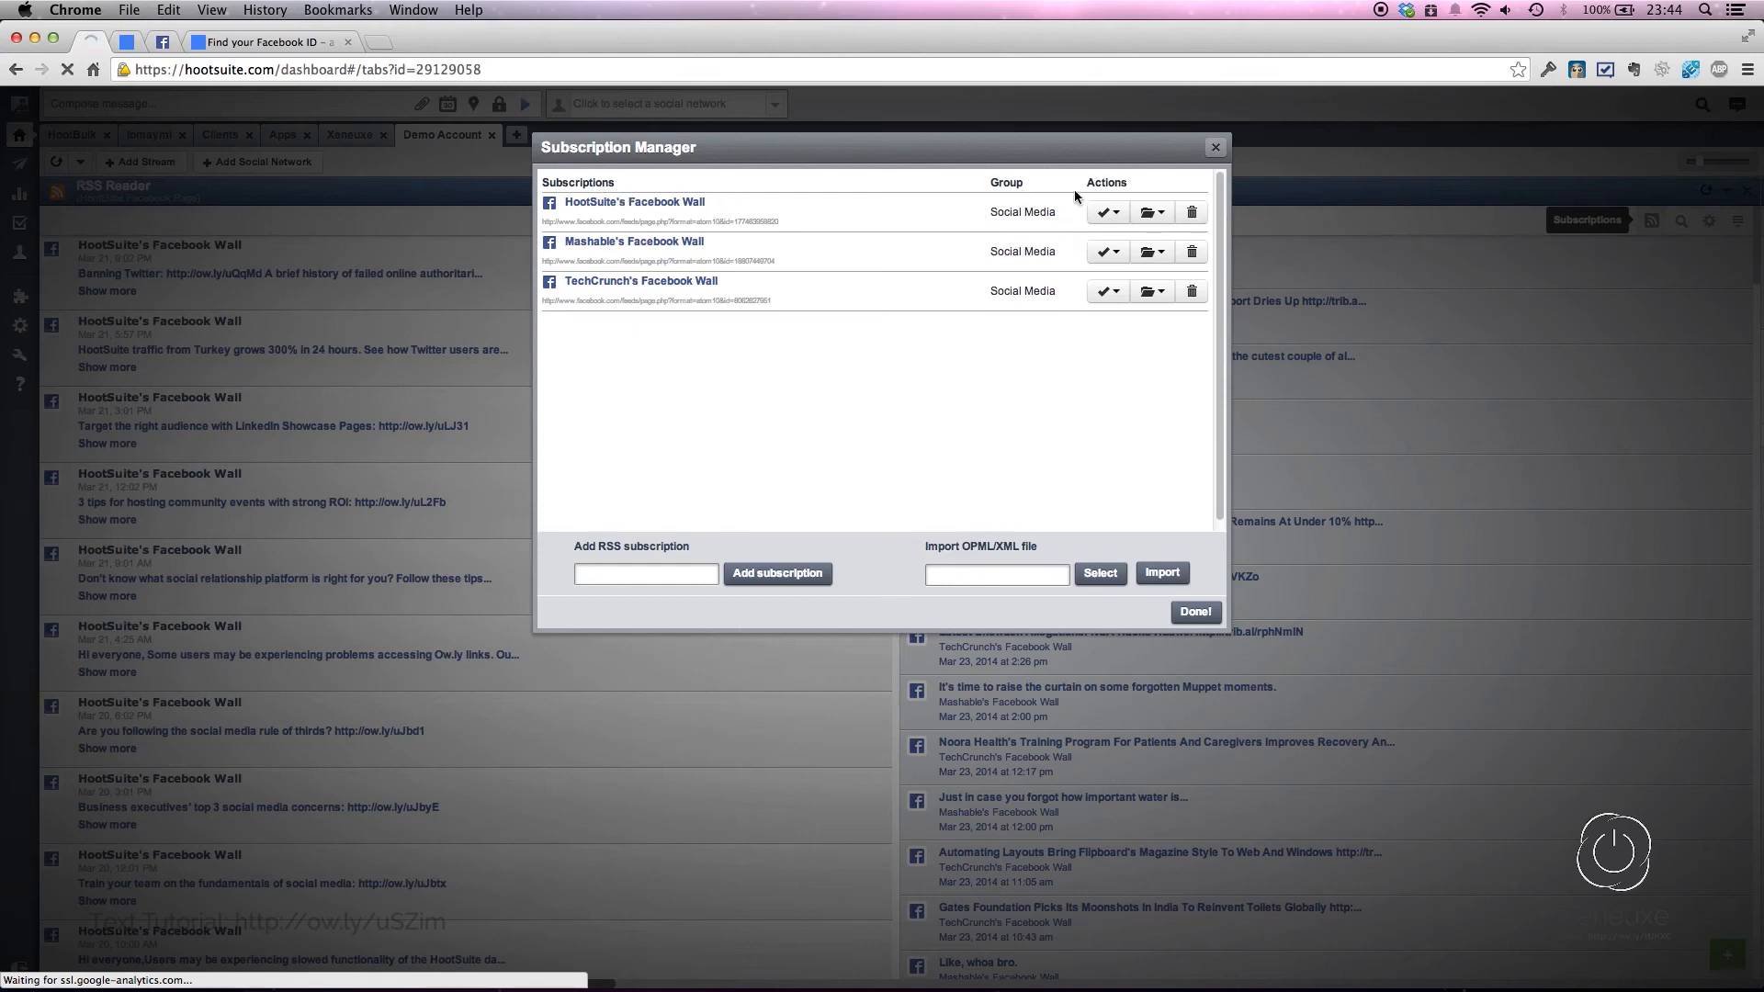
pyautogui.moveTo(1036, 363)
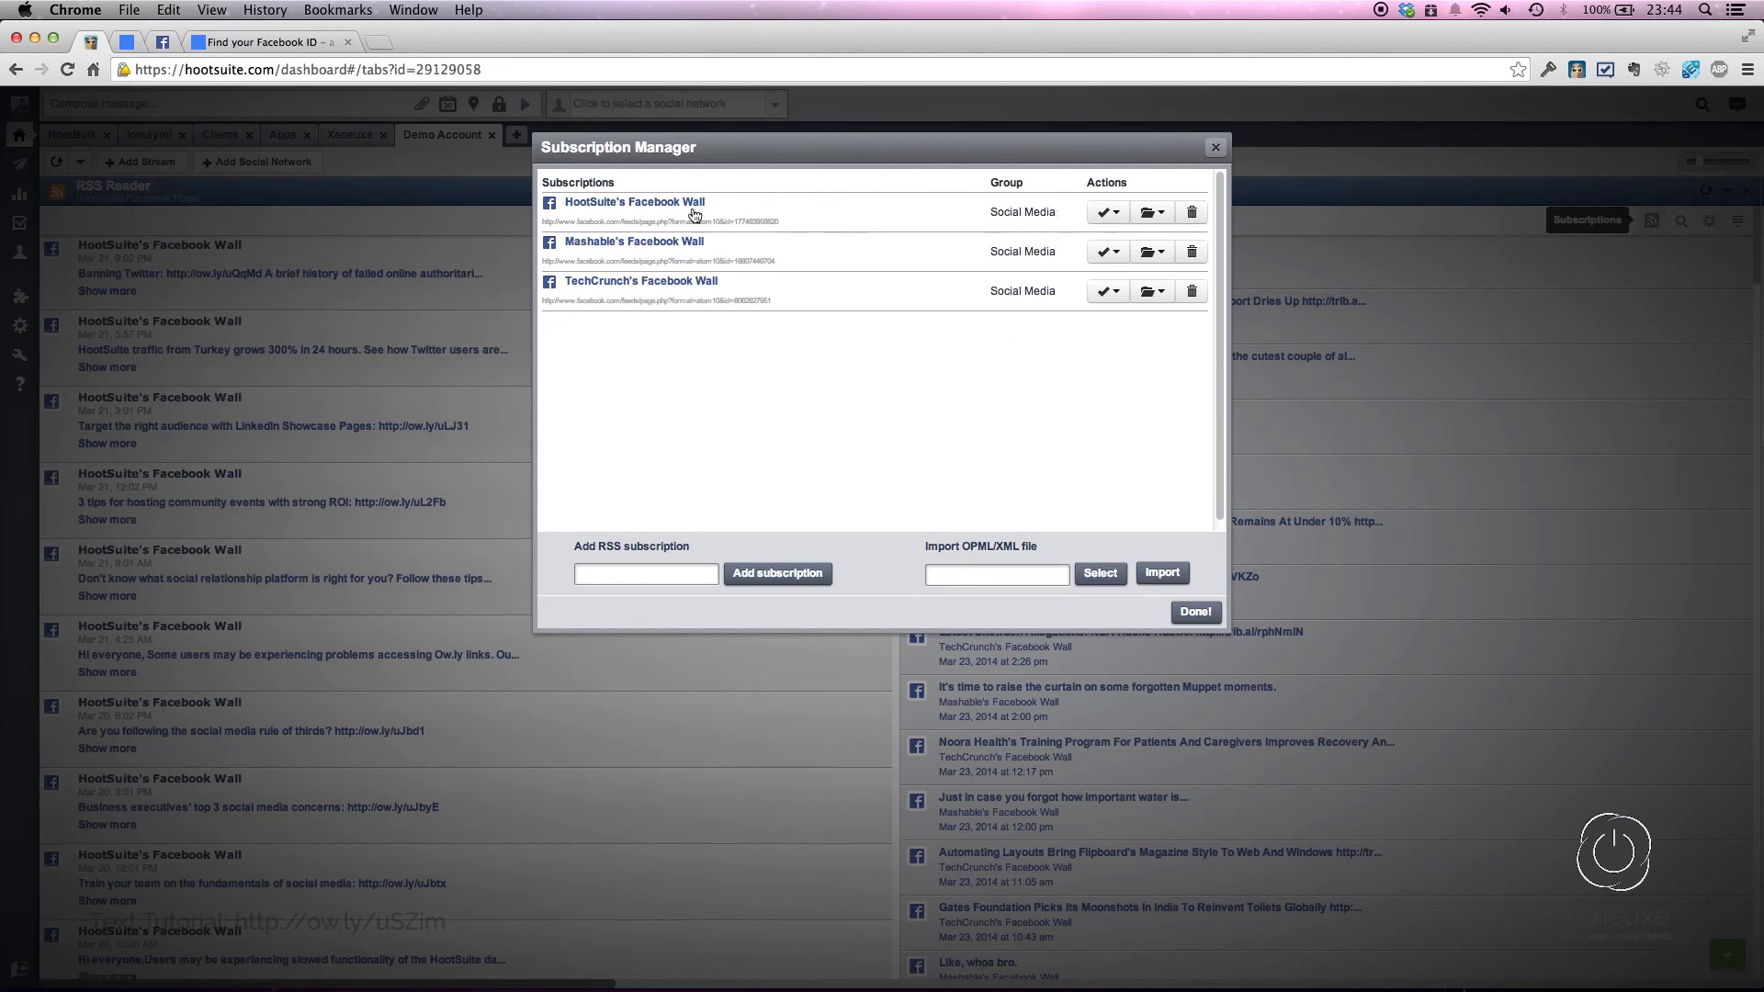
pyautogui.moveTo(855, 409)
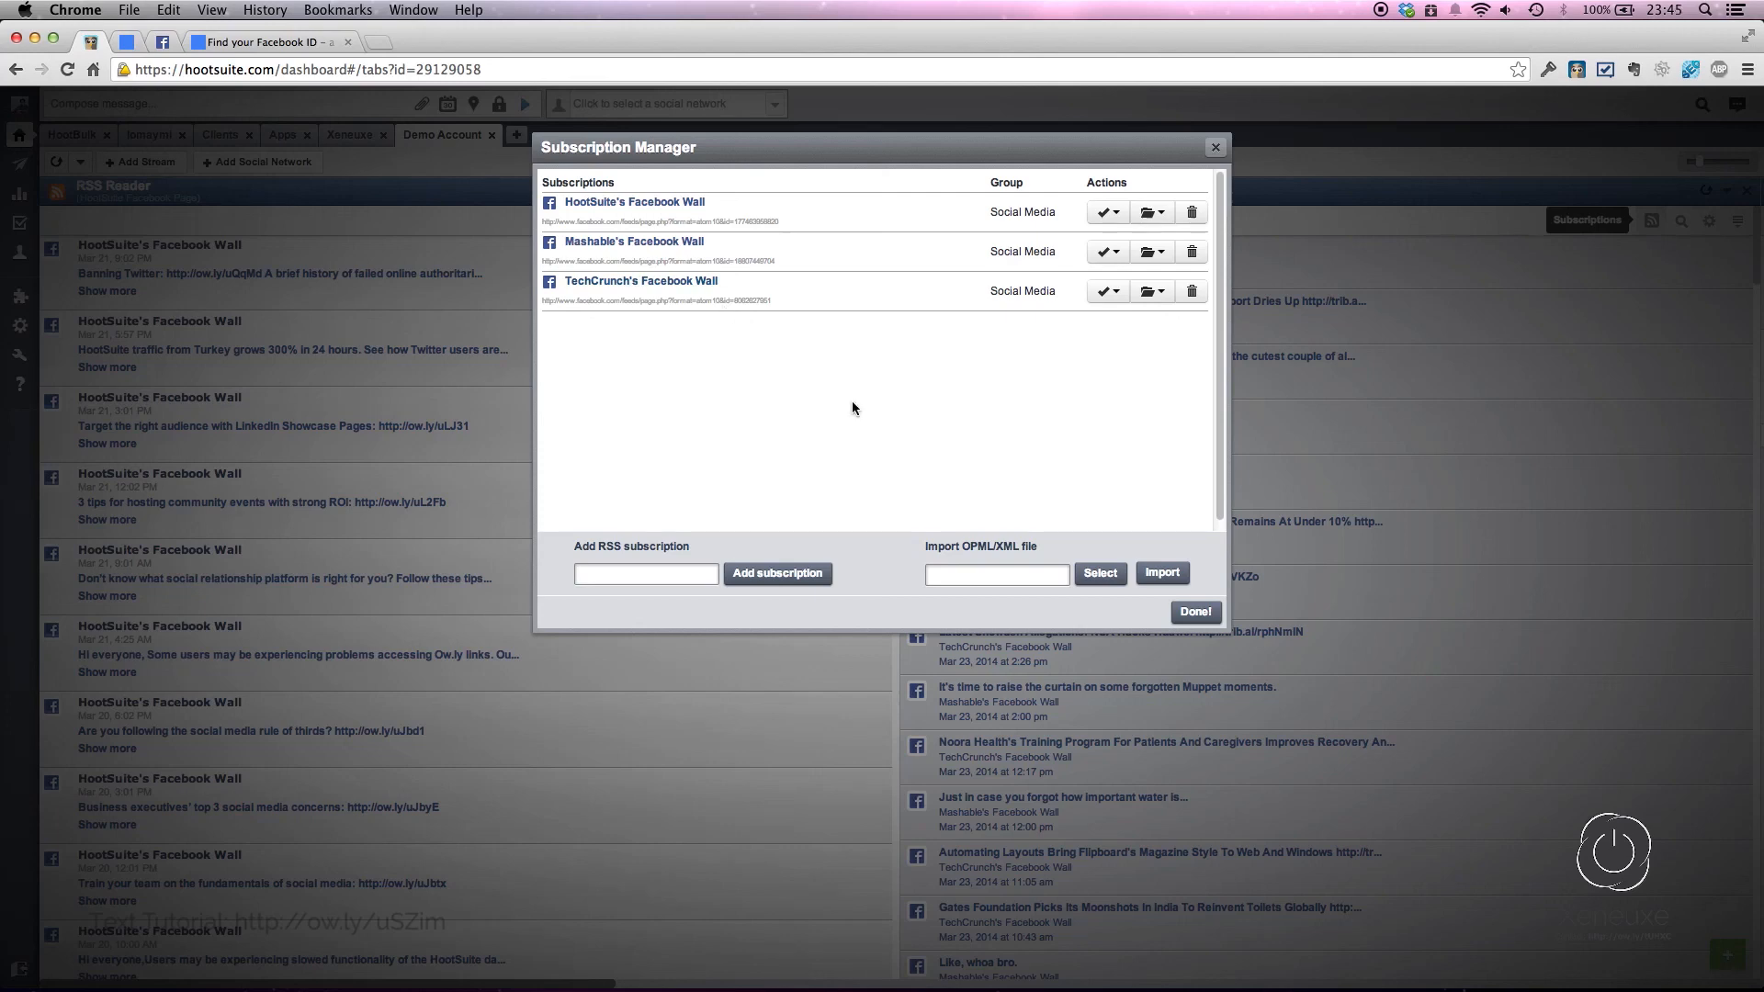
pyautogui.moveTo(1063, 281)
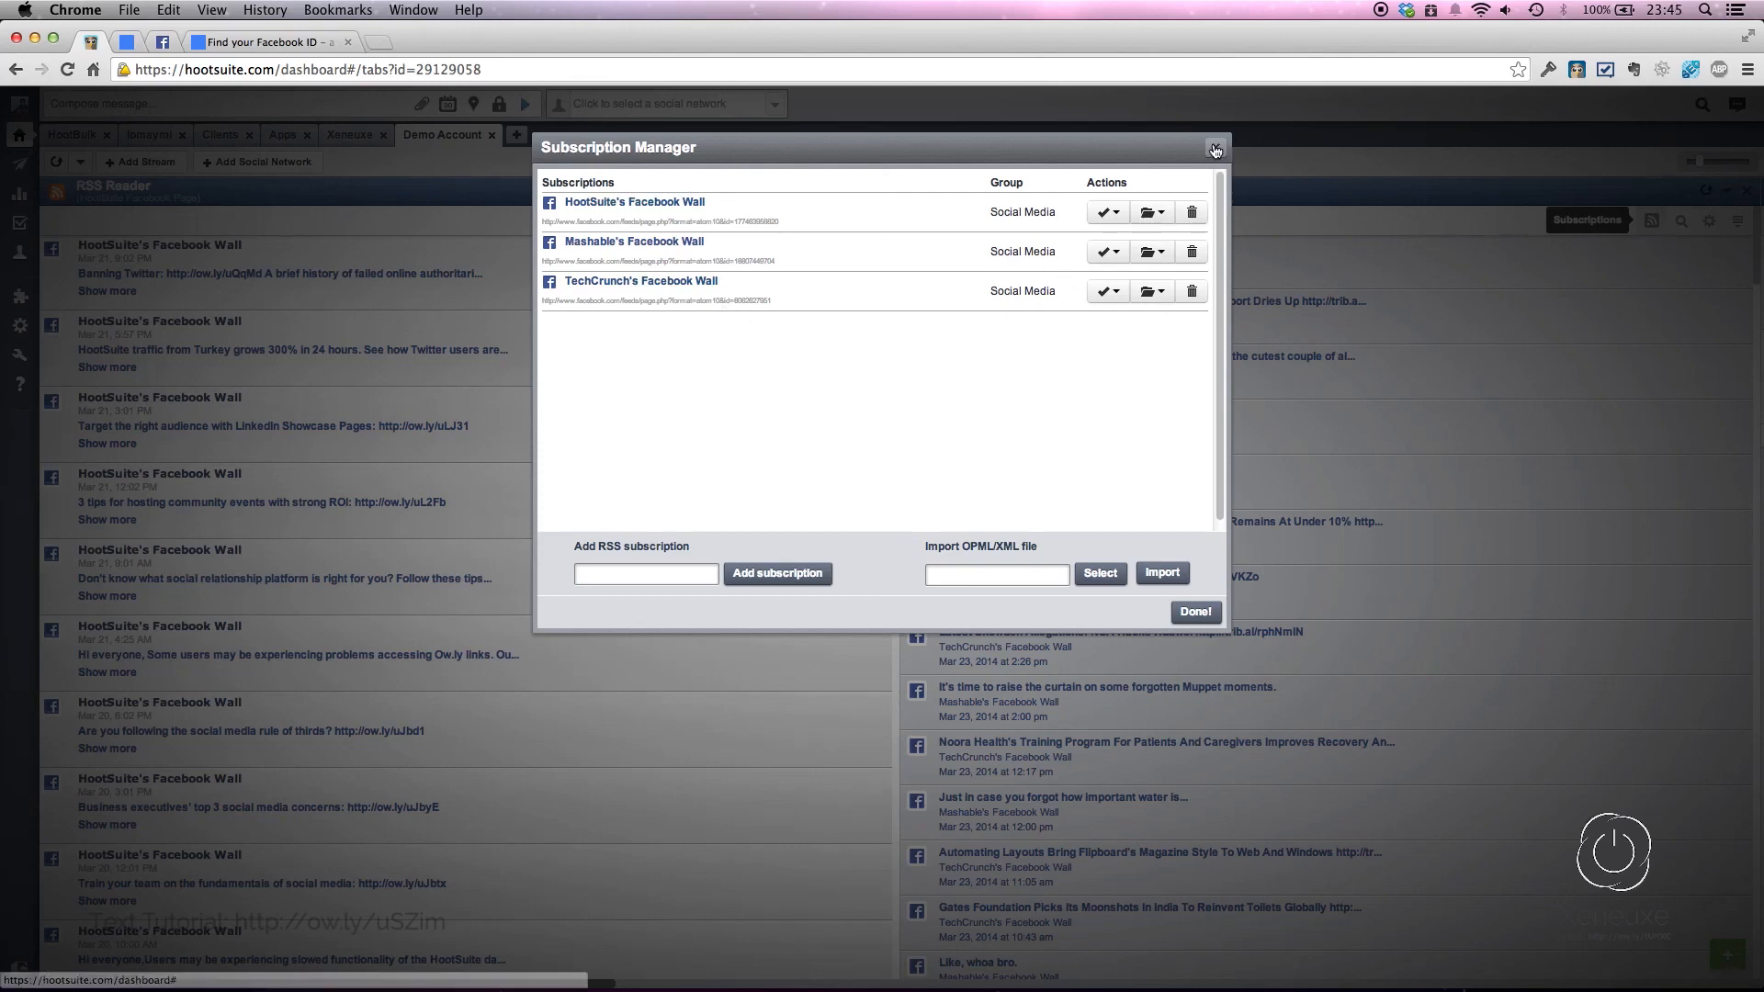
pyautogui.click(1215, 148)
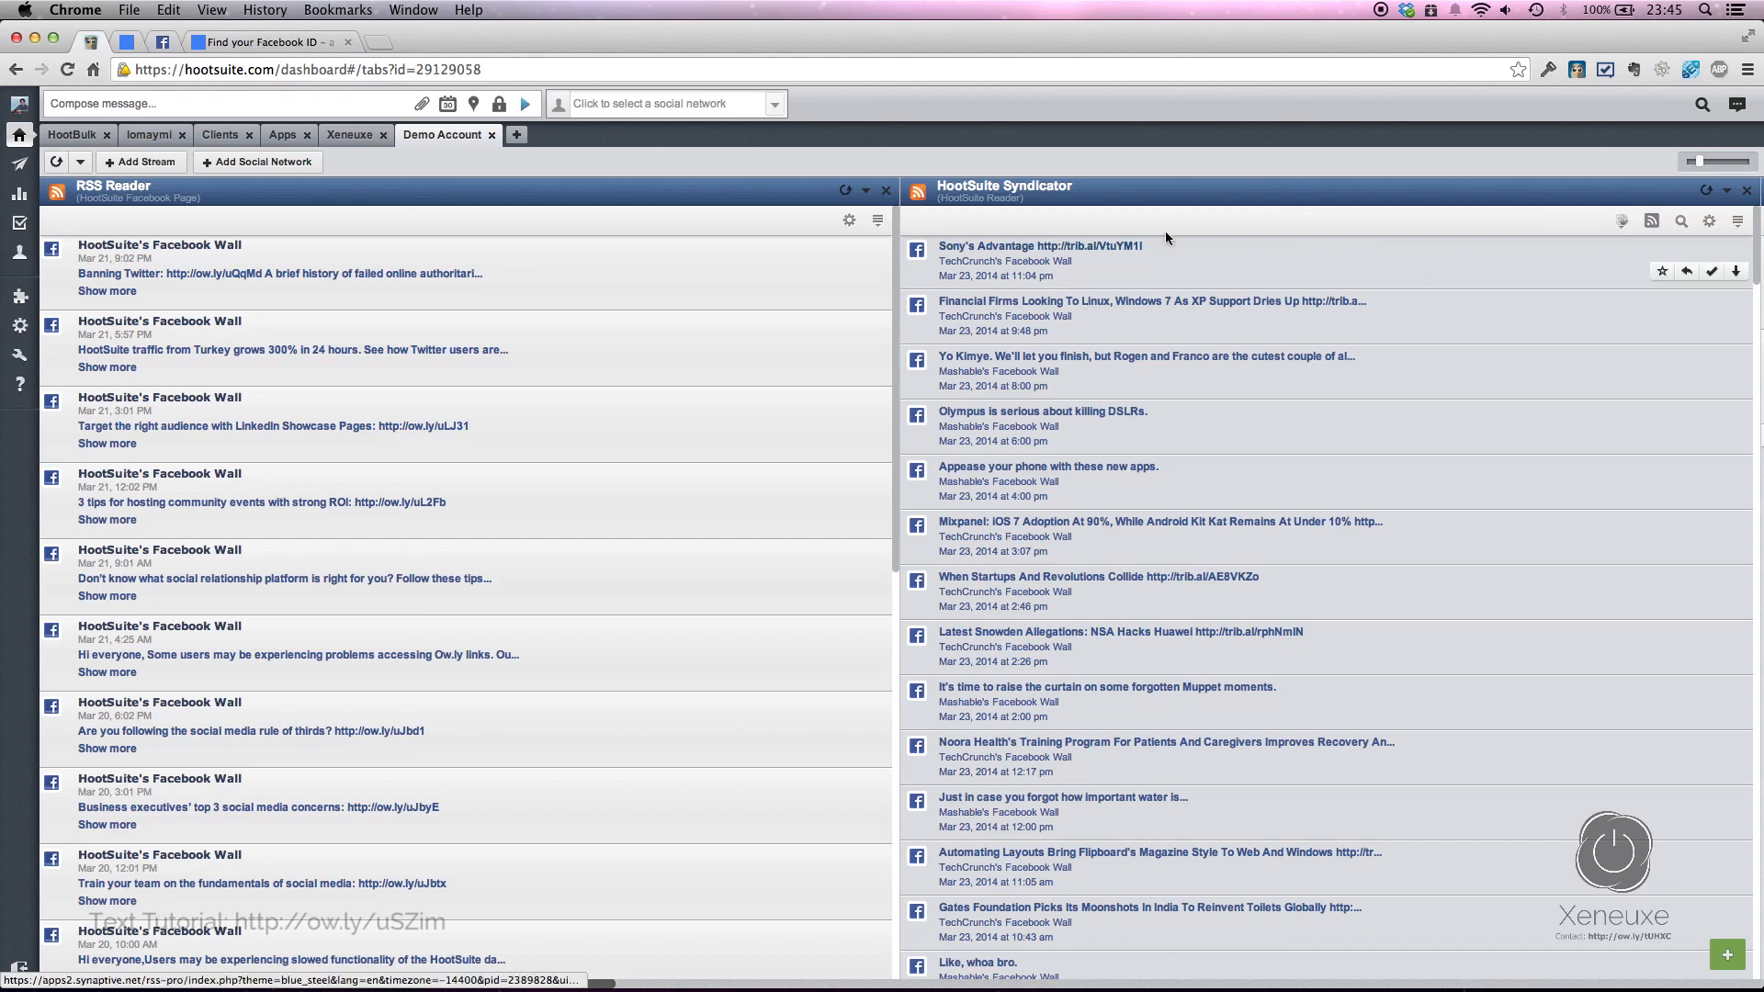